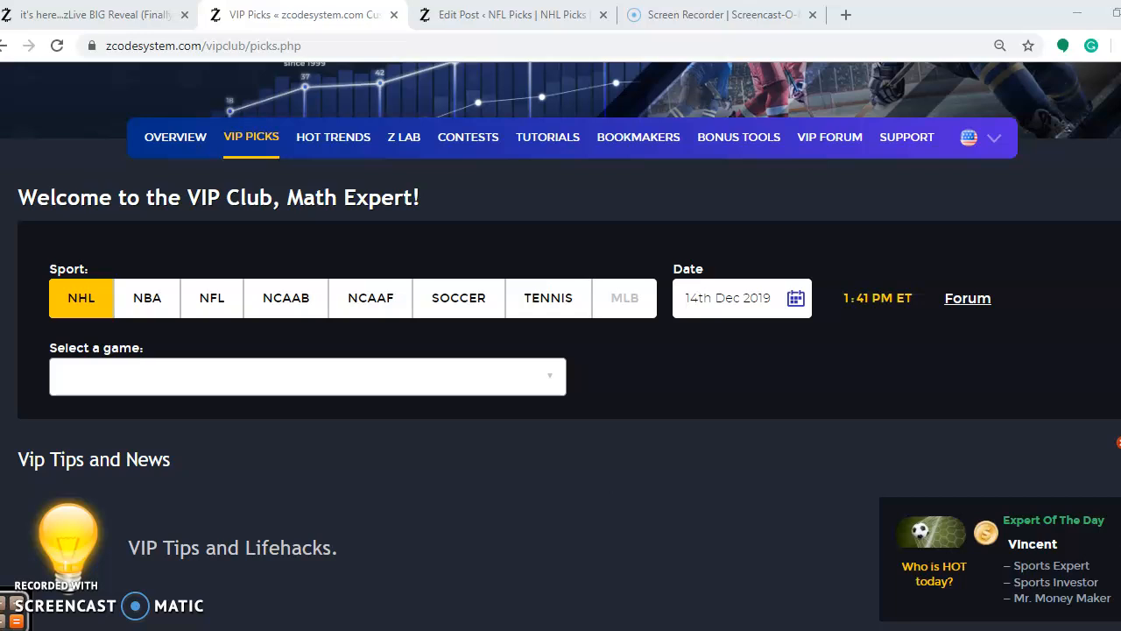
# - Scroll past the tips and news to the Buffalo Sabres at New York Islanders pick
pyautogui.scroll(-3)
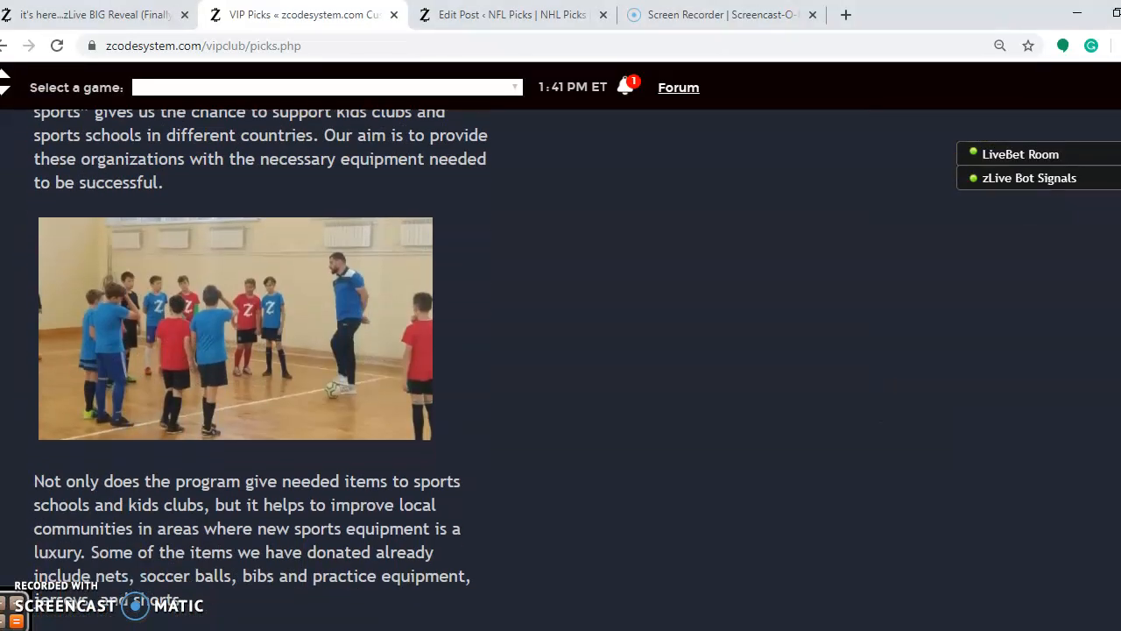
pyautogui.scroll(-3)
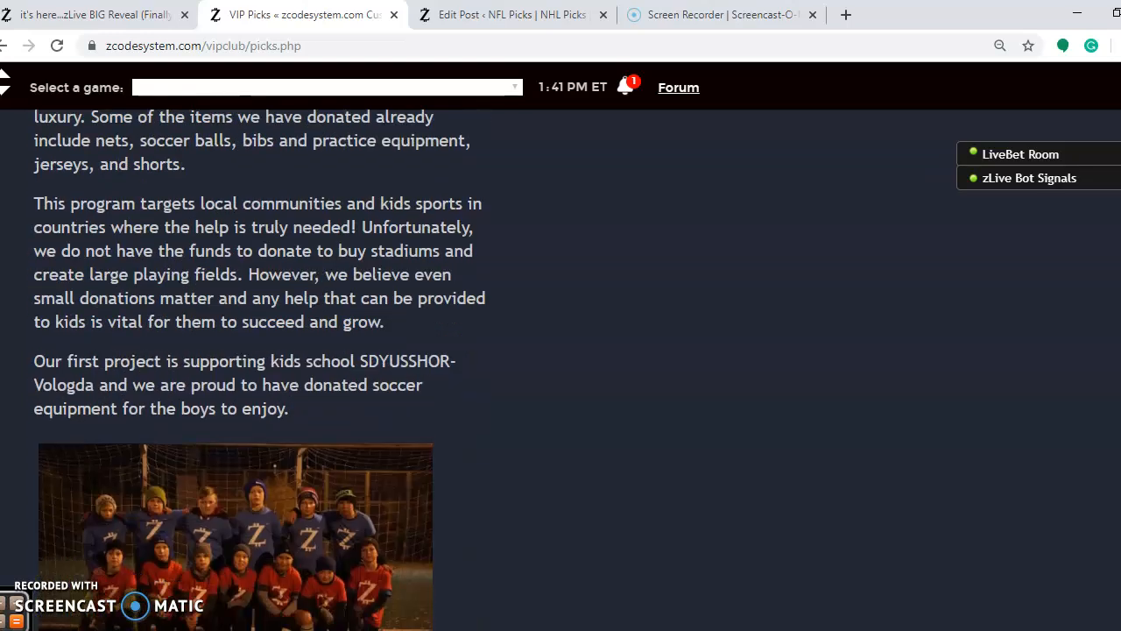
pyautogui.scroll(-3)
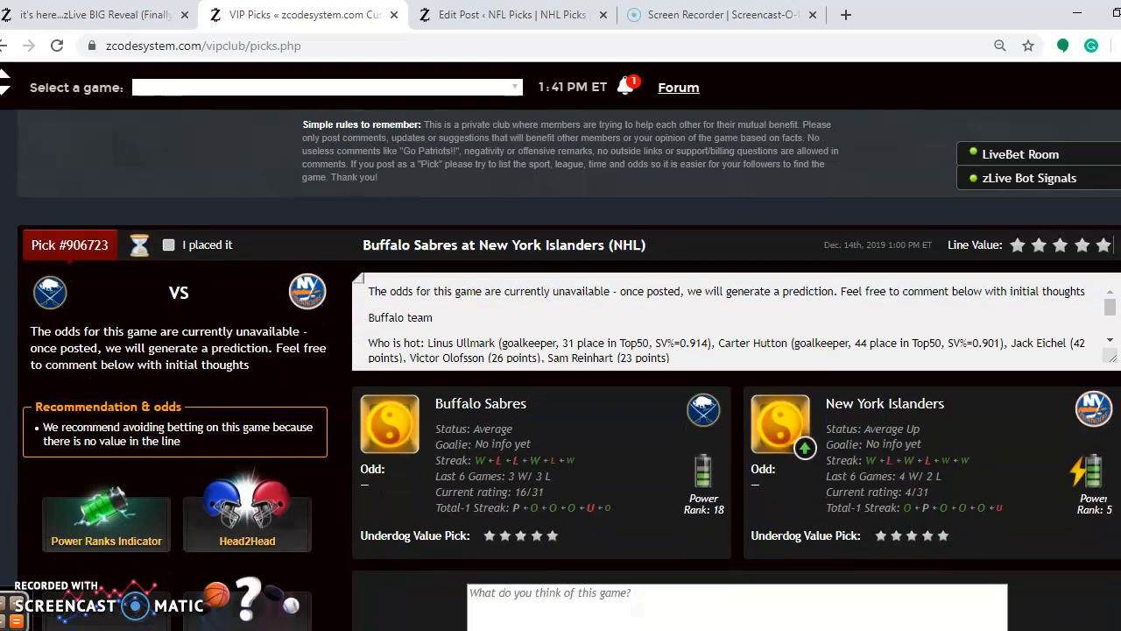
pyautogui.scroll(-3)
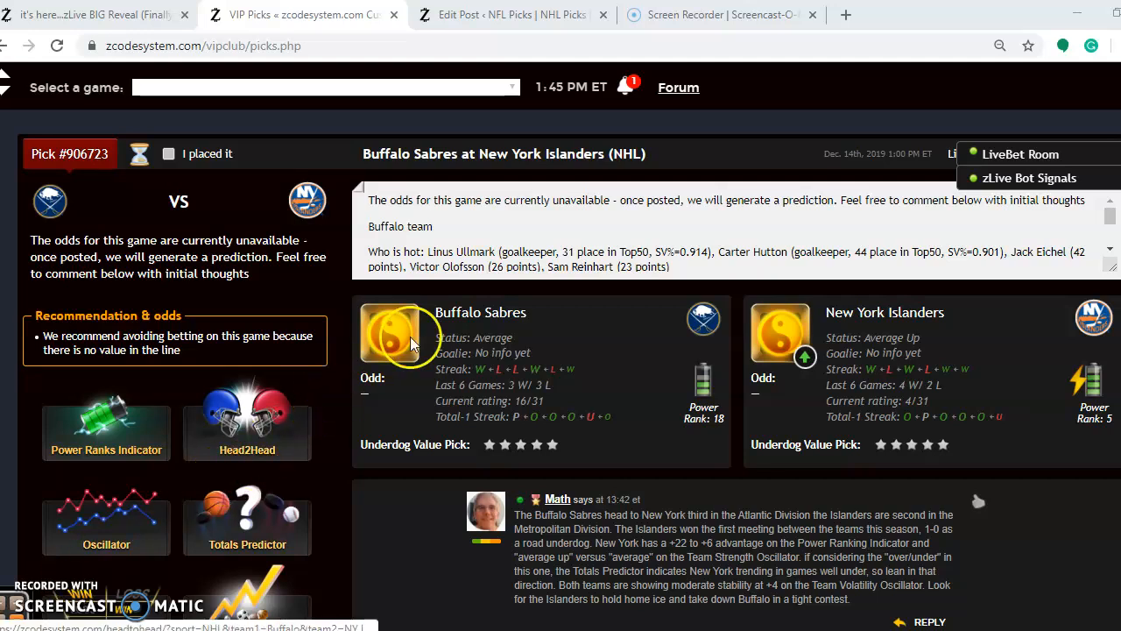
pyautogui.moveTo(884, 332)
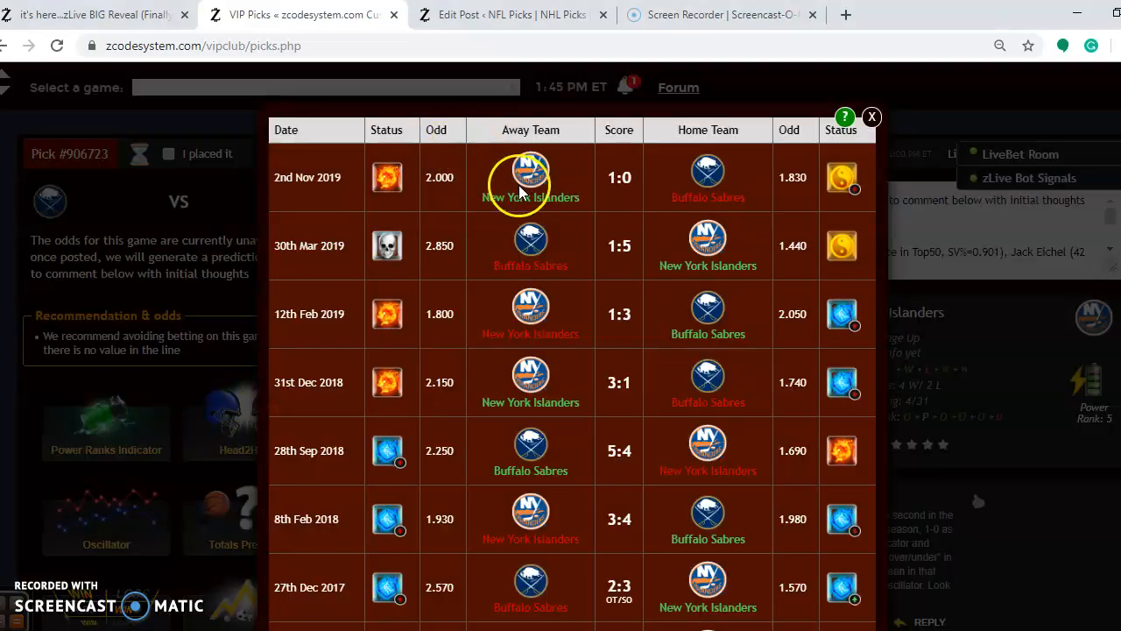
pyautogui.moveTo(529, 175)
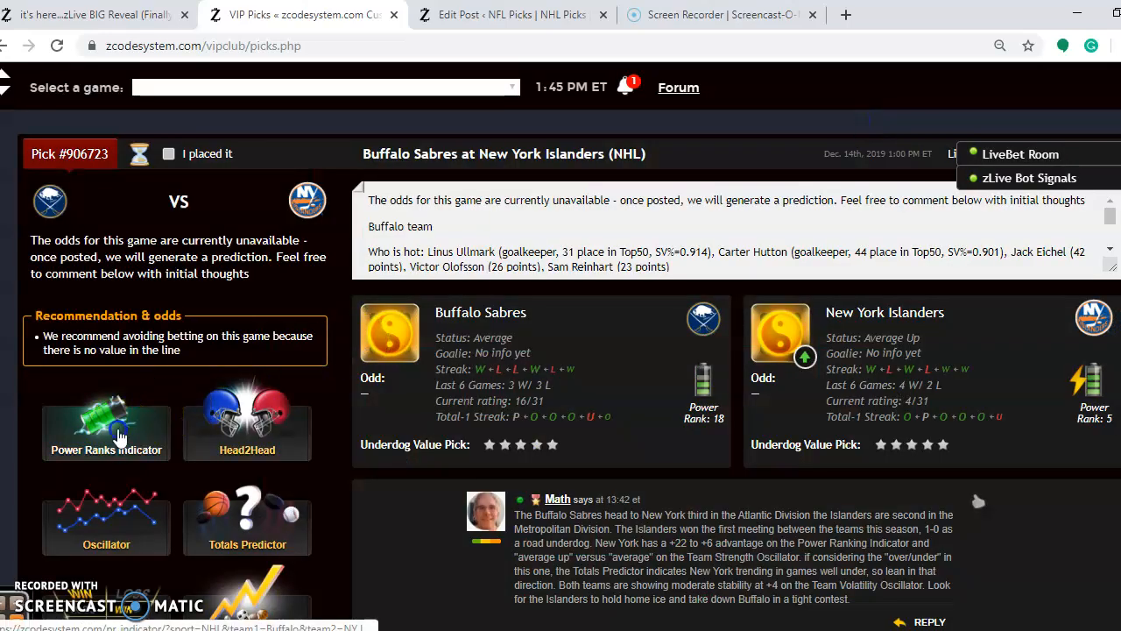
pyautogui.click(105, 432)
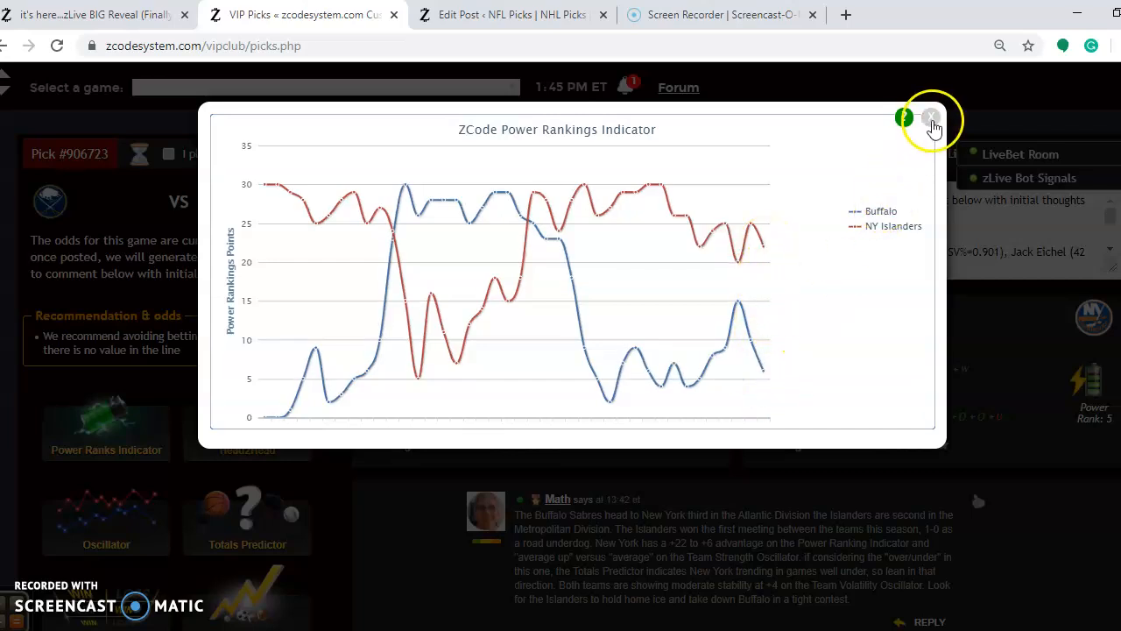
pyautogui.click(932, 119)
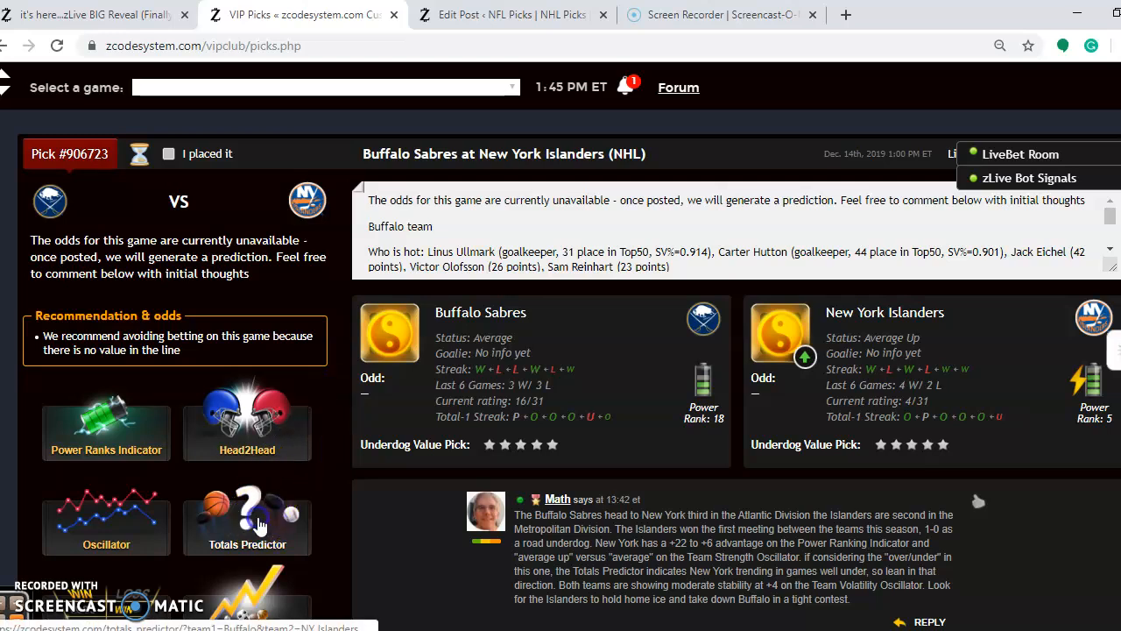
pyautogui.click(246, 526)
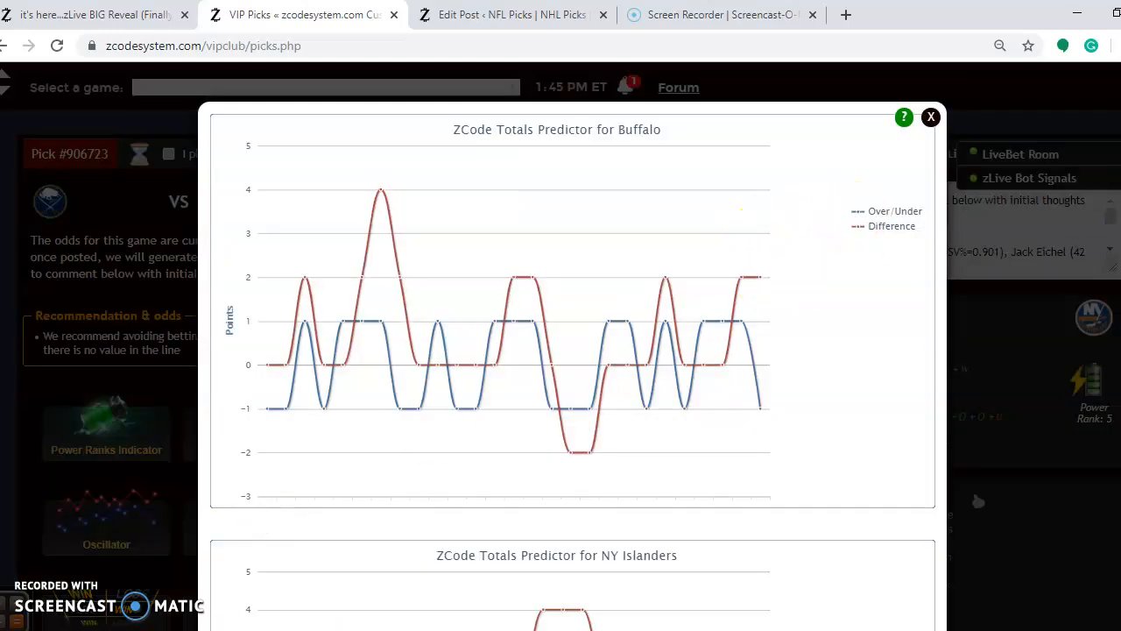
pyautogui.scroll(-3)
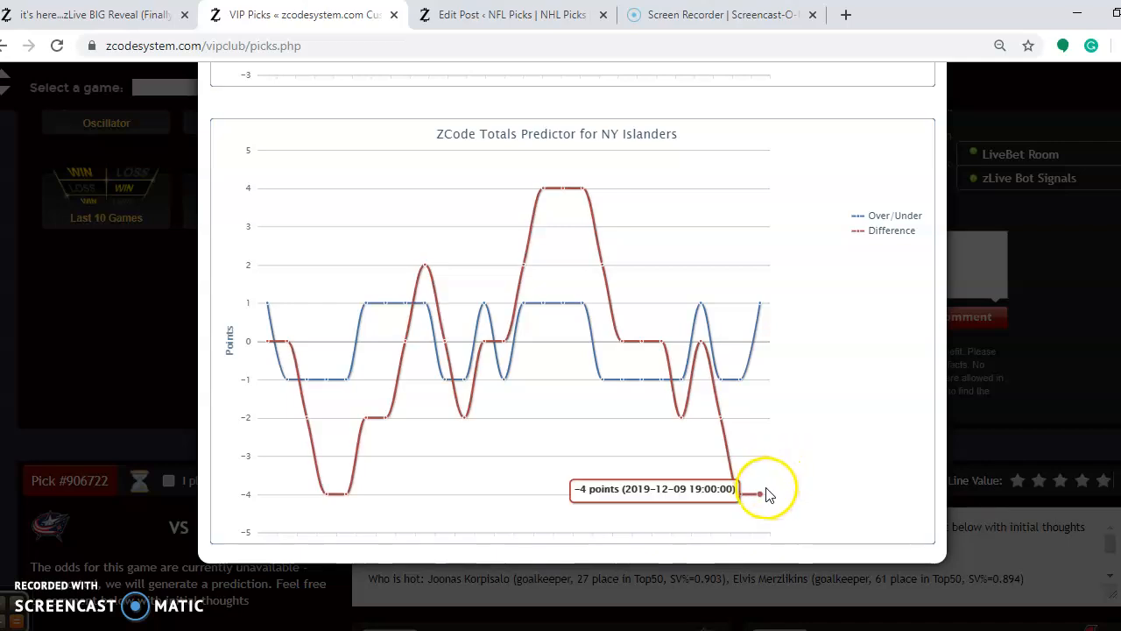
pyautogui.moveTo(897, 482)
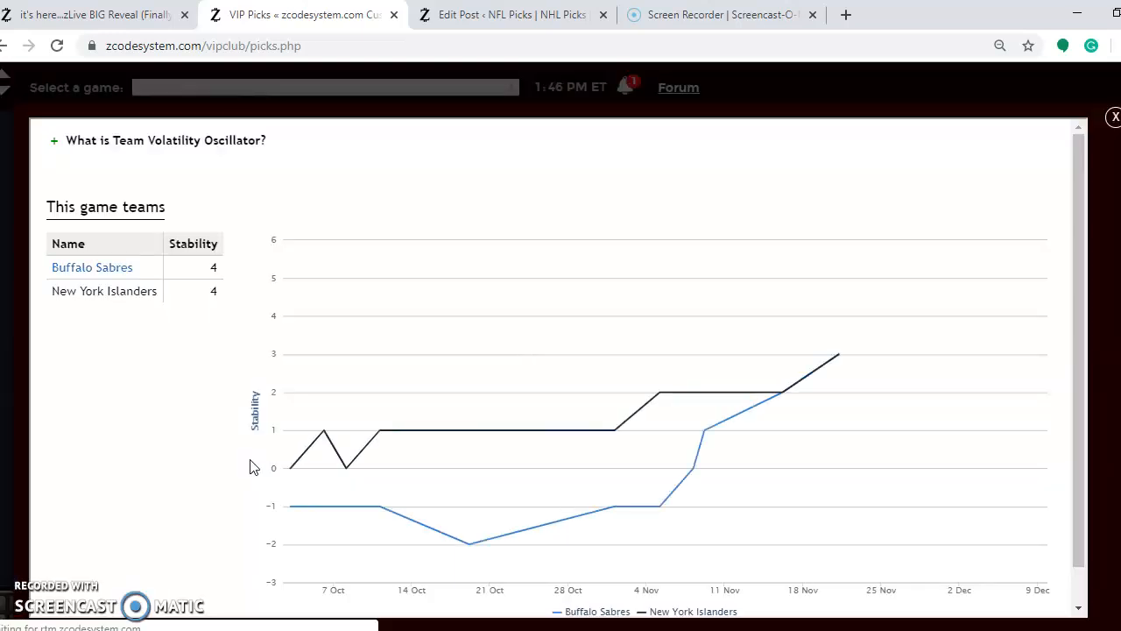
pyautogui.moveTo(1030, 307)
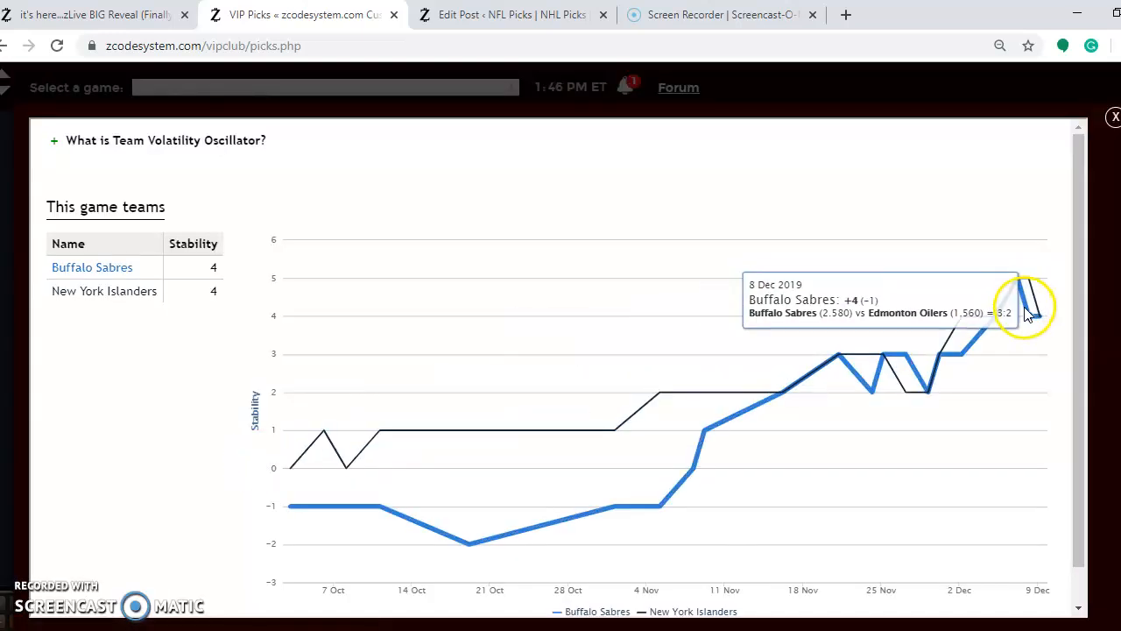
pyautogui.moveTo(1112, 119)
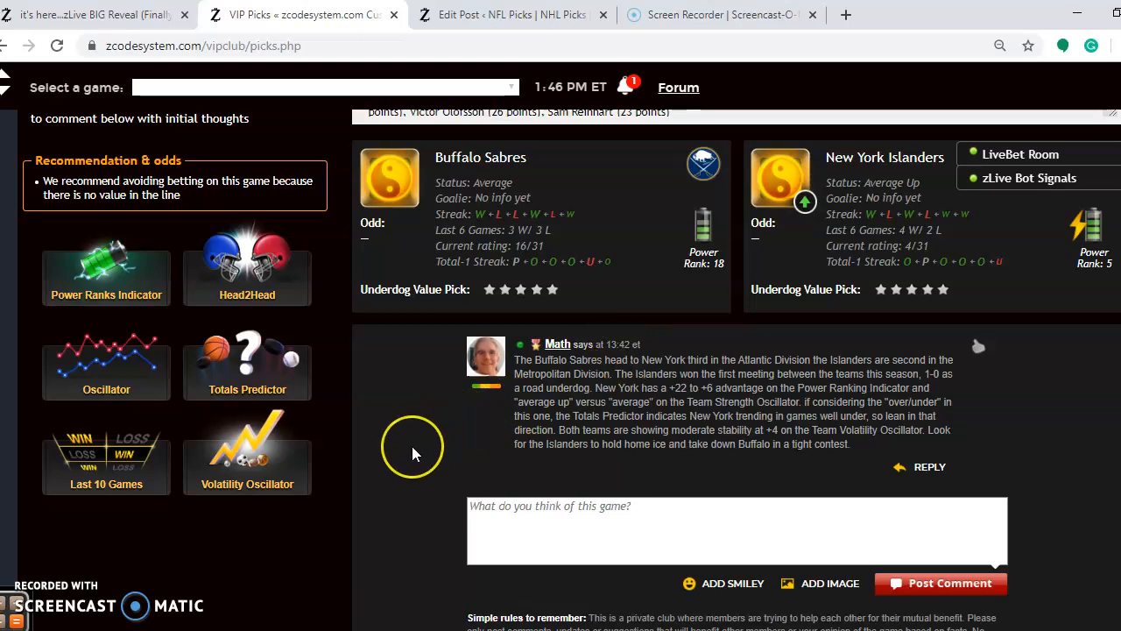
pyautogui.moveTo(415, 454)
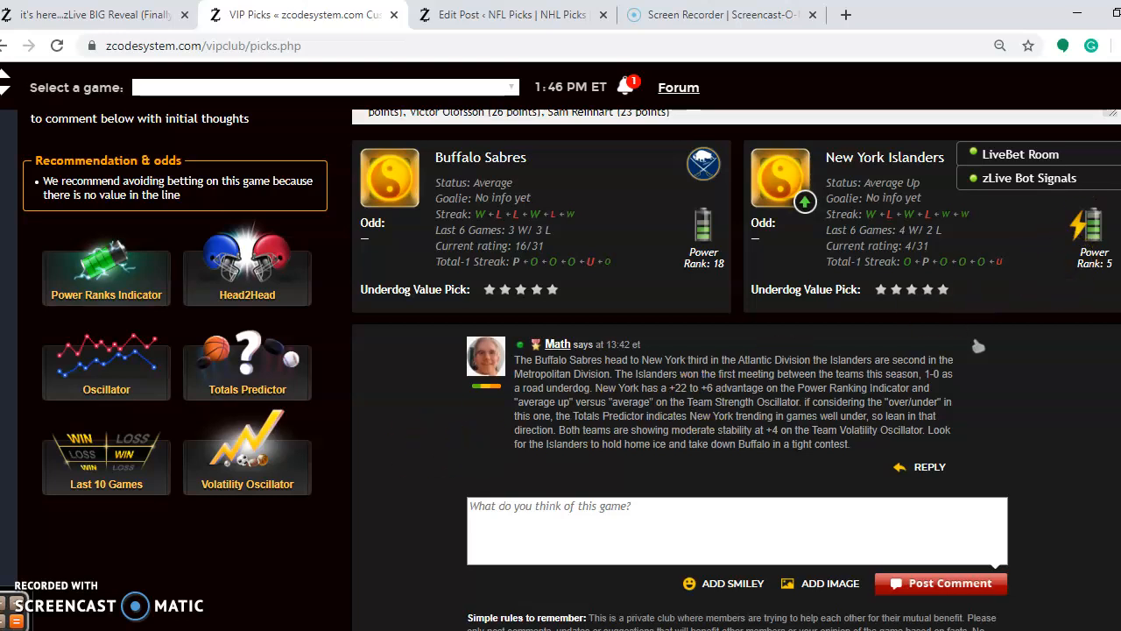
# - Scroll past the Columbus, Carolina and Rangers picks to the Dallas Stars at Nashville Predators pick
pyautogui.scroll(-3)
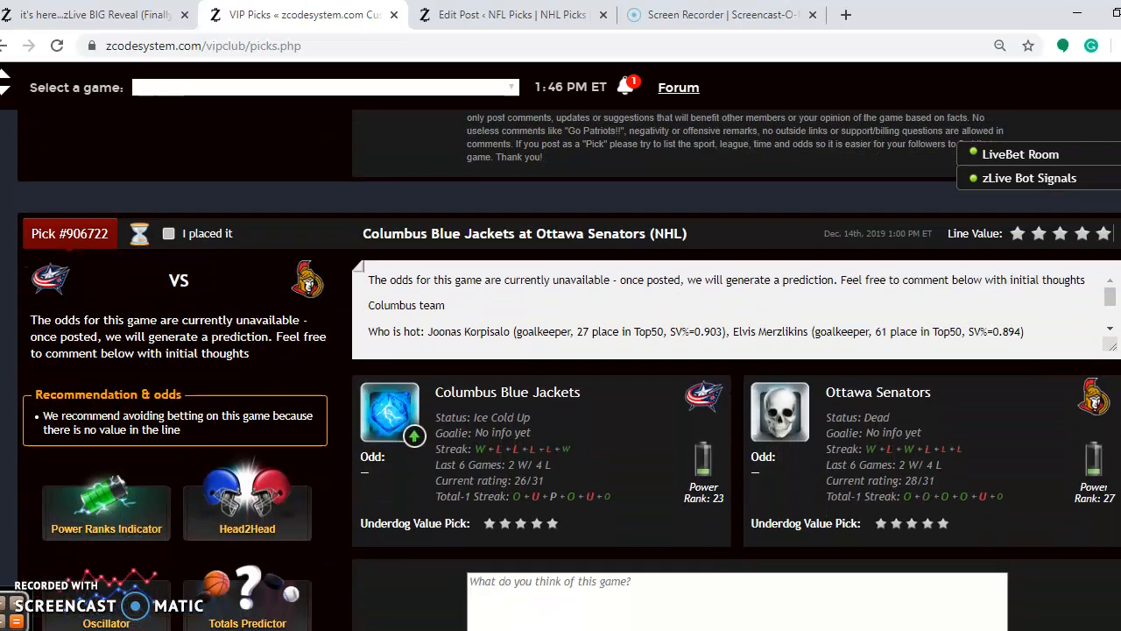
pyautogui.scroll(-3)
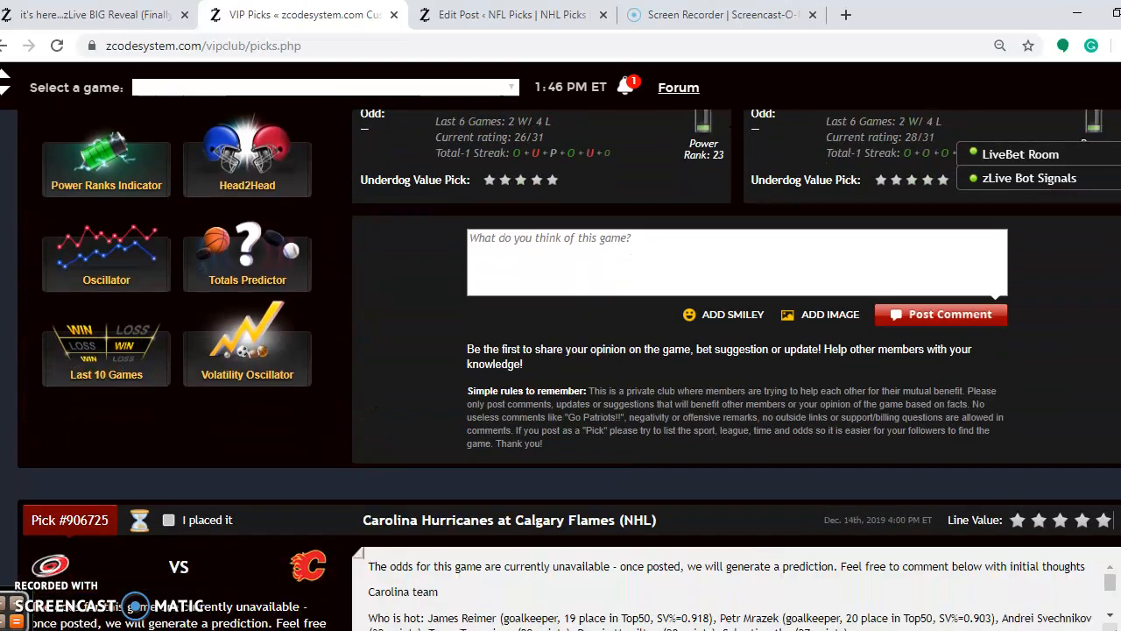
pyautogui.scroll(-3)
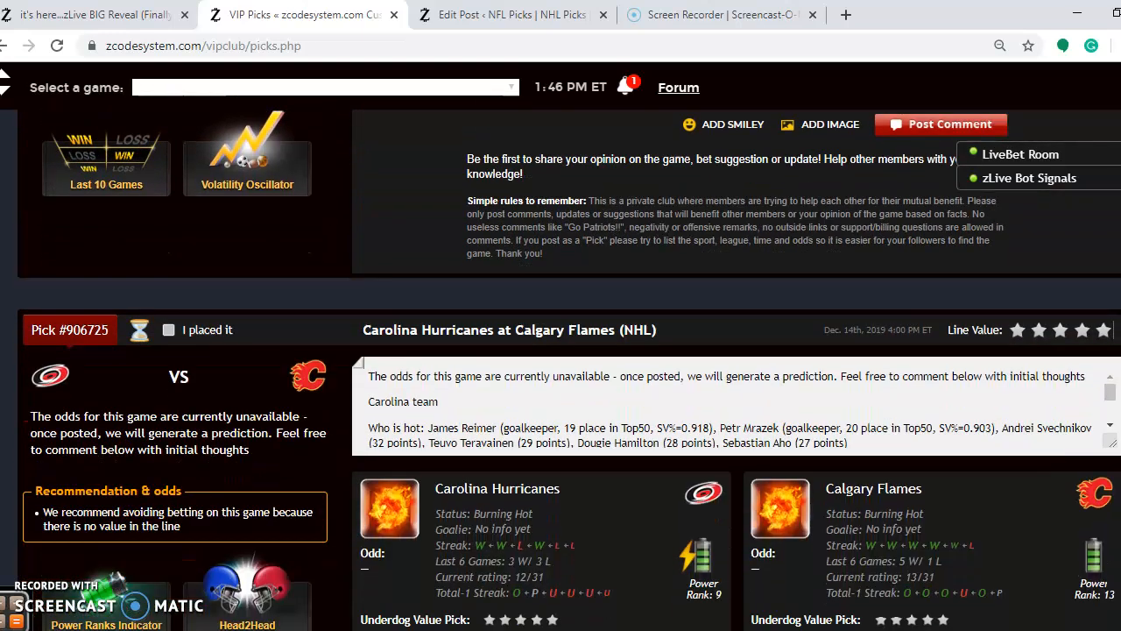
pyautogui.scroll(-3)
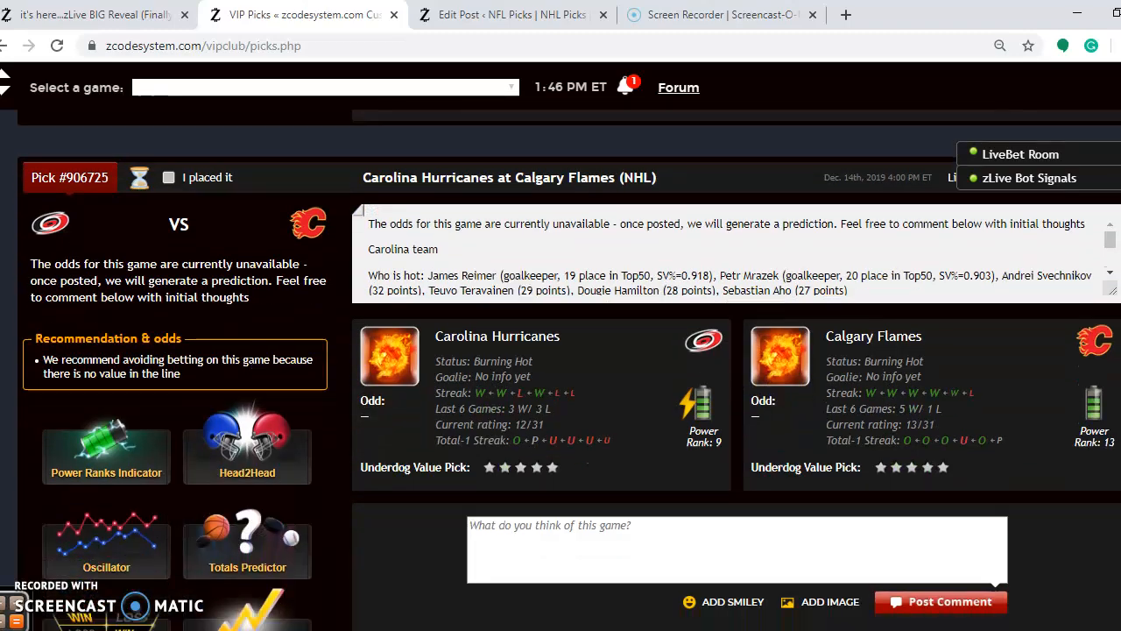
pyautogui.scroll(-3)
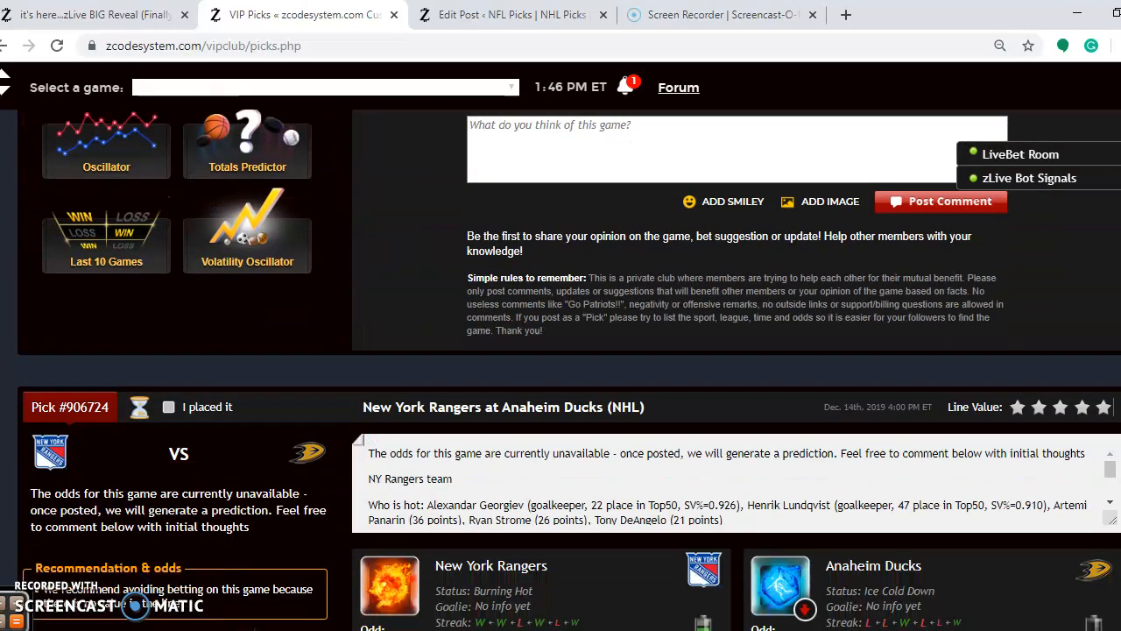
pyautogui.scroll(-3)
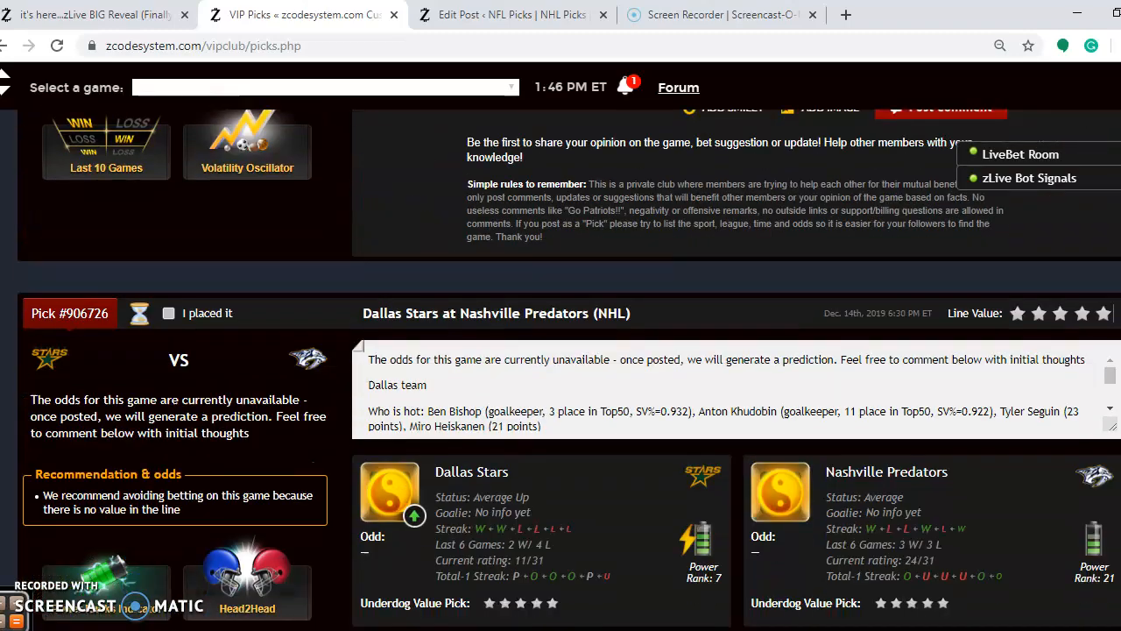
pyautogui.scroll(-3)
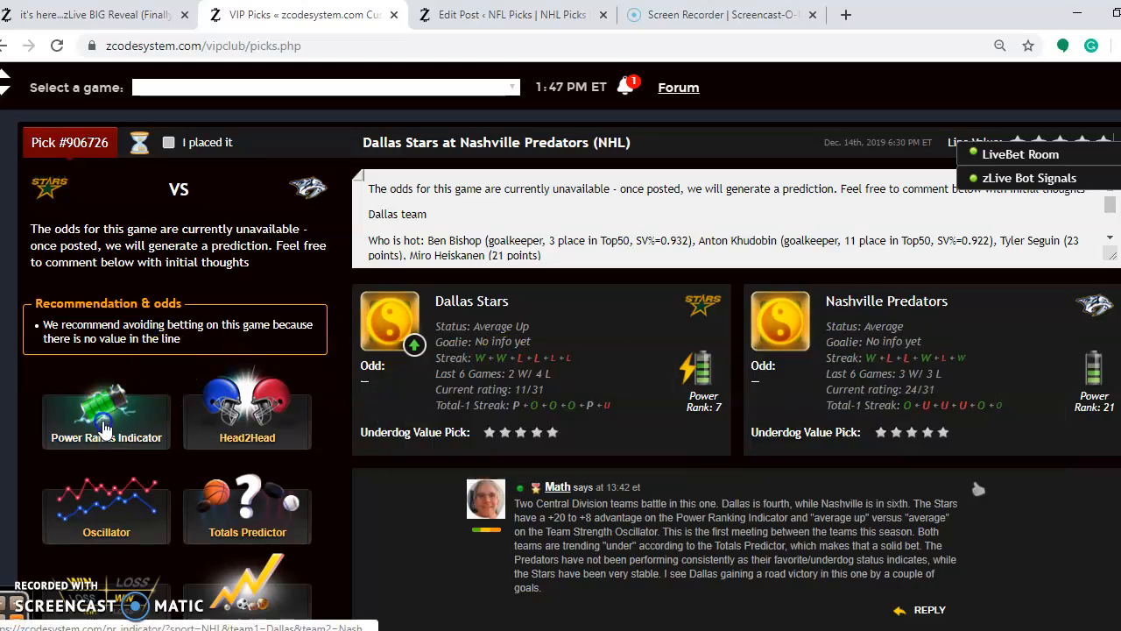
pyautogui.click(105, 420)
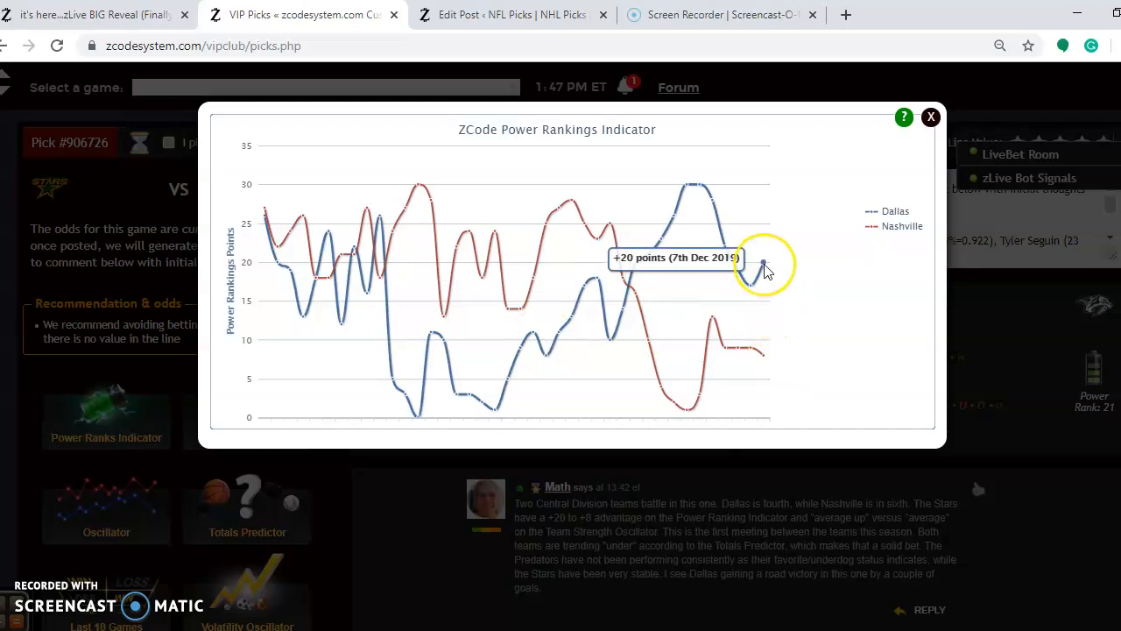
pyautogui.moveTo(764, 357)
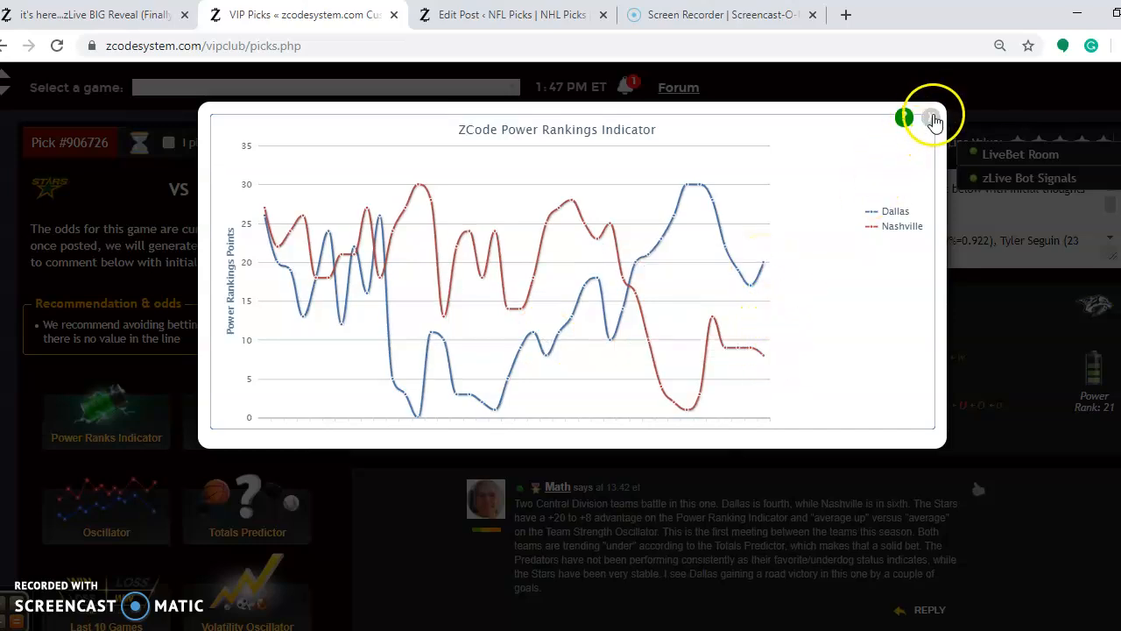
pyautogui.click(932, 119)
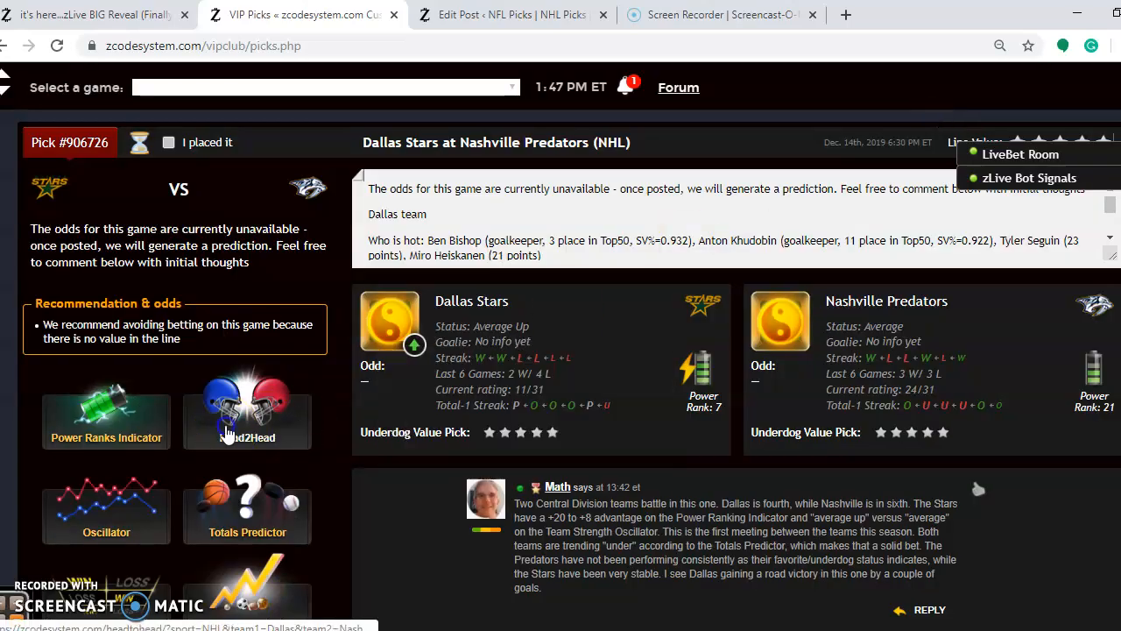
pyautogui.click(247, 420)
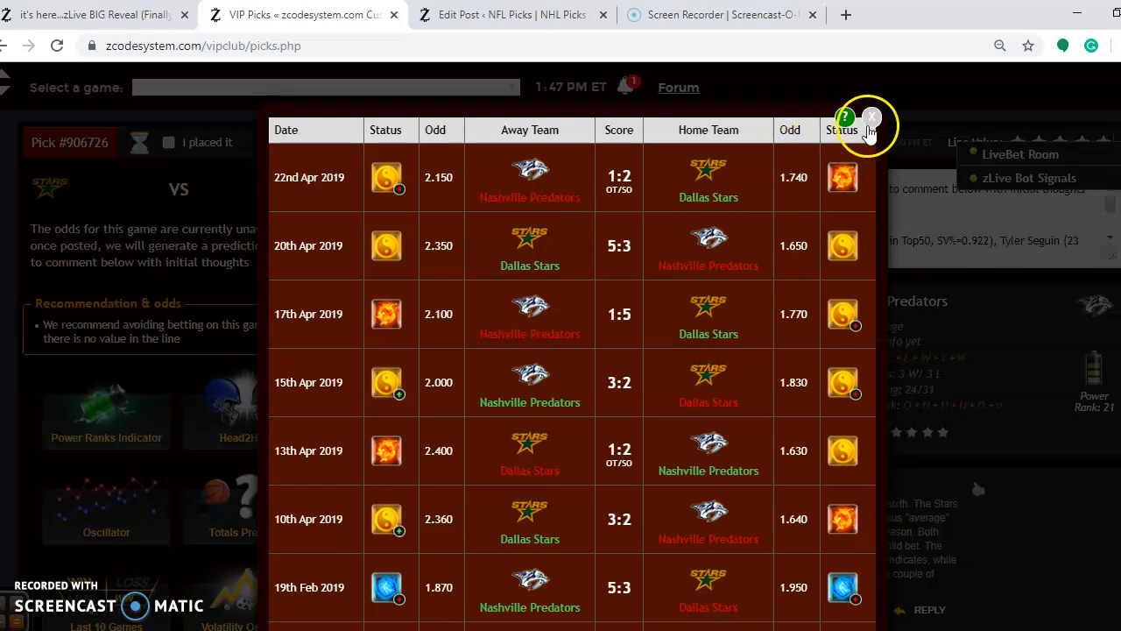
pyautogui.click(871, 119)
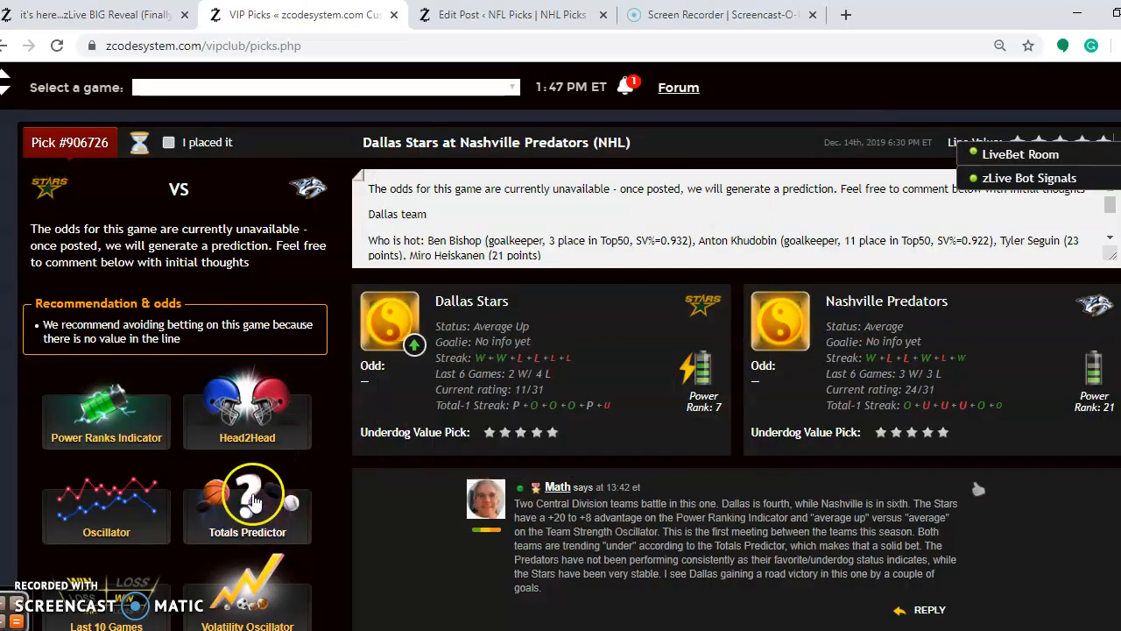
pyautogui.click(247, 494)
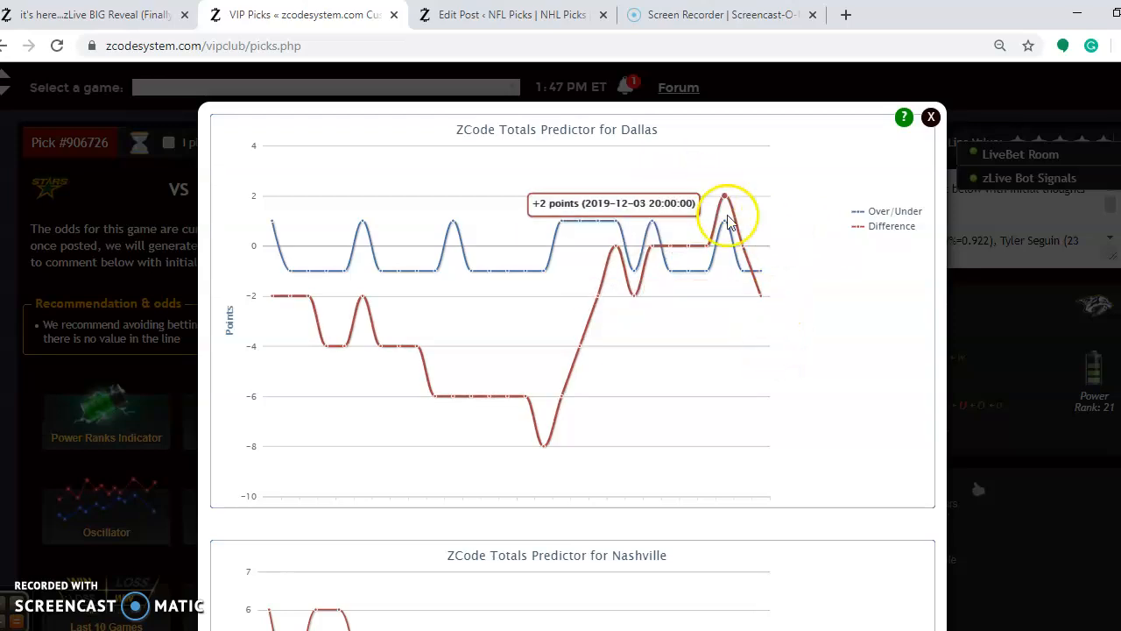
pyautogui.moveTo(760, 296)
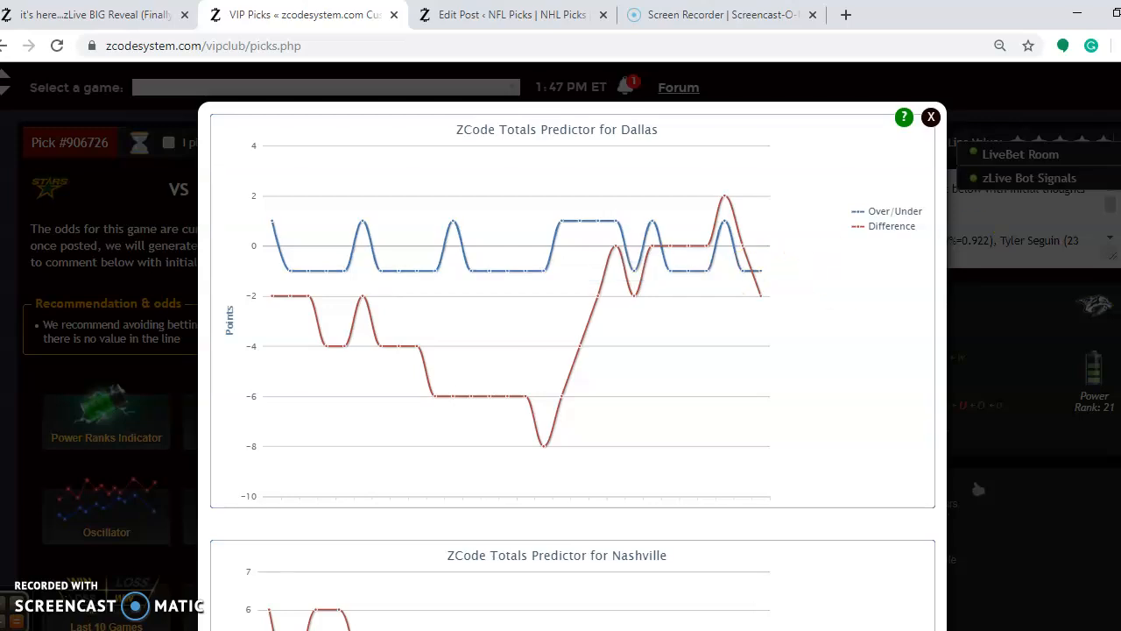
pyautogui.scroll(-3)
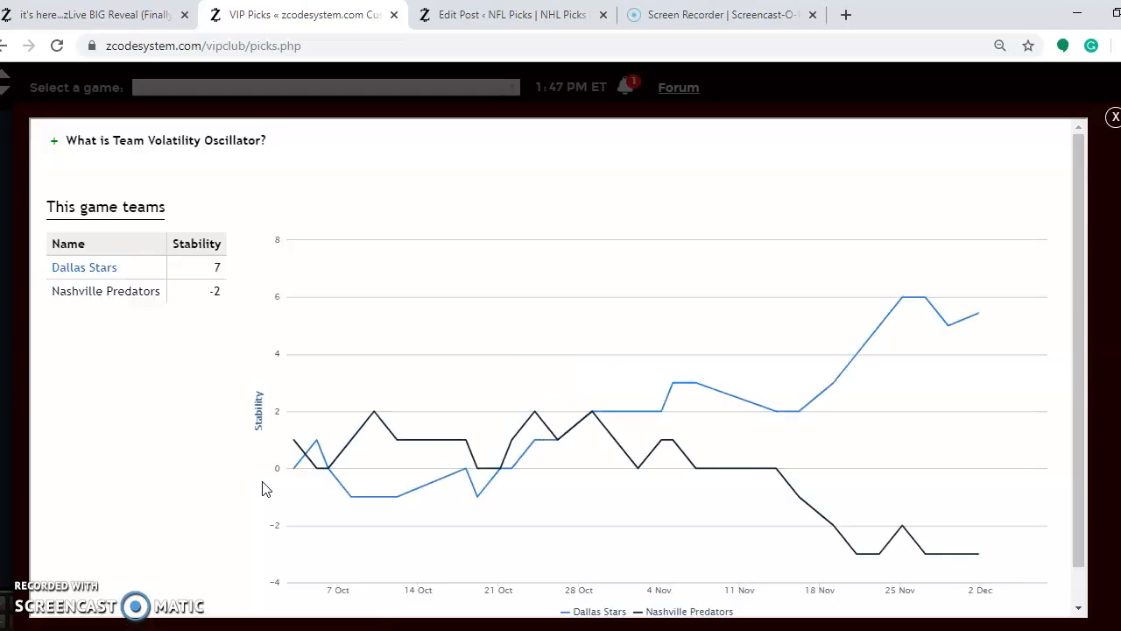
pyautogui.moveTo(1037, 266)
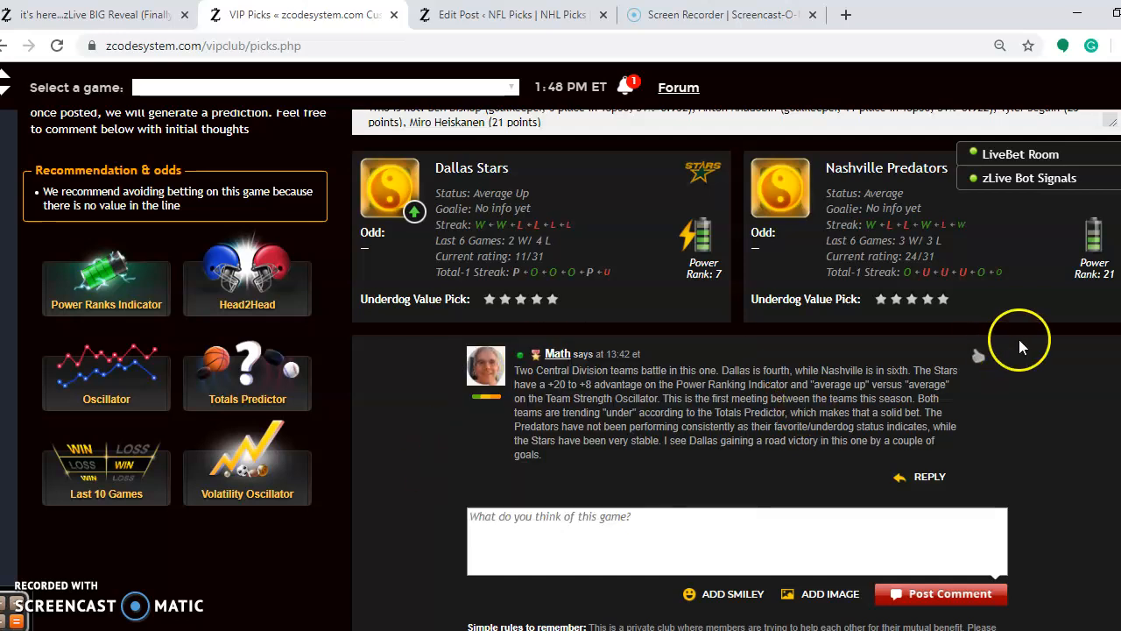
# - Scroll to the Bruins at Panthers pick and show their Head2Head past results
pyautogui.scroll(-3)
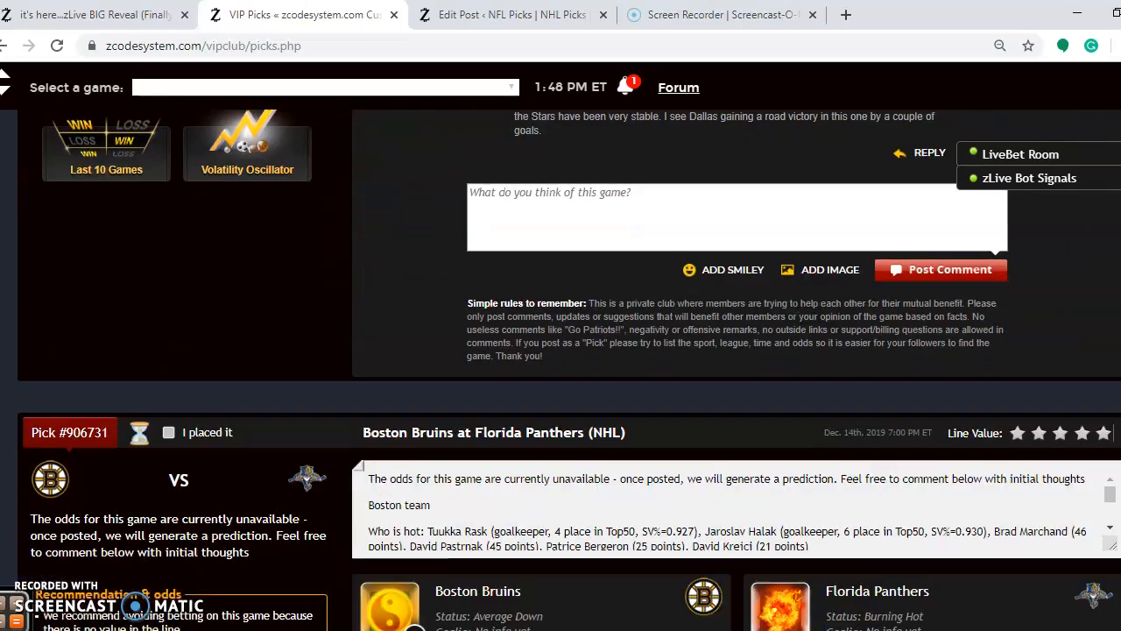
pyautogui.scroll(-3)
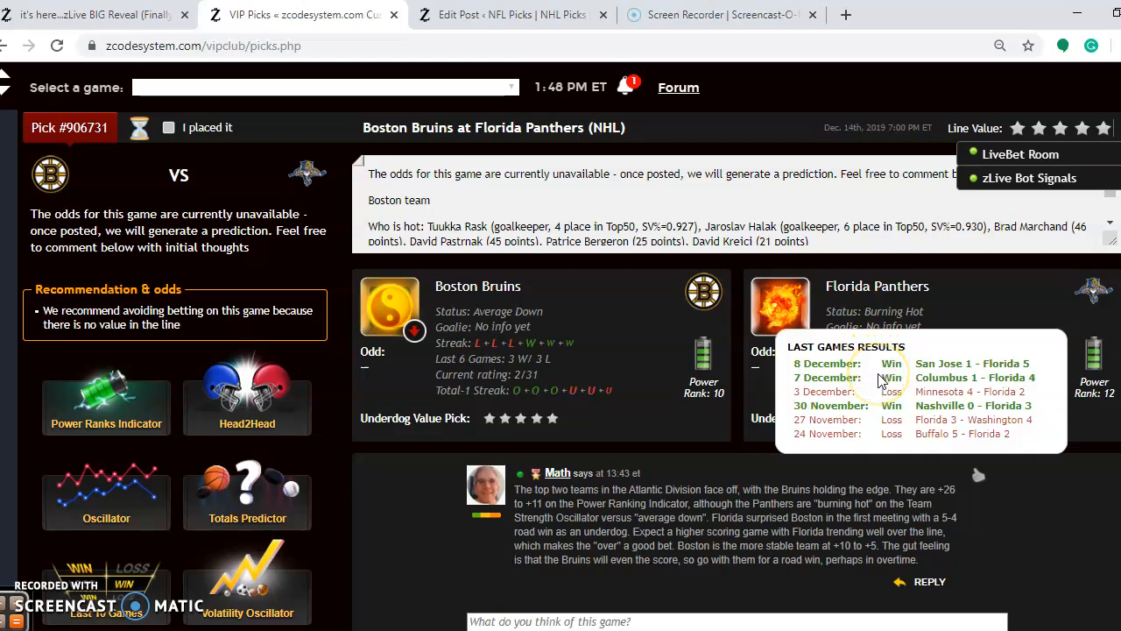
pyautogui.click(247, 406)
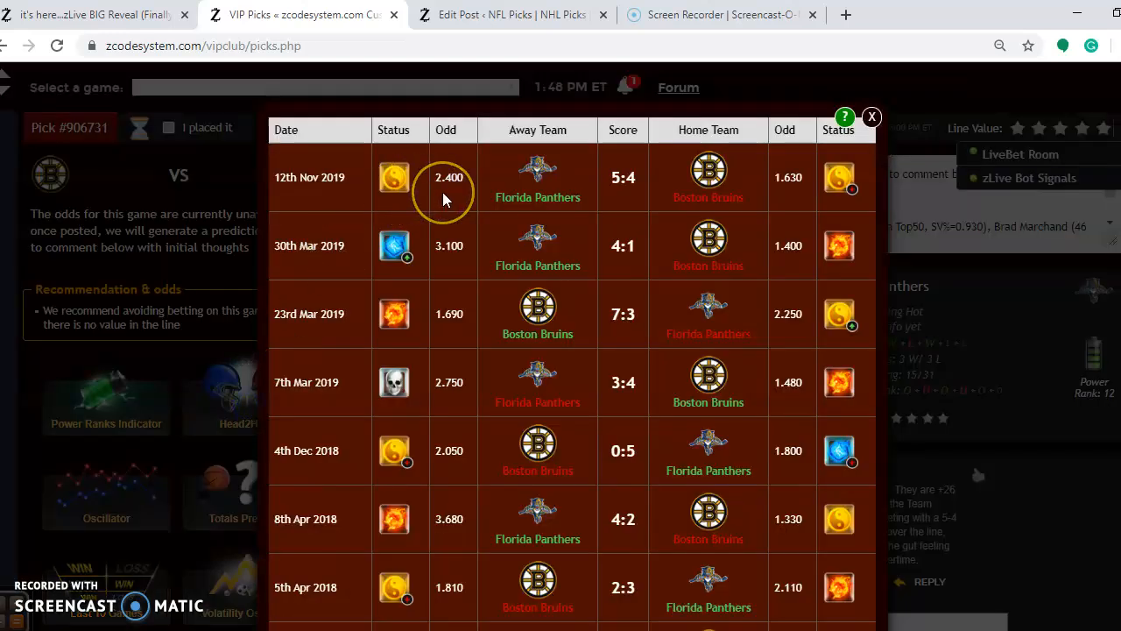
pyautogui.moveTo(480, 217)
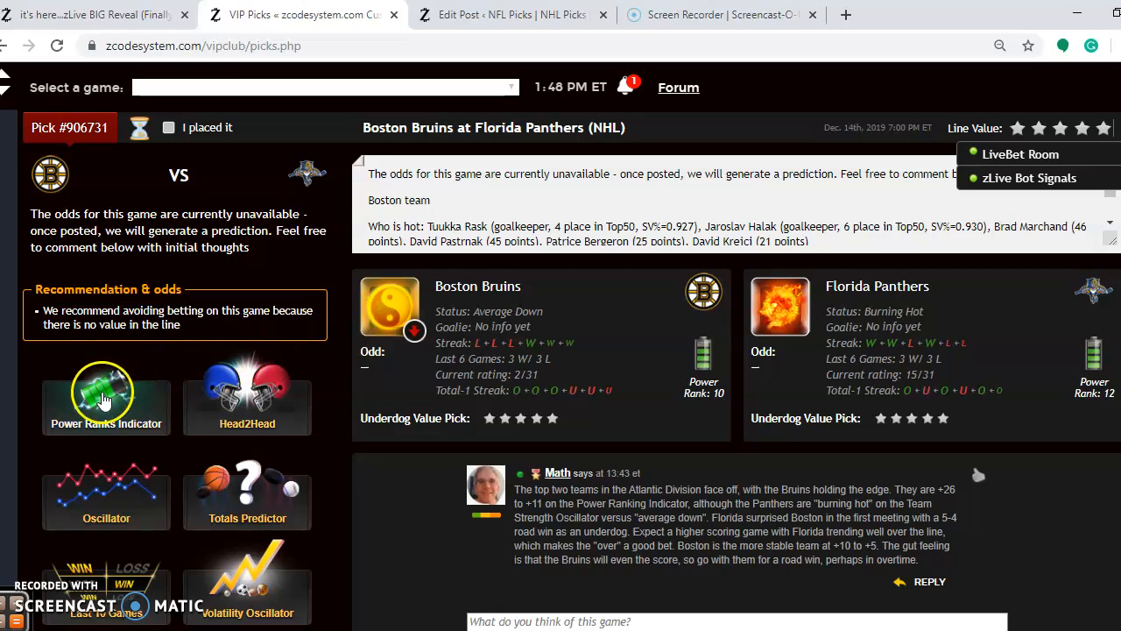
pyautogui.click(105, 399)
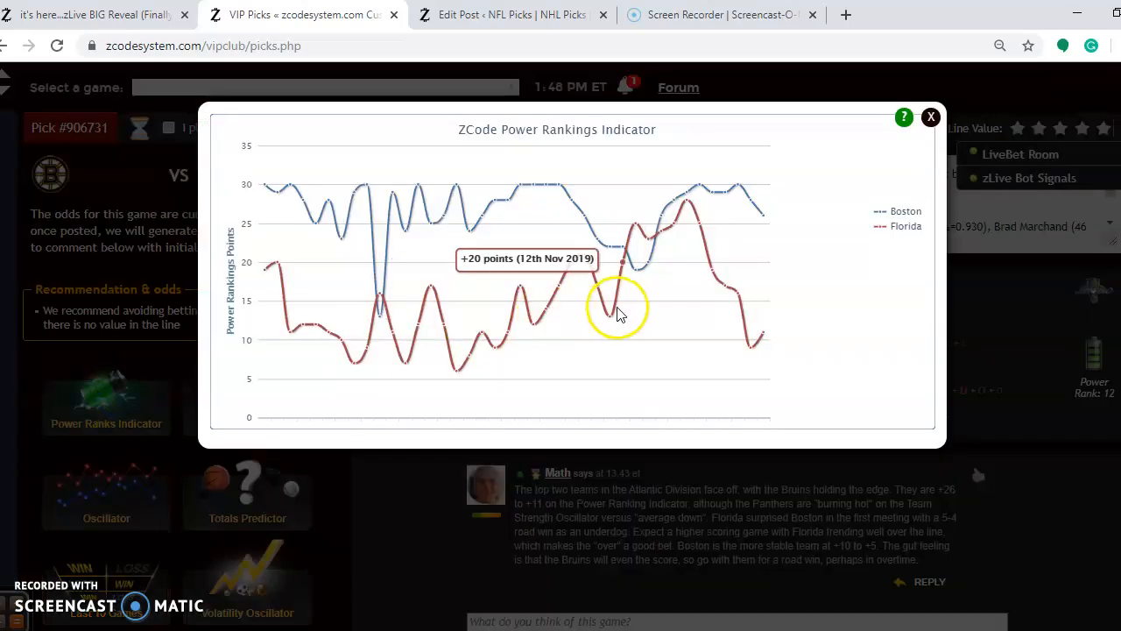
pyautogui.moveTo(687, 210)
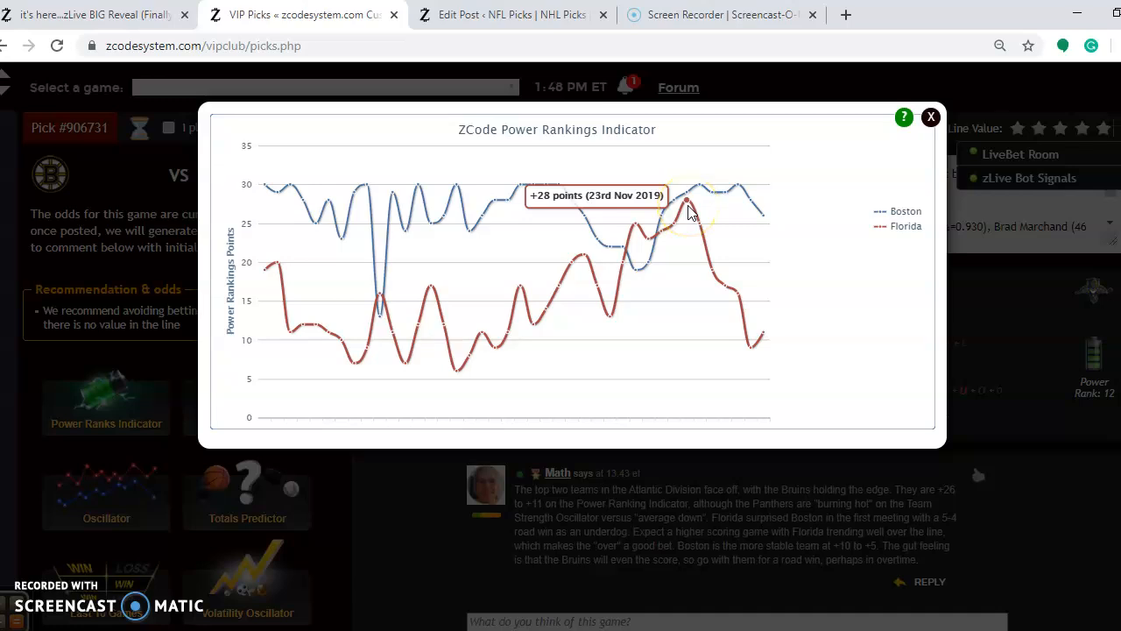
pyautogui.moveTo(750, 341)
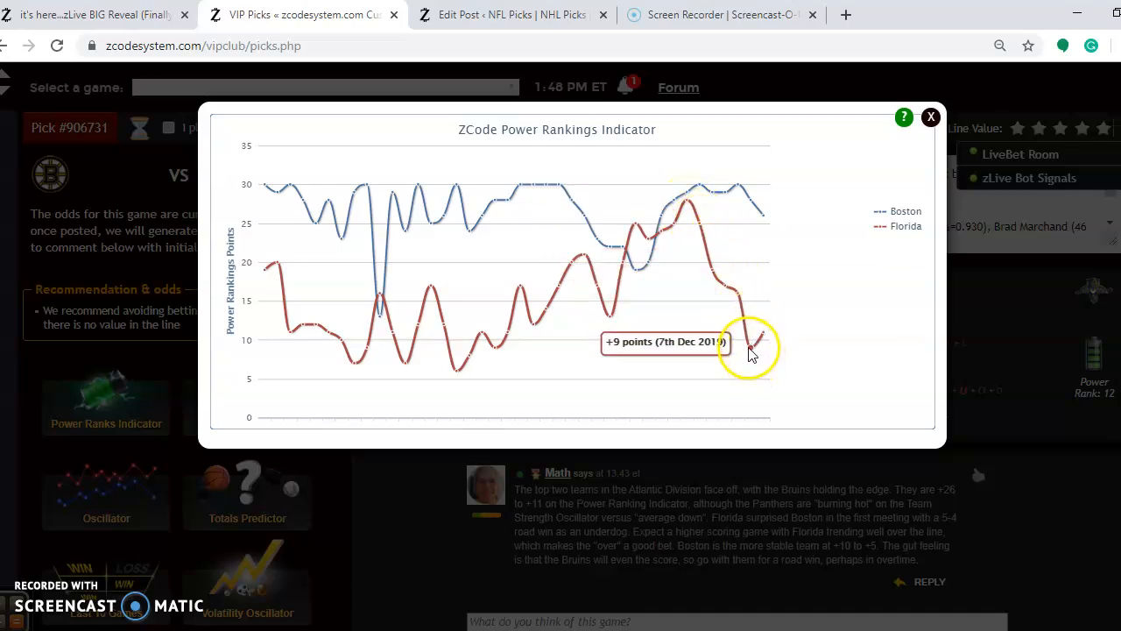
pyautogui.moveTo(761, 340)
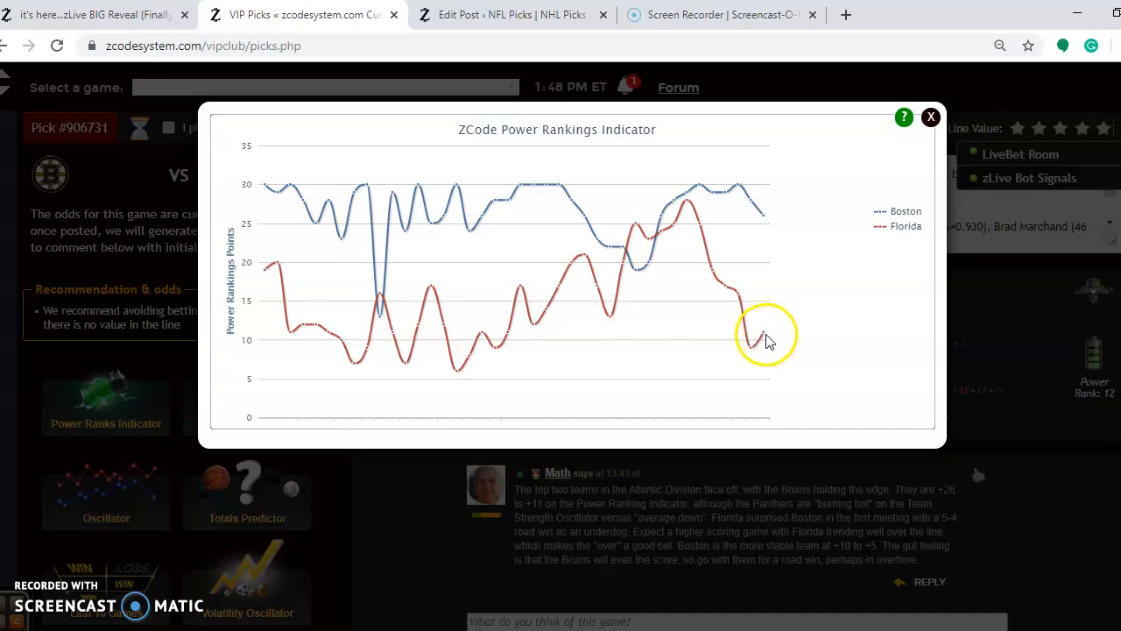
pyautogui.moveTo(763, 339)
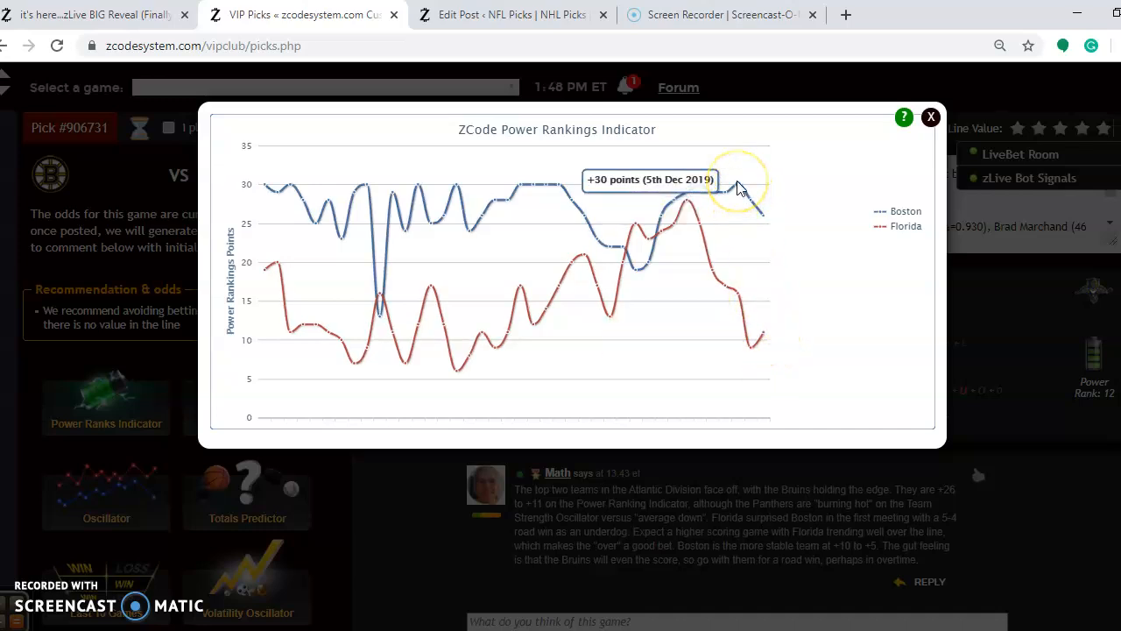
pyautogui.moveTo(767, 217)
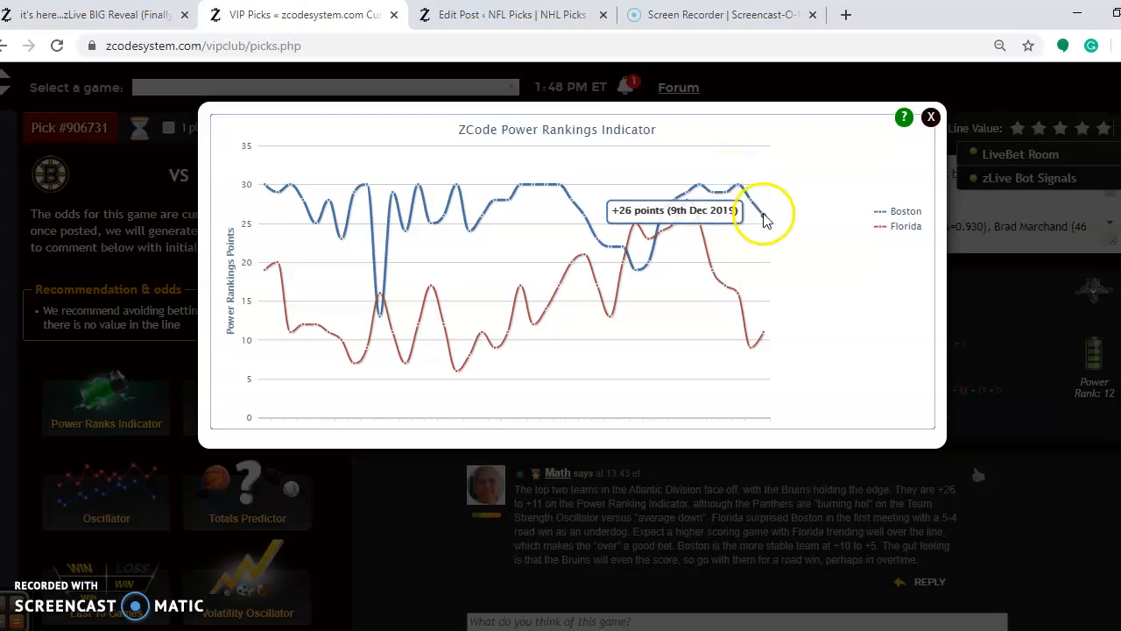
pyautogui.click(932, 115)
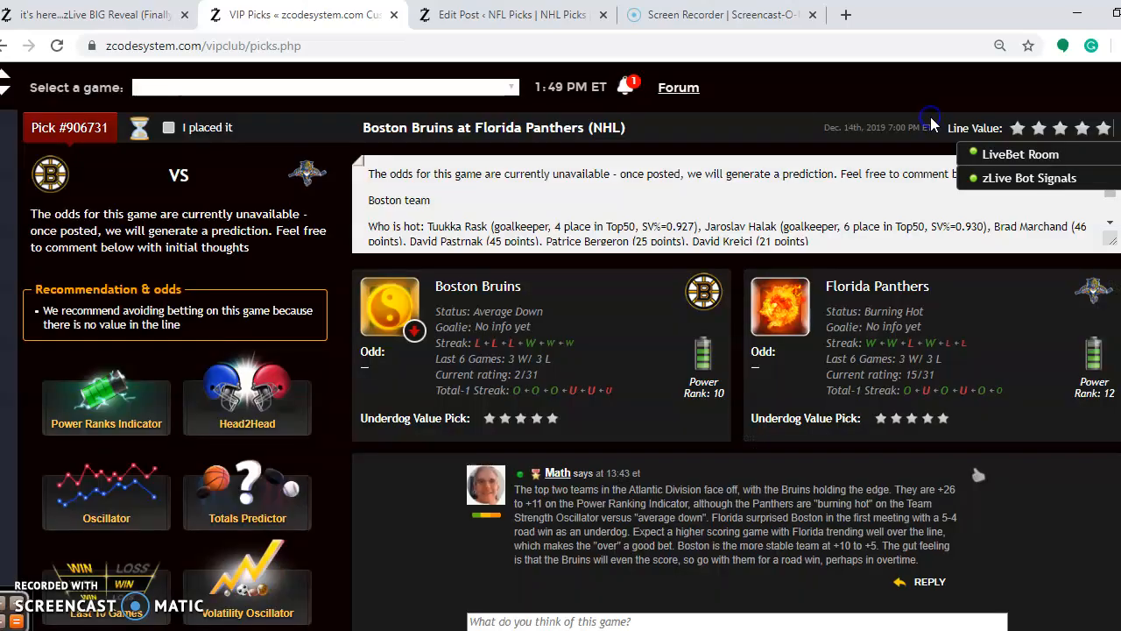
pyautogui.click(247, 486)
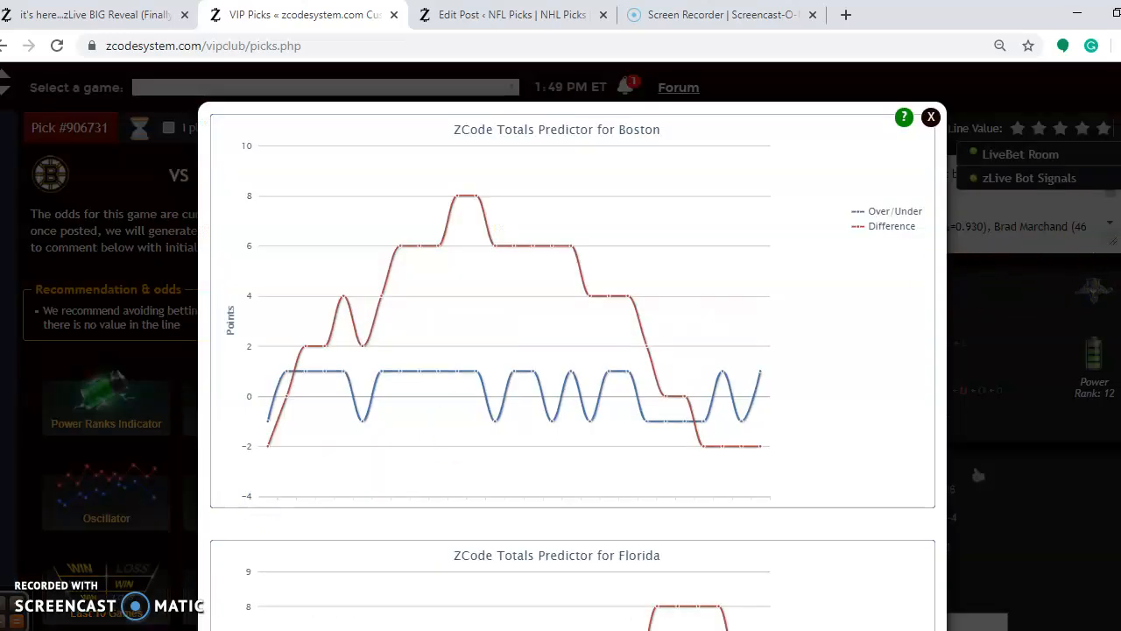
pyautogui.scroll(-3)
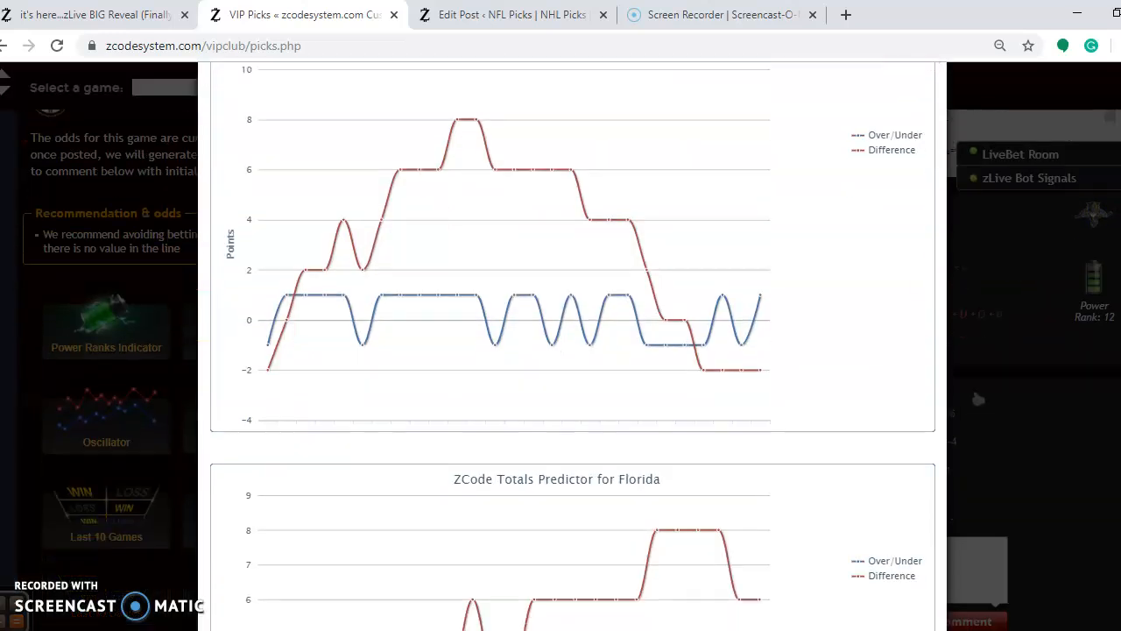
pyautogui.scroll(-3)
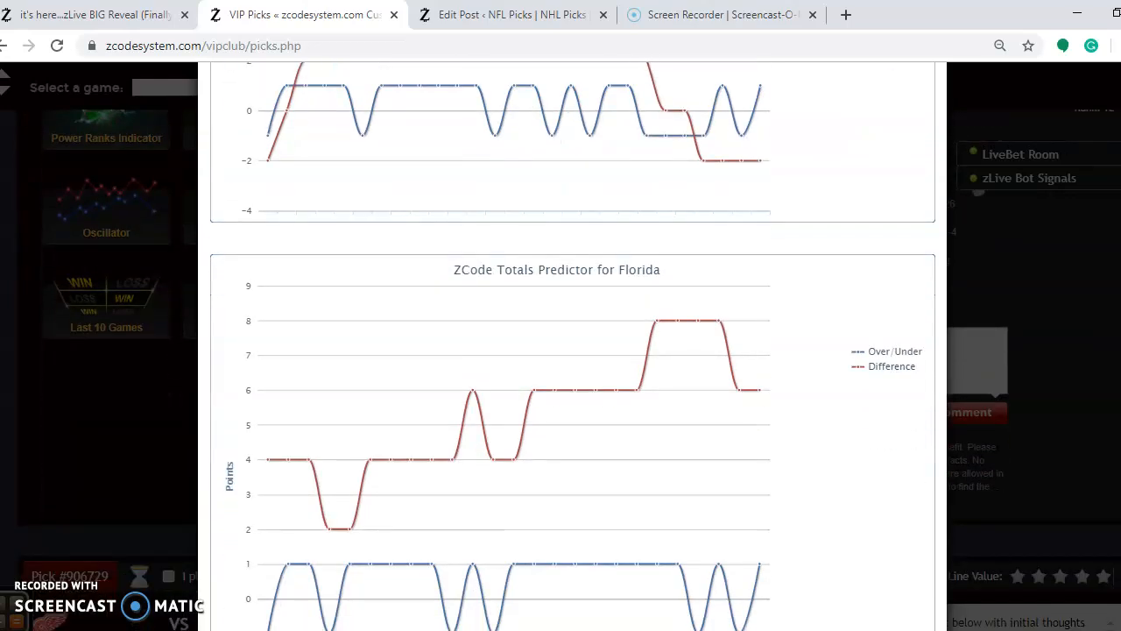
pyautogui.moveTo(761, 400)
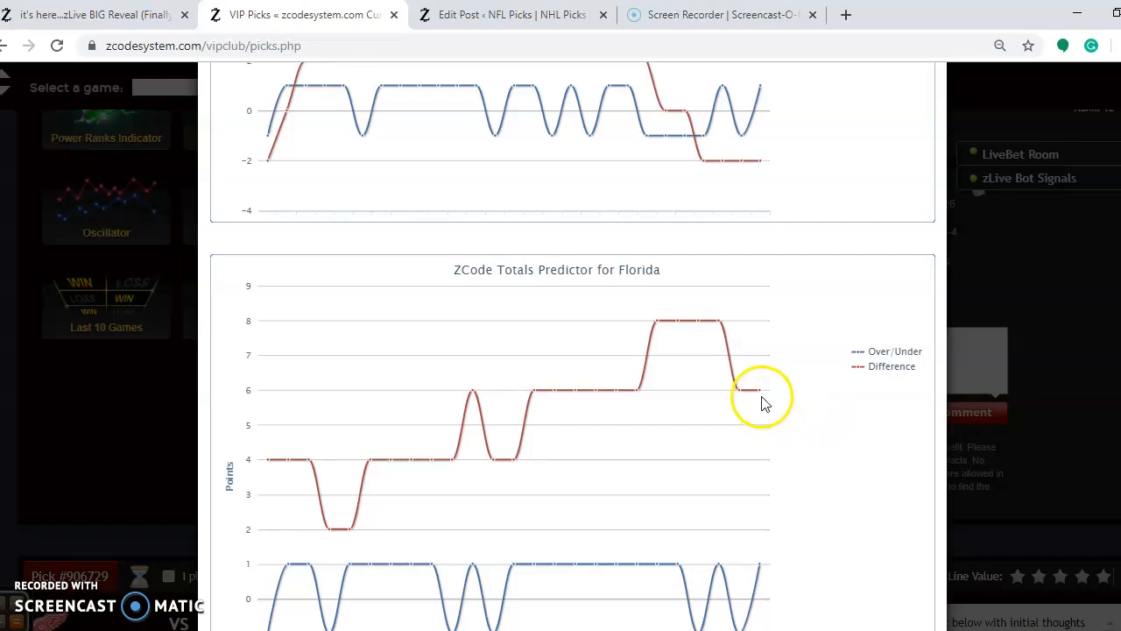
pyautogui.moveTo(1042, 413)
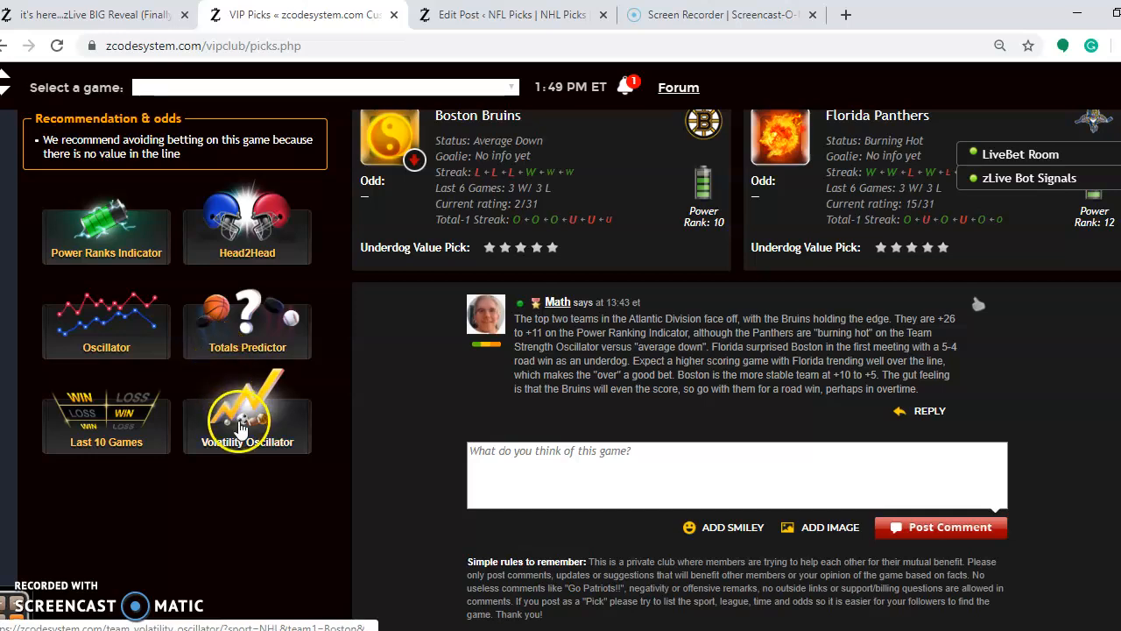
pyautogui.click(247, 426)
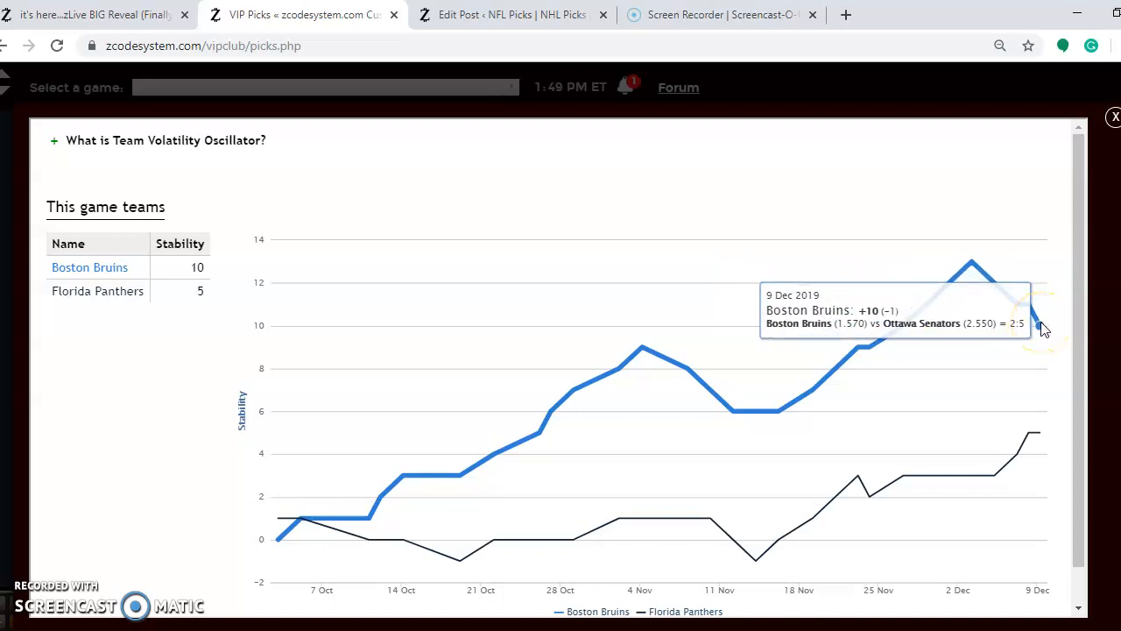
pyautogui.moveTo(1033, 430)
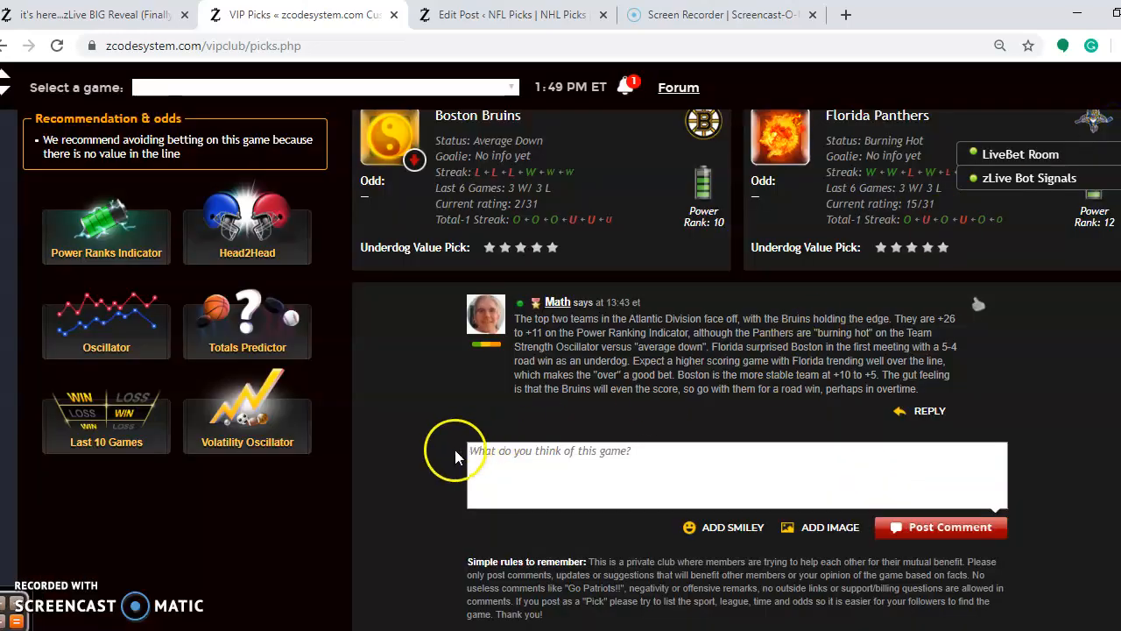
pyautogui.moveTo(438, 494)
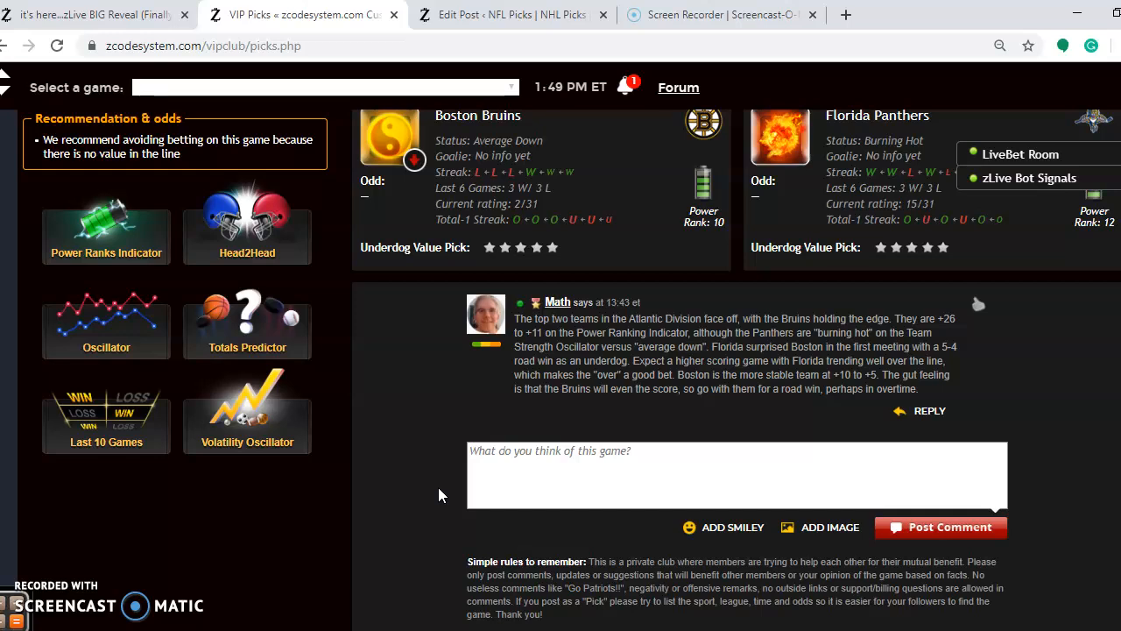
pyautogui.scroll(-3)
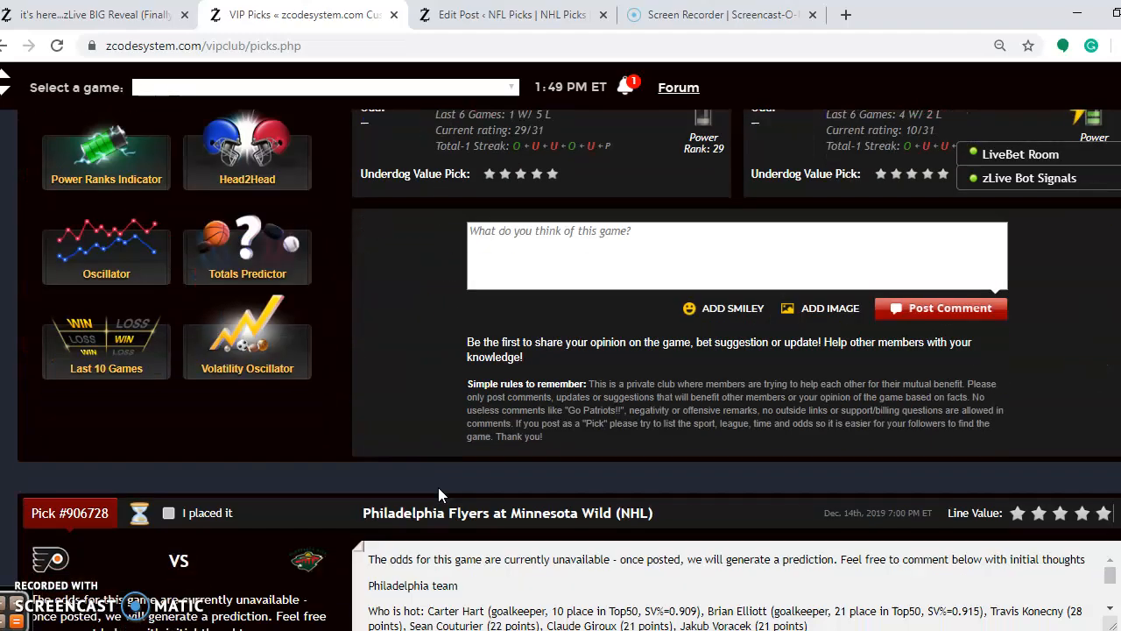
# - Scroll down to the Toronto Maple Leafs at Edmonton Oilers pick with its team stats
pyautogui.scroll(-3)
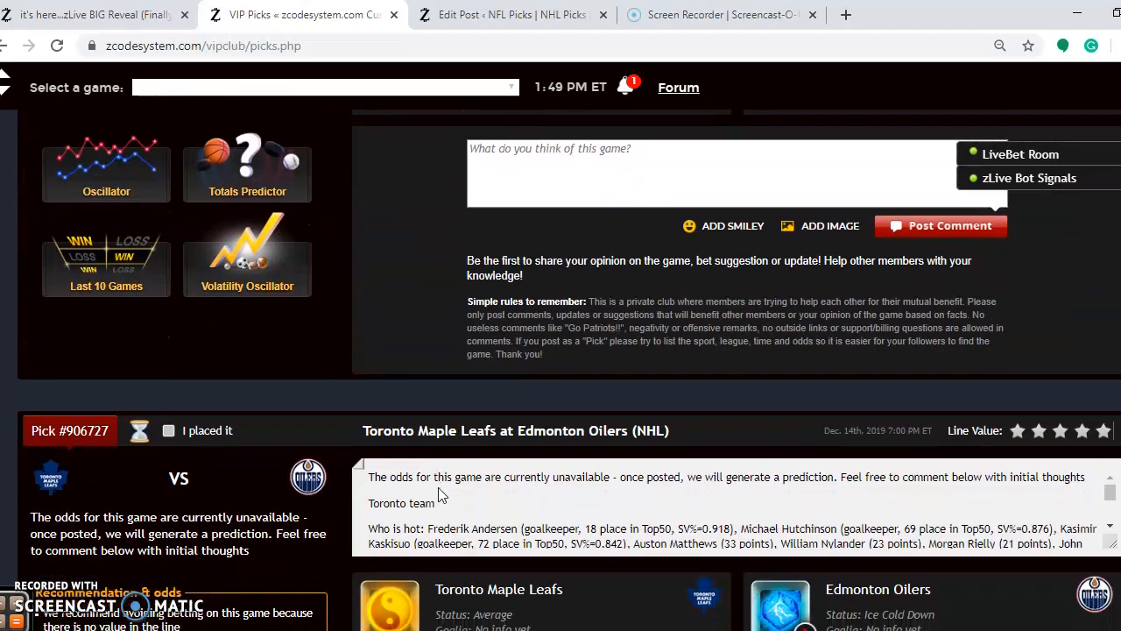
pyautogui.scroll(-3)
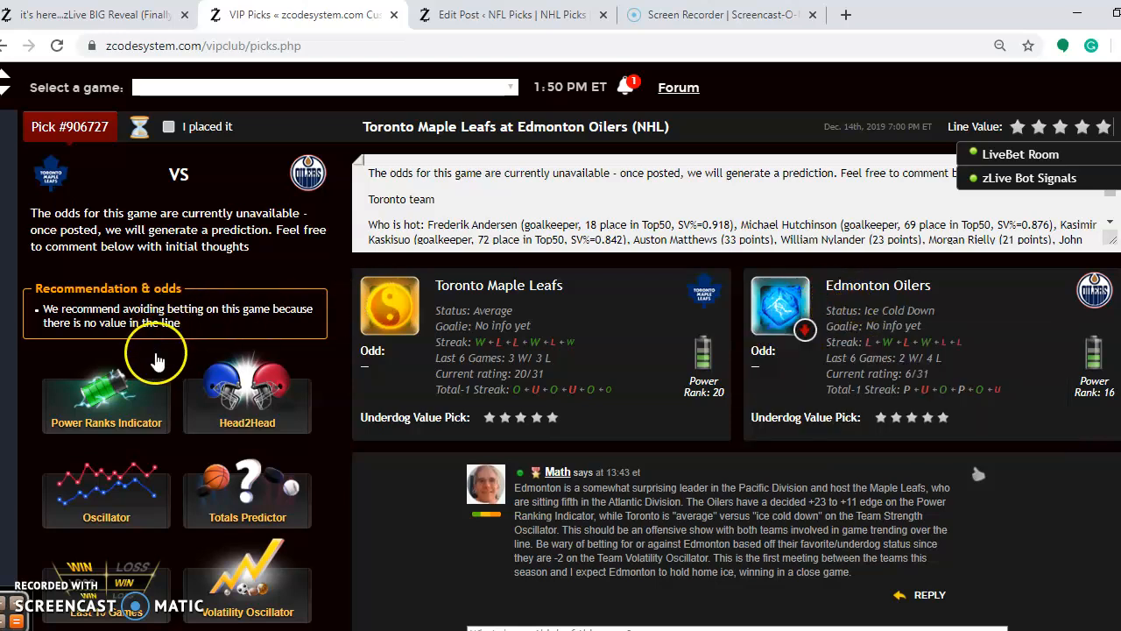
pyautogui.click(106, 399)
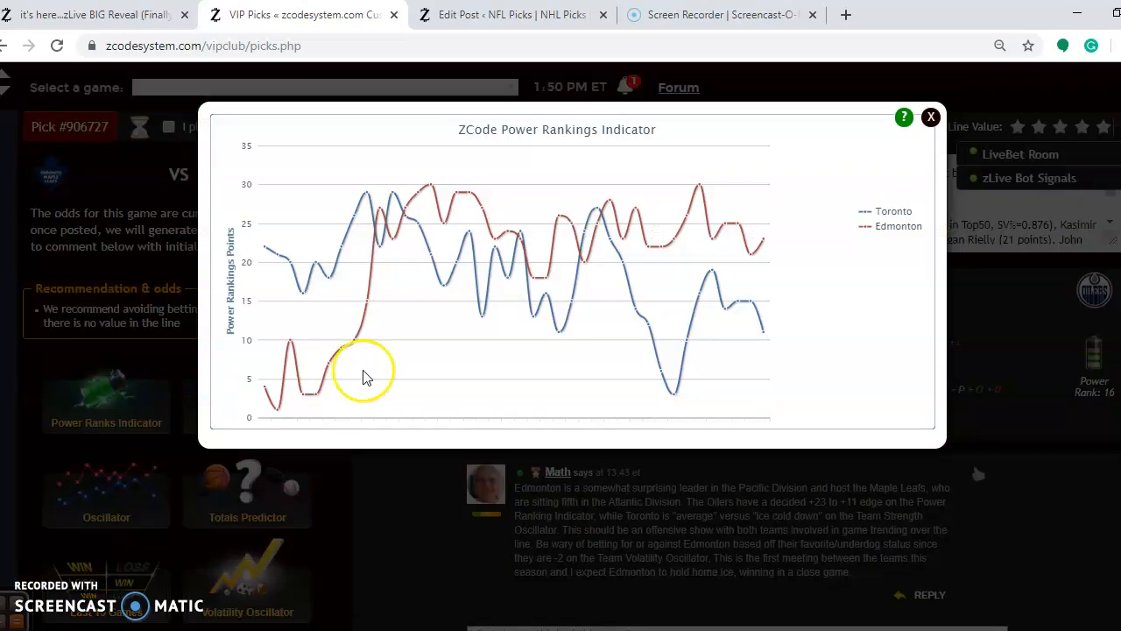
pyautogui.moveTo(762, 242)
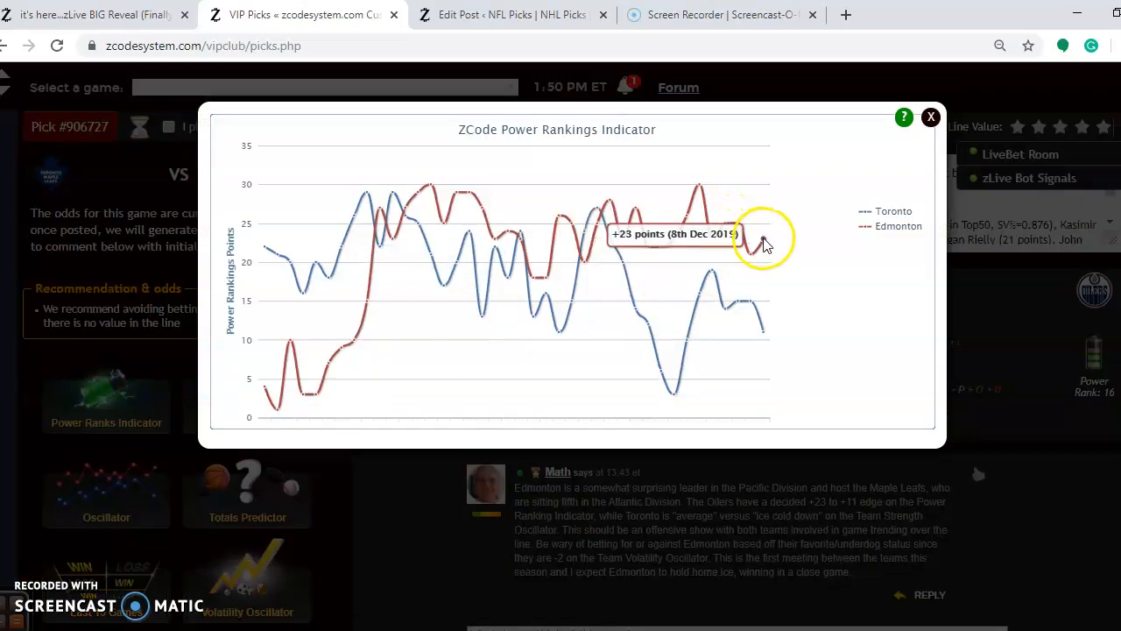
pyautogui.moveTo(755, 312)
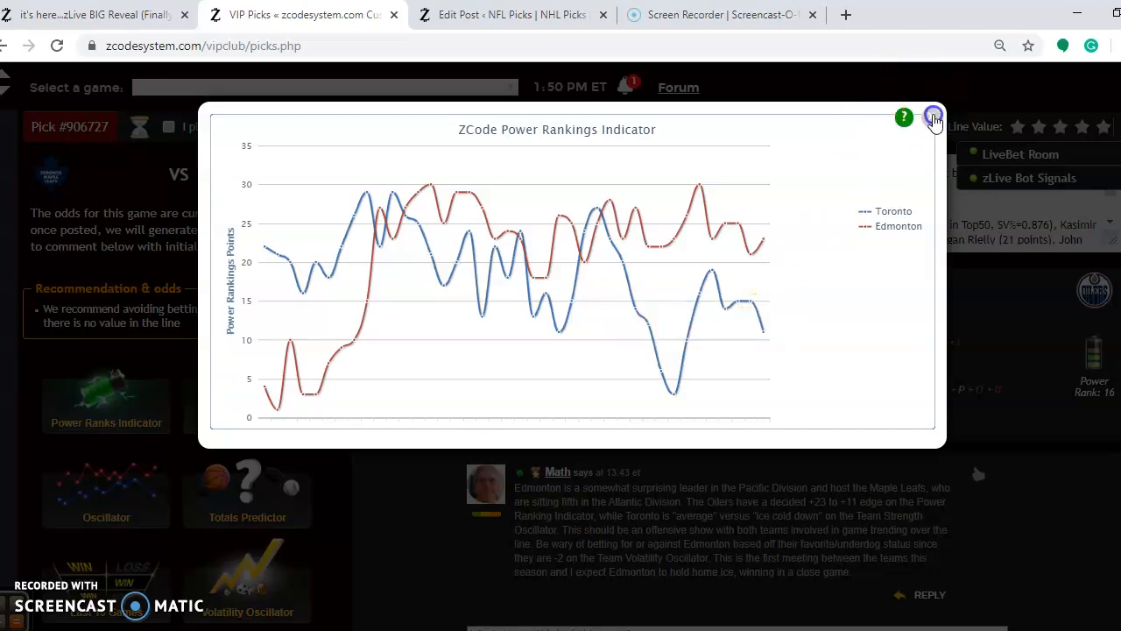
pyautogui.click(931, 116)
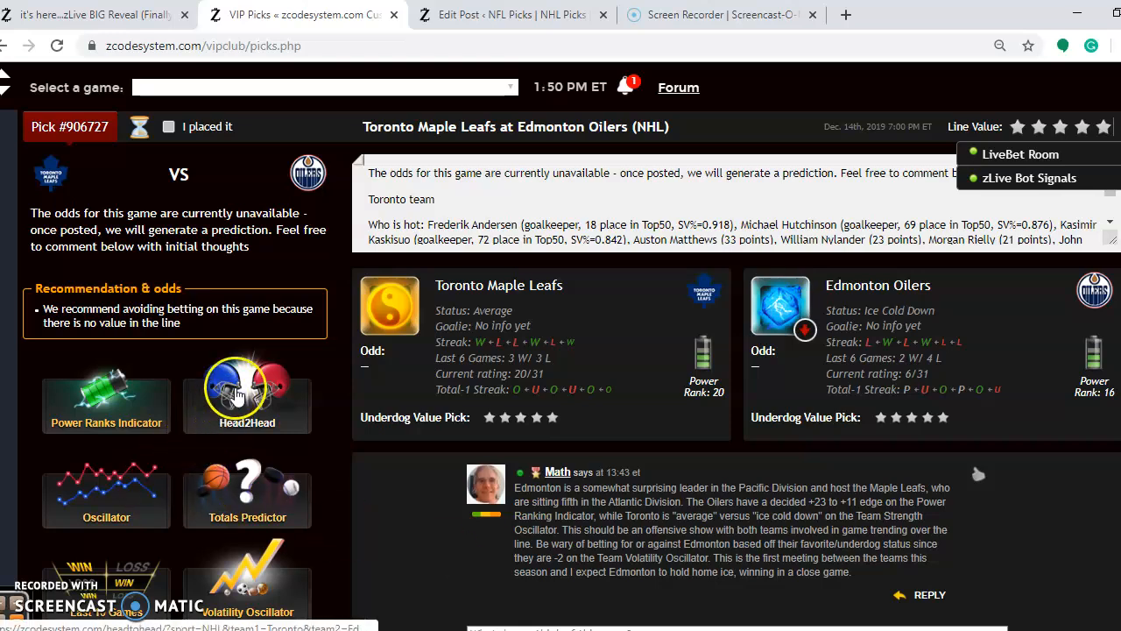
# - Show the Totals Predictor chart for Toronto, then the one for Edmonton
pyautogui.click(247, 403)
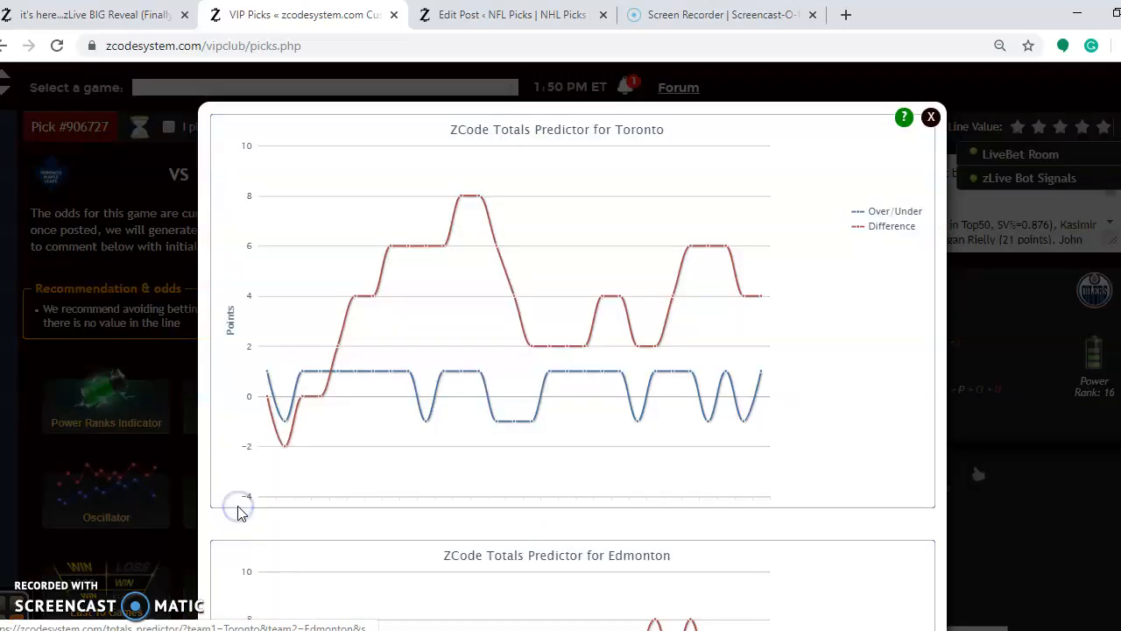
pyautogui.moveTo(760, 296)
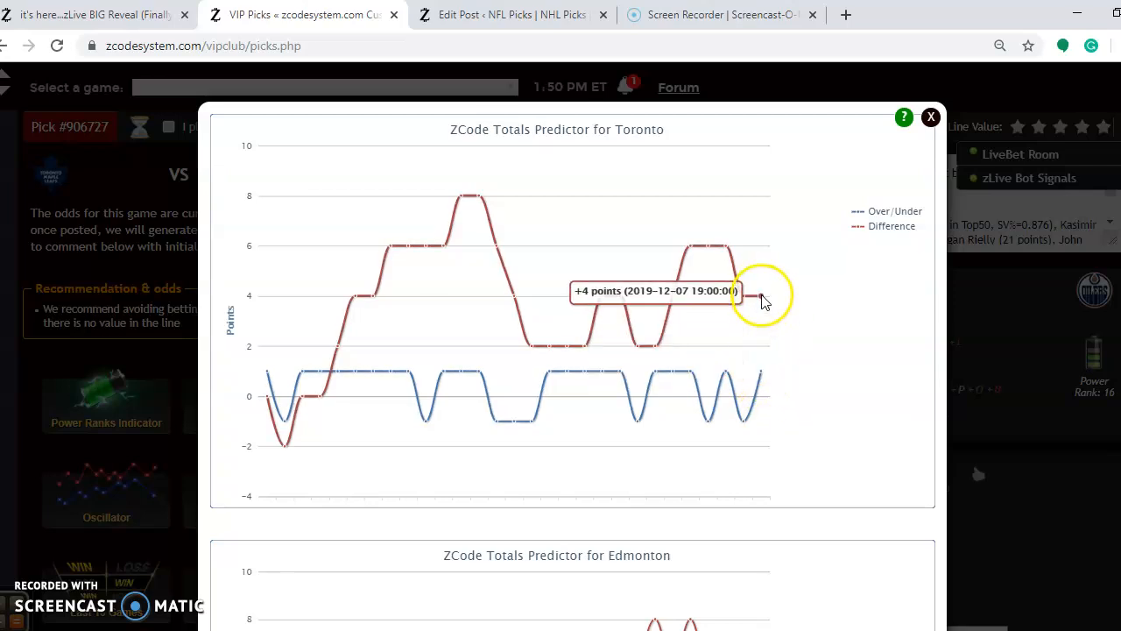
pyautogui.moveTo(762, 377)
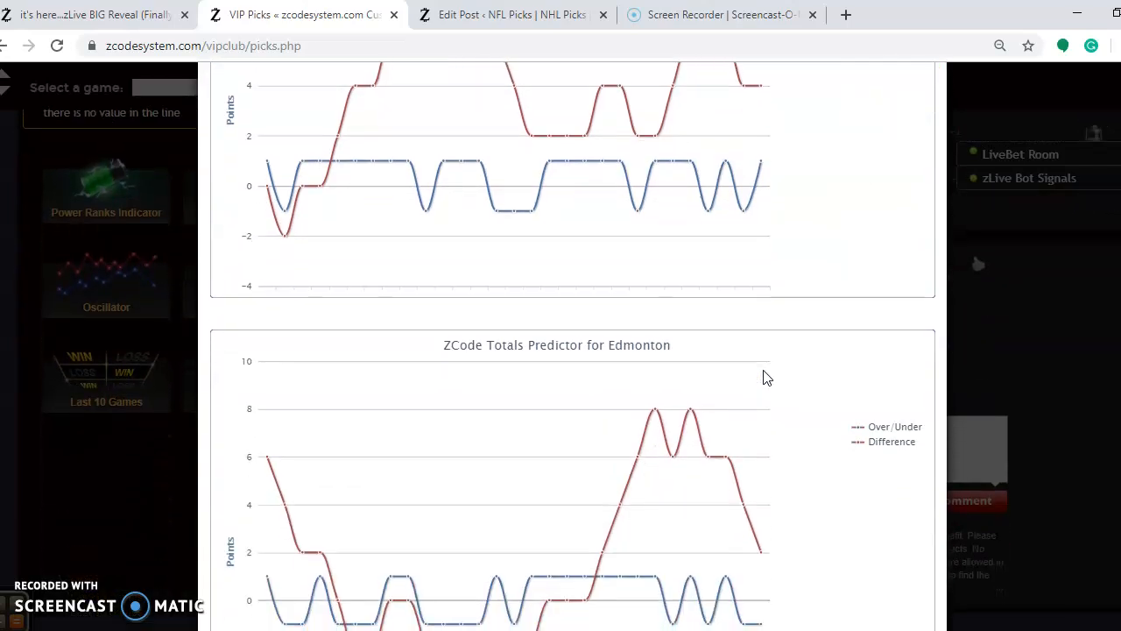
pyautogui.scroll(-3)
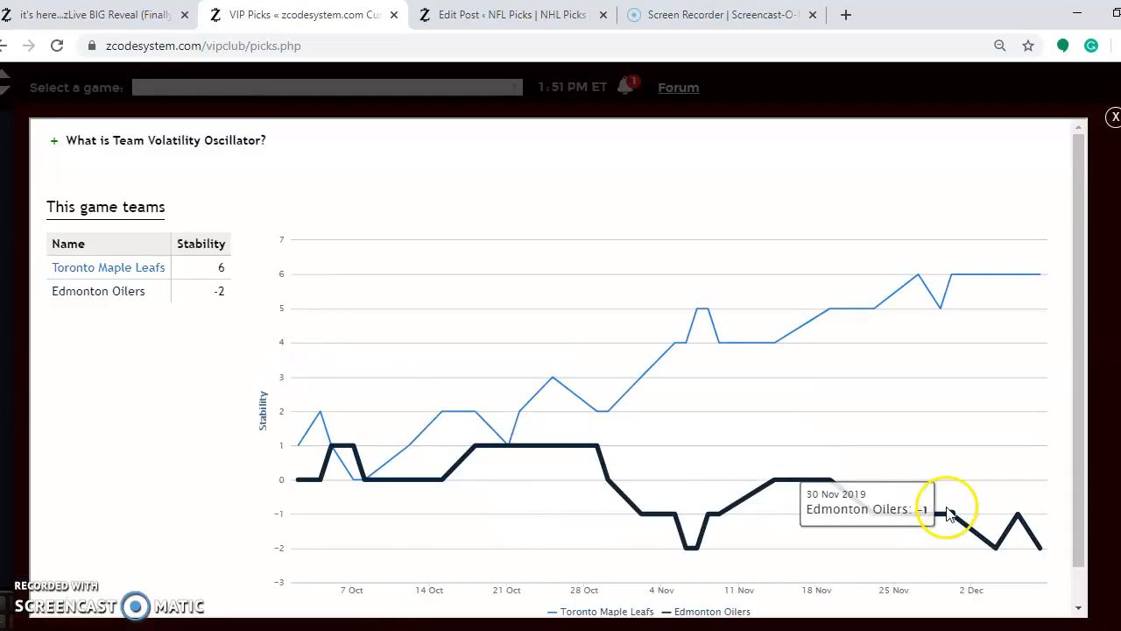
pyautogui.moveTo(1041, 550)
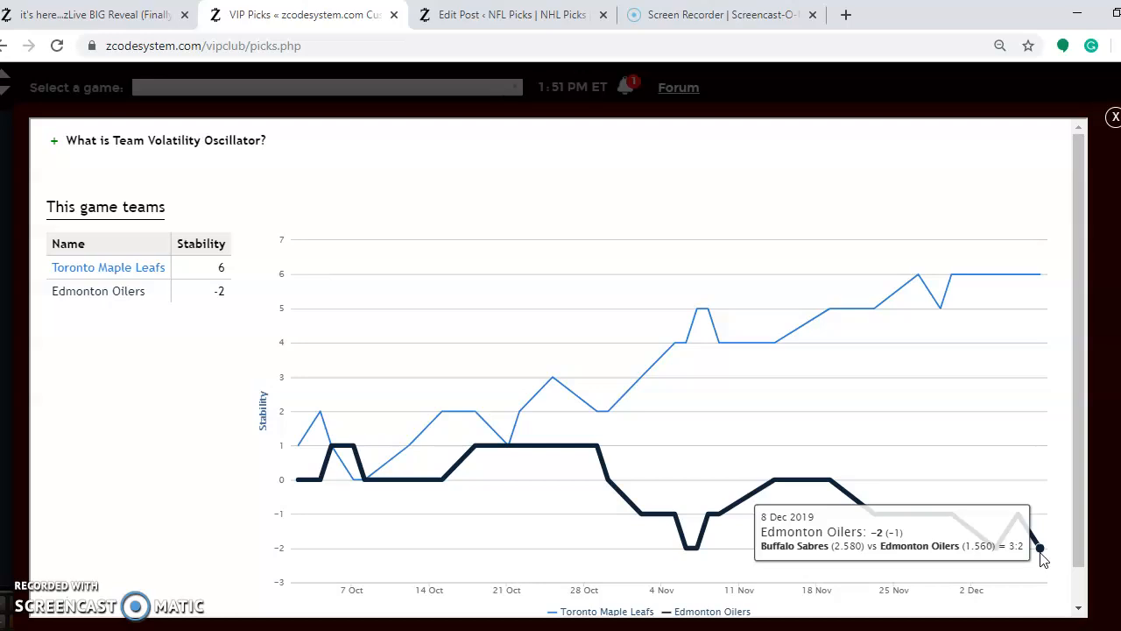
pyautogui.moveTo(946, 242)
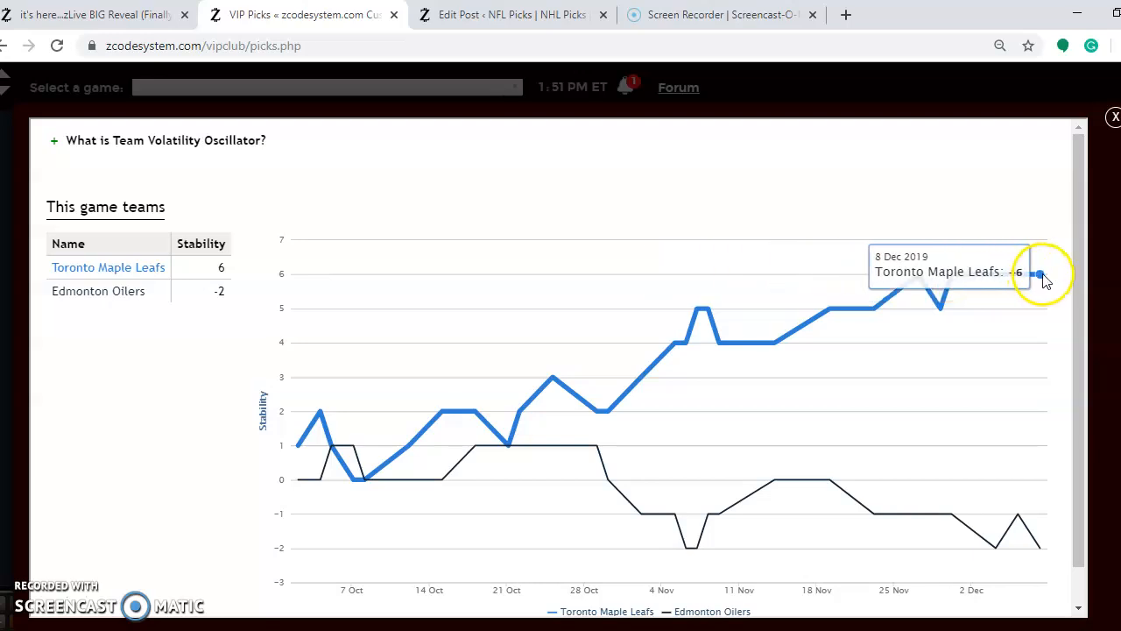
pyautogui.moveTo(1037, 280)
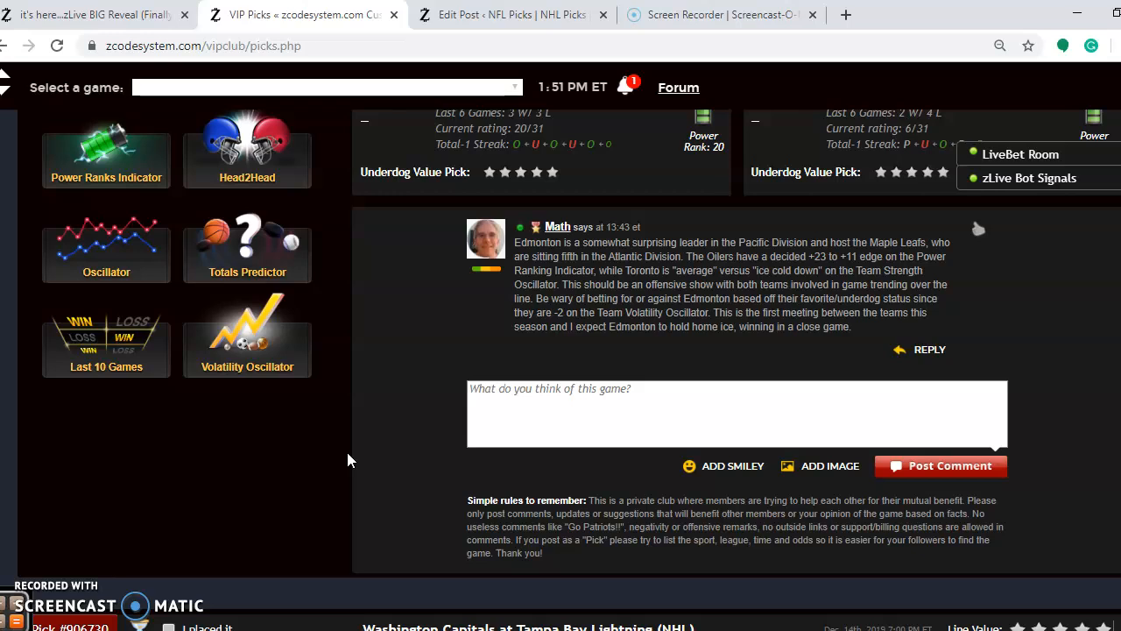
# - Scroll past the Washington–Tampa Bay and New Jersey–Arizona picks to the Vancouver at San Jose pick
pyautogui.scroll(-3)
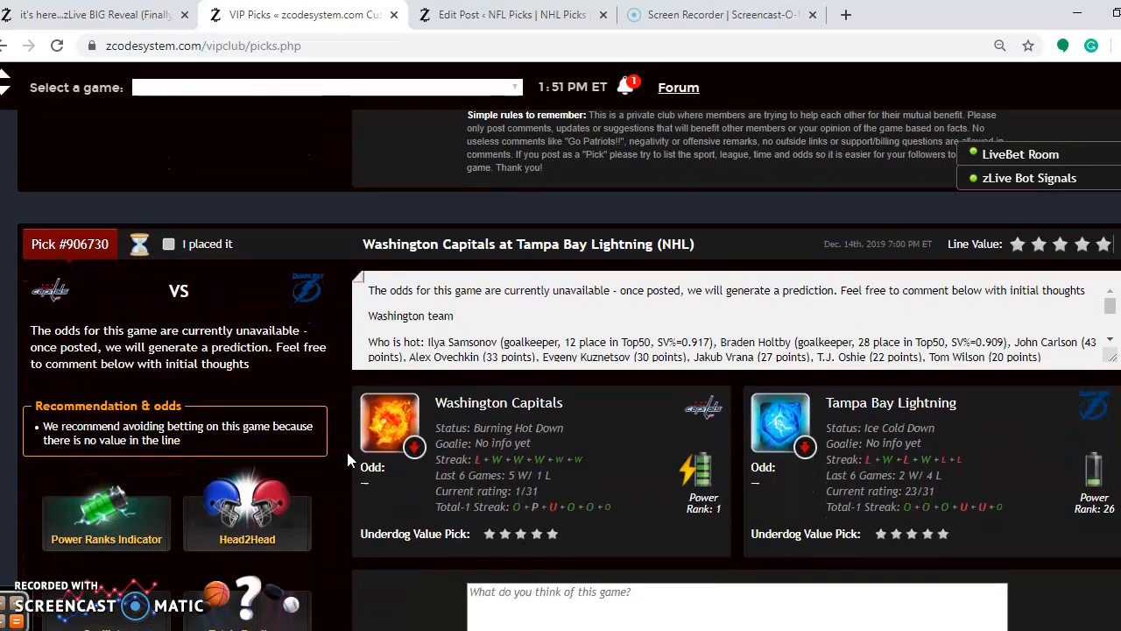
pyautogui.scroll(-3)
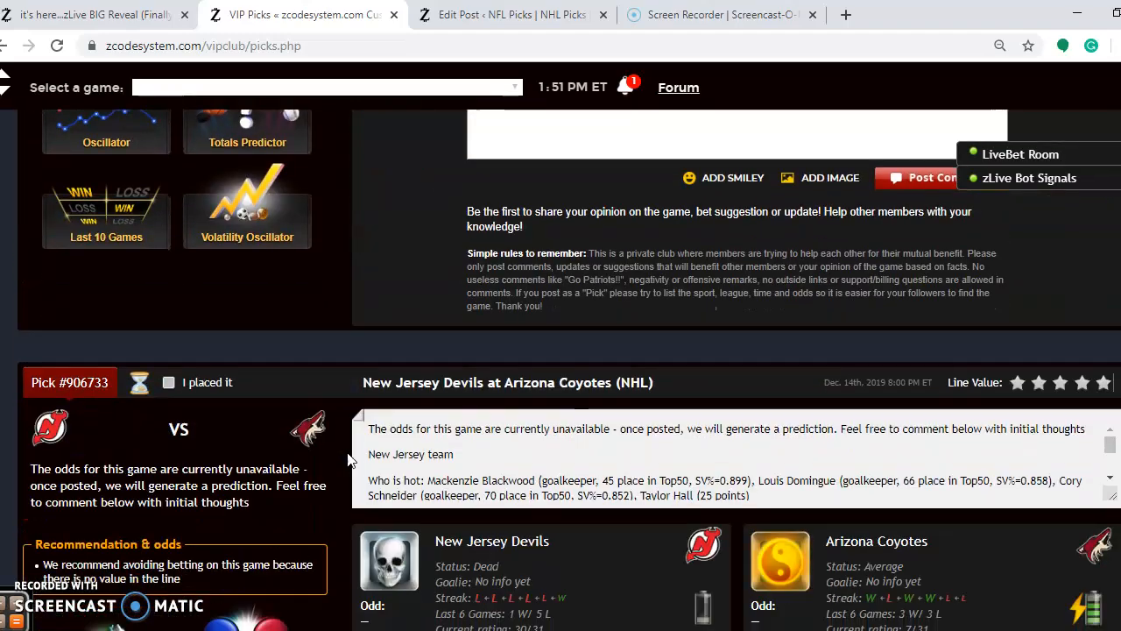
pyautogui.scroll(-3)
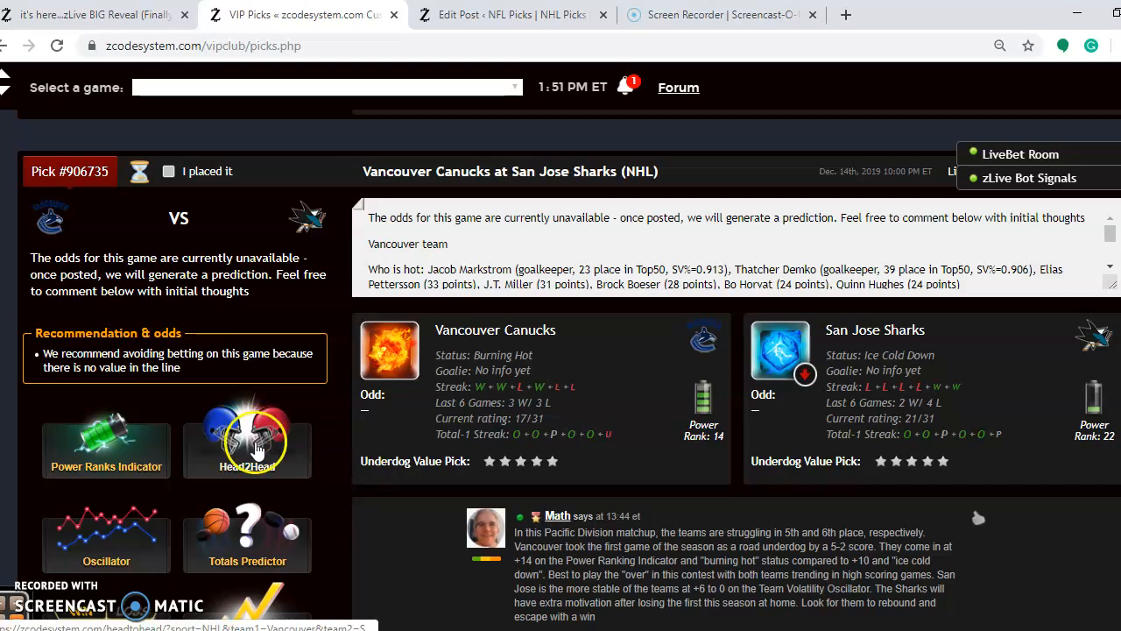
pyautogui.click(247, 451)
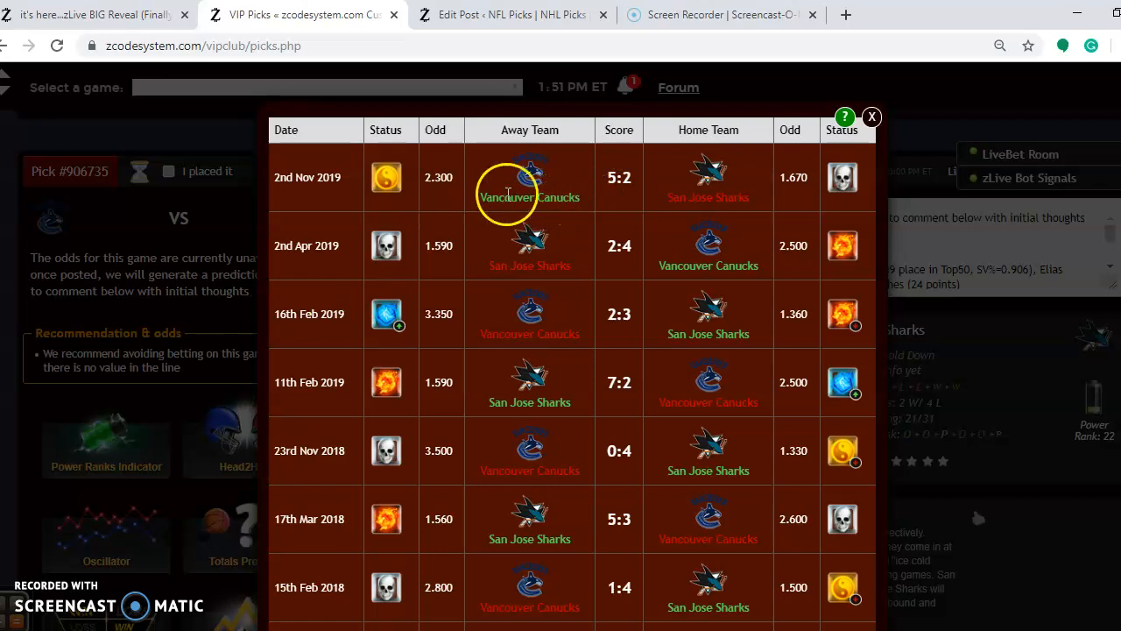
pyautogui.moveTo(568, 208)
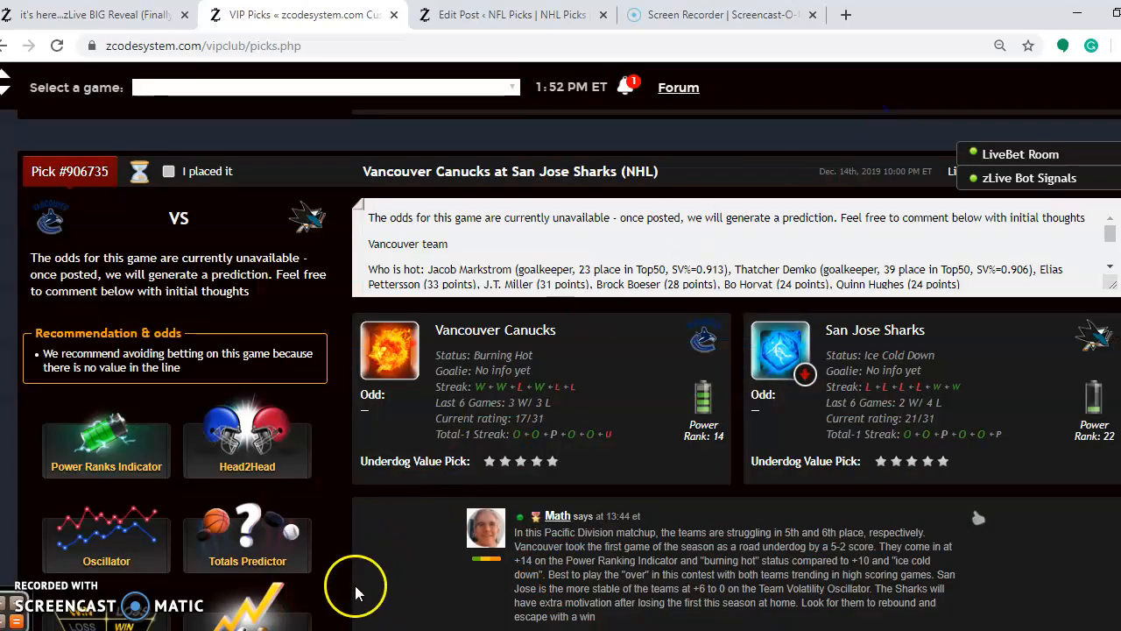
# - Show the Totals Predictor charts for Vancouver and San Jose, then return to the analyst comment
pyautogui.click(247, 534)
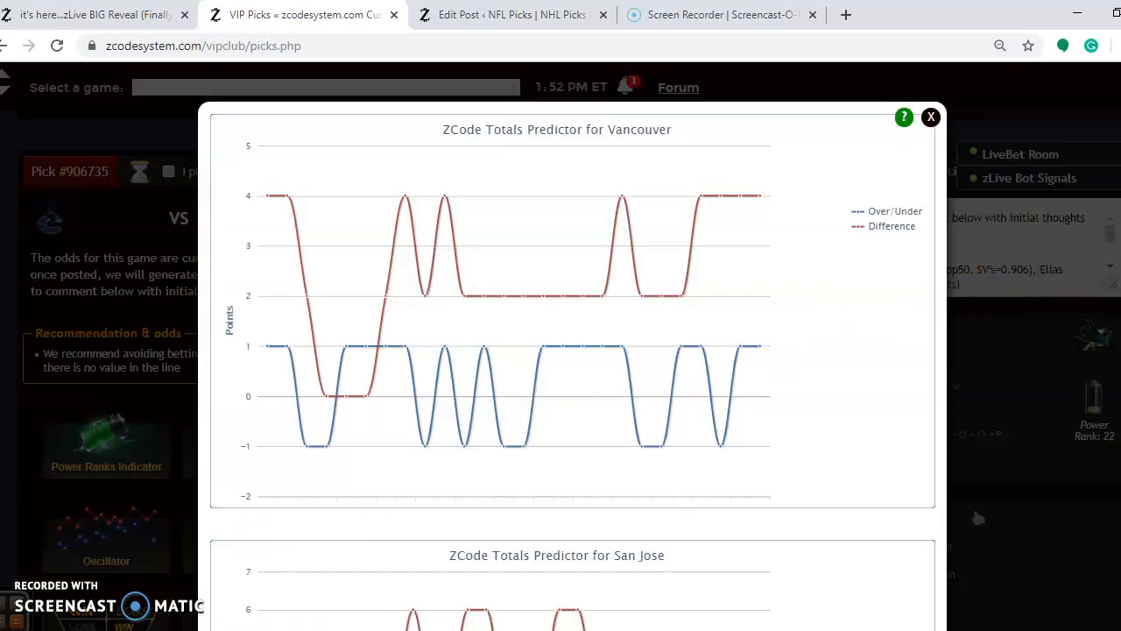
pyautogui.moveTo(701, 196)
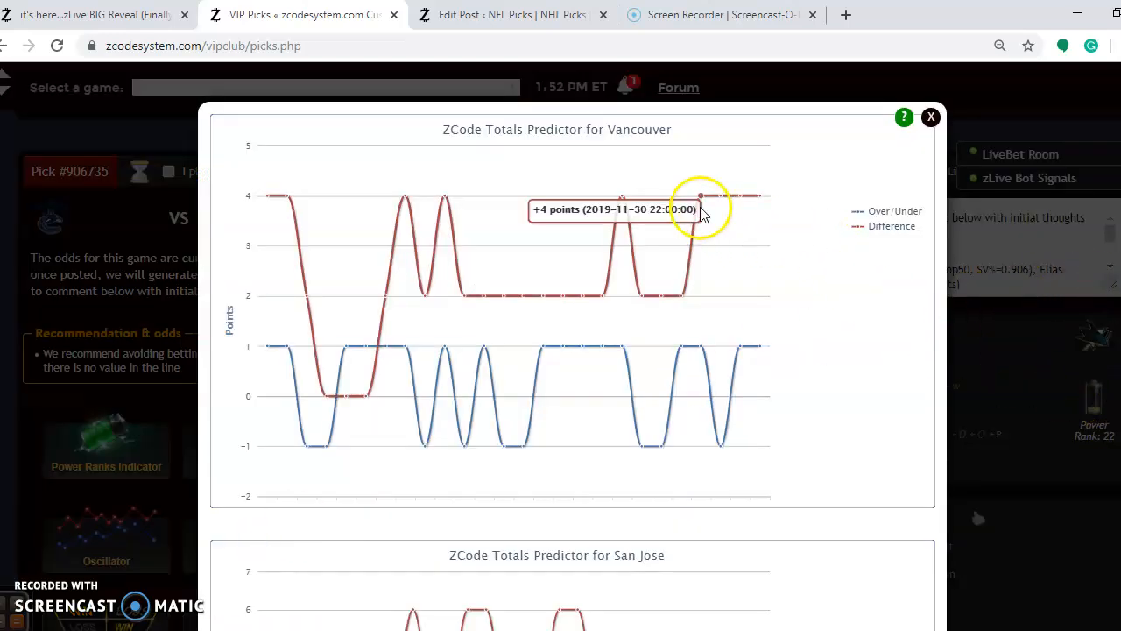
pyautogui.moveTo(760, 196)
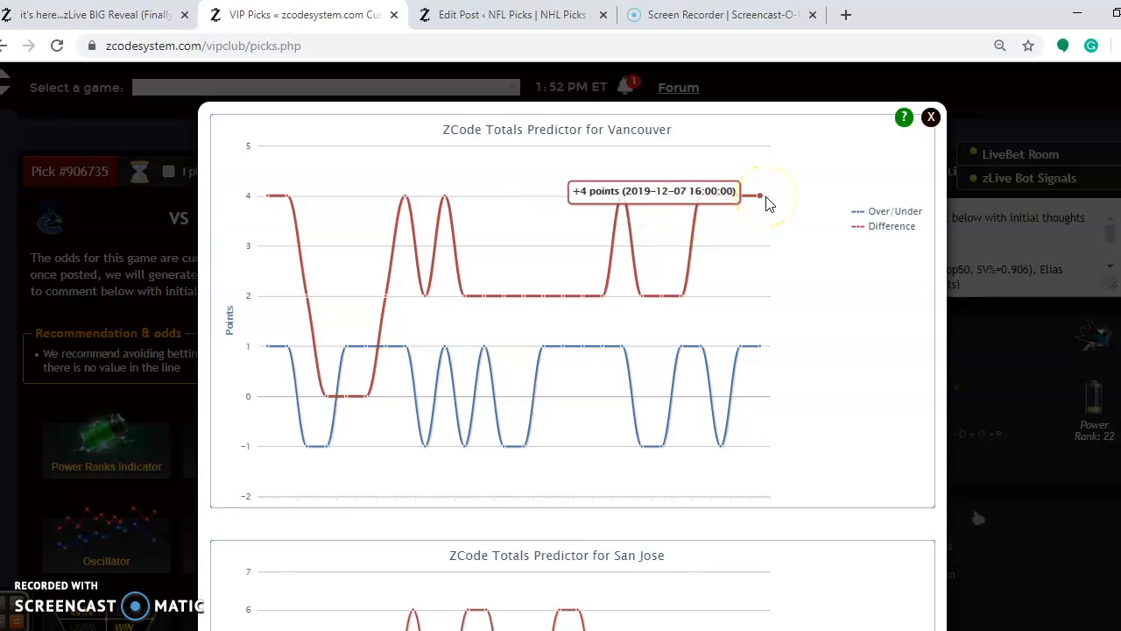
pyautogui.scroll(-3)
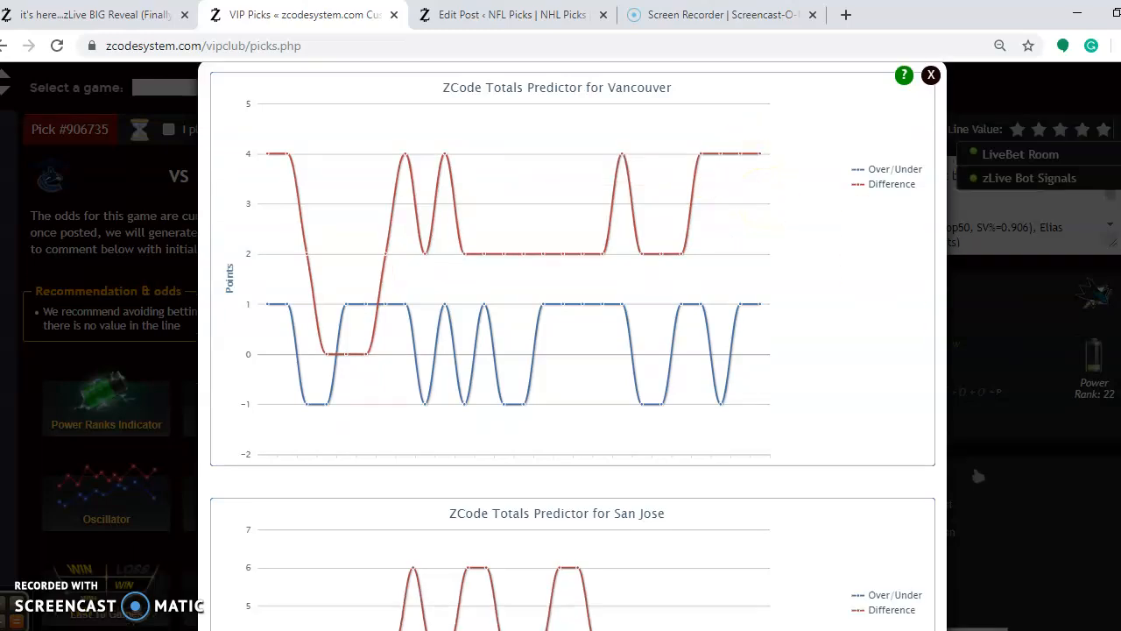
pyautogui.scroll(-3)
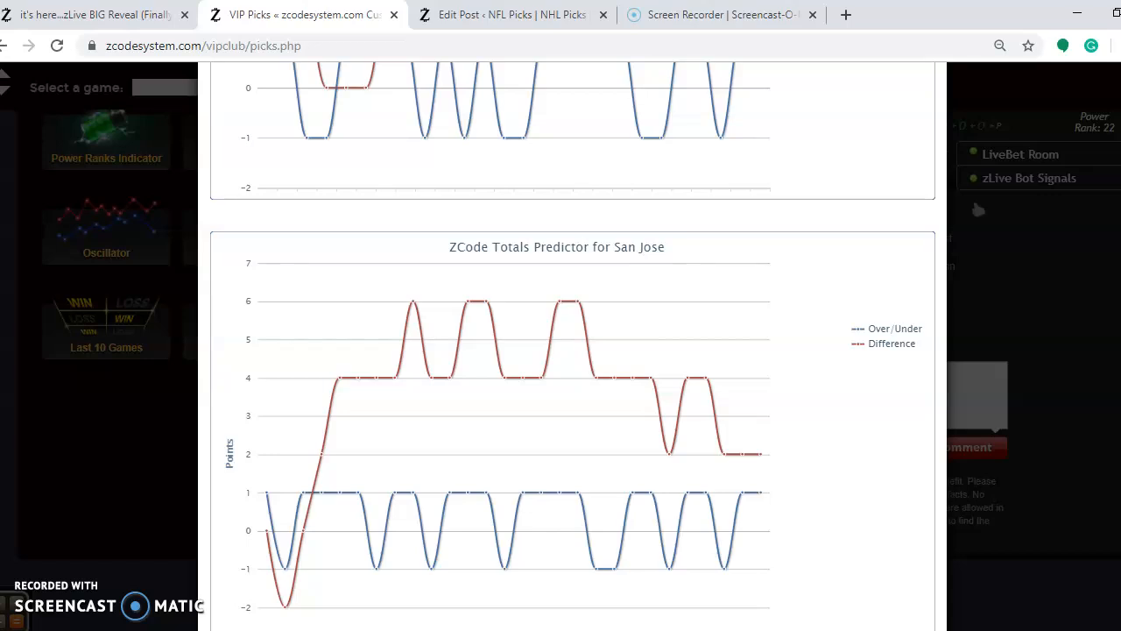
pyautogui.scroll(3)
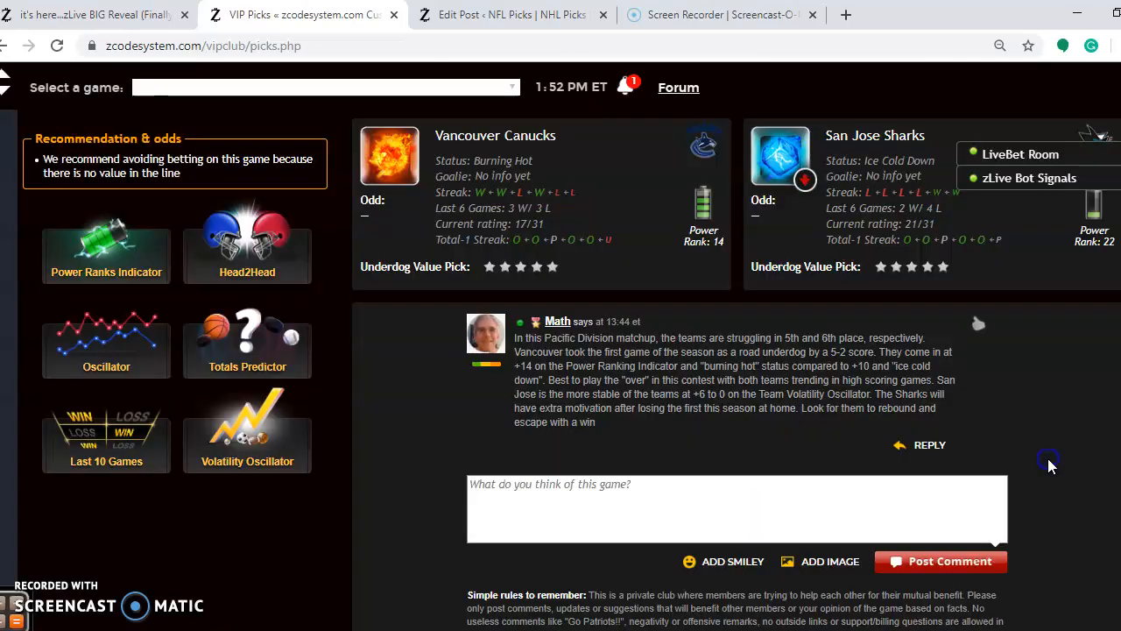
pyautogui.moveTo(217, 316)
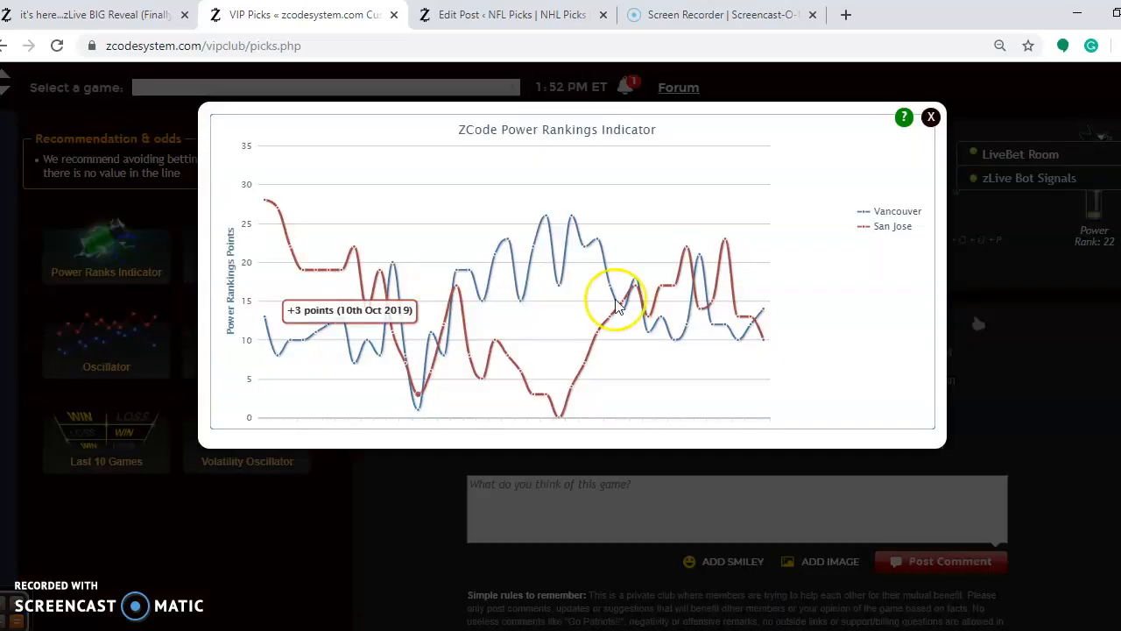
pyautogui.moveTo(762, 315)
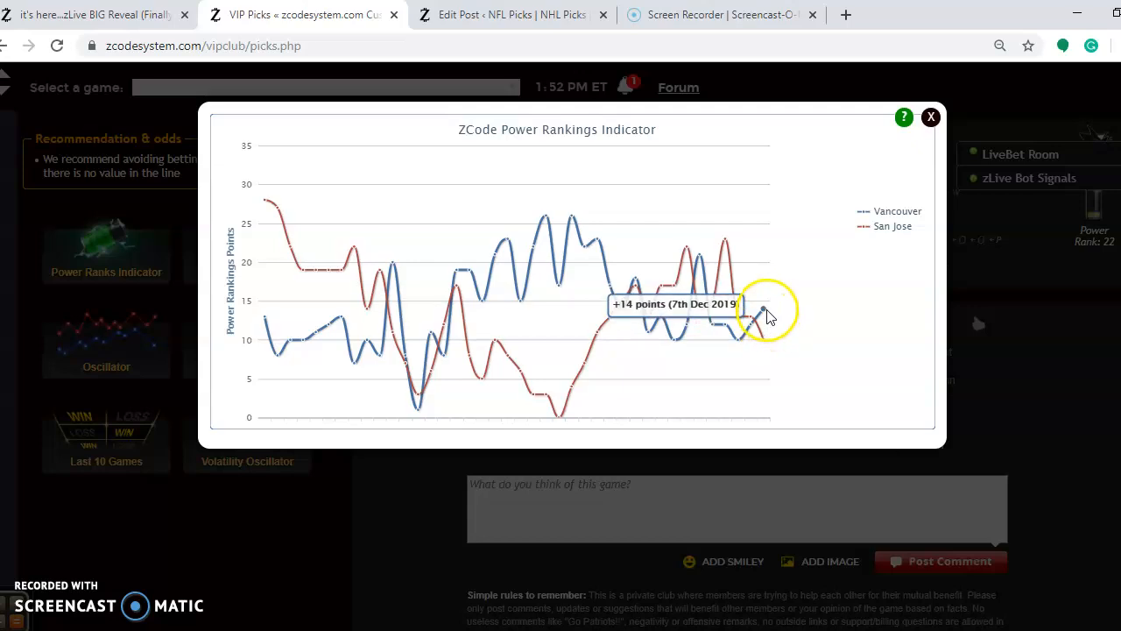
pyautogui.moveTo(762, 341)
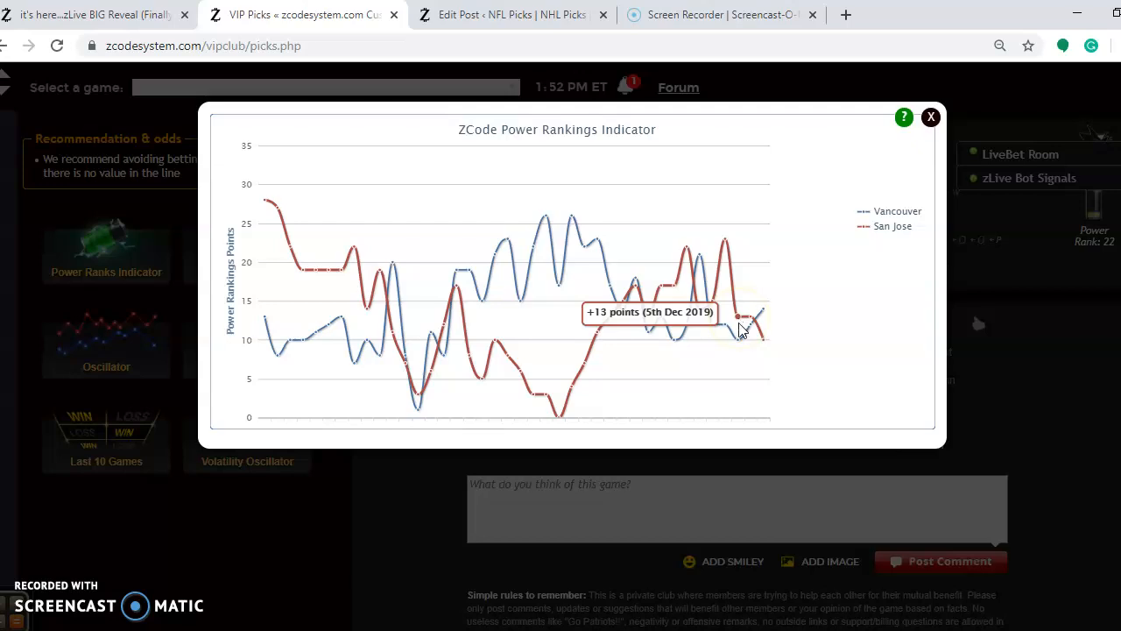
pyautogui.moveTo(743, 340)
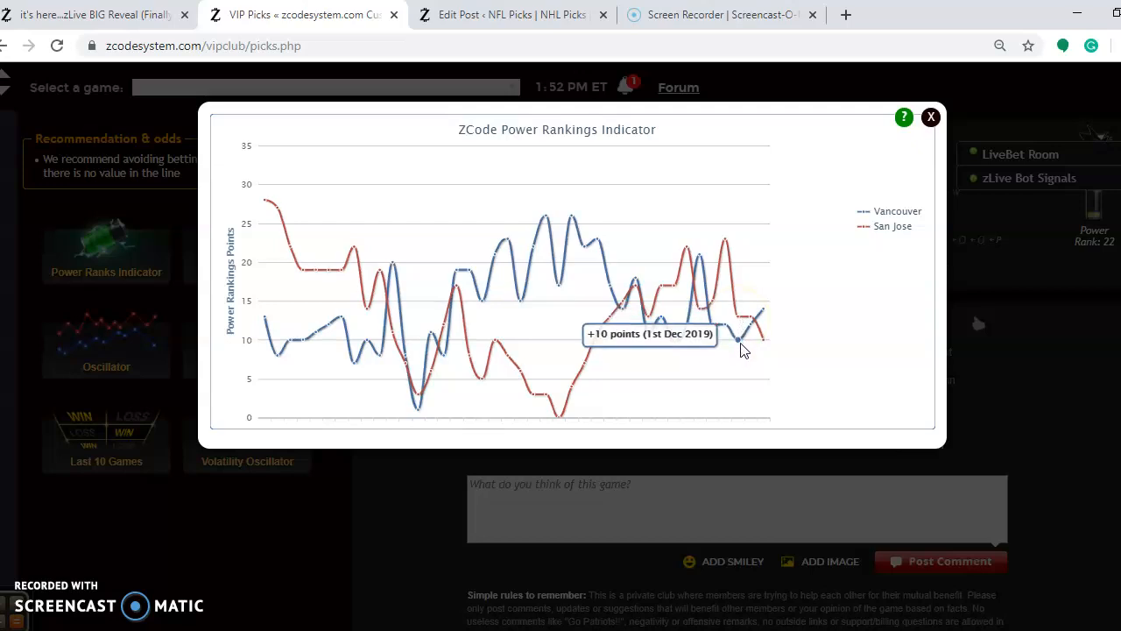
# - Close the Canucks–Sharks Power Rankings chart to return to the pick's stats and comment
pyautogui.click(931, 115)
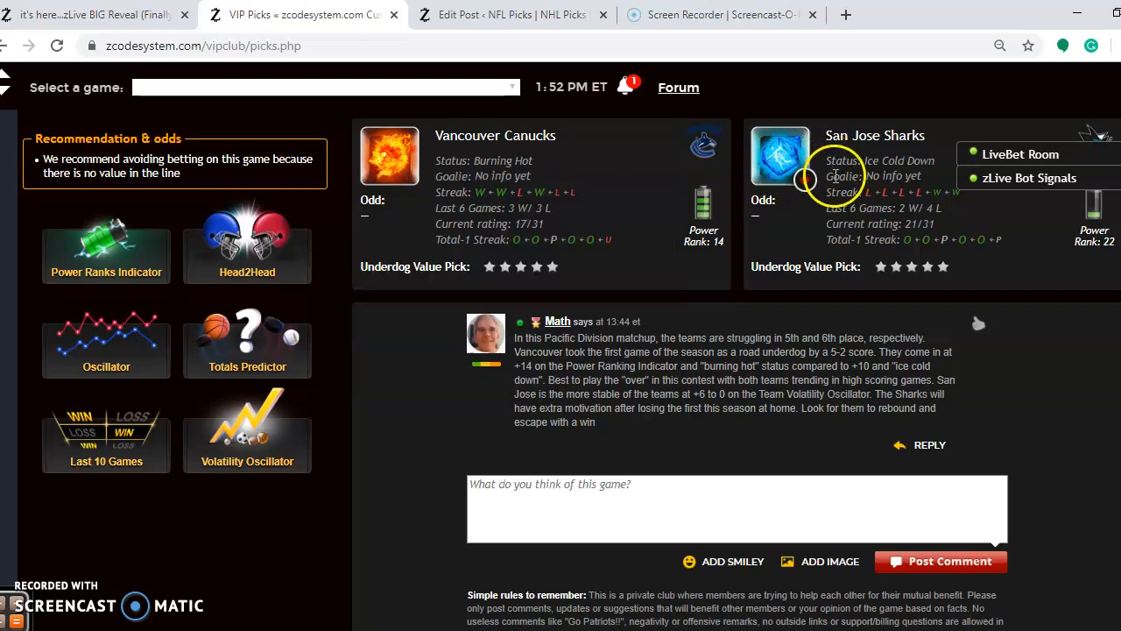
pyautogui.moveTo(838, 175)
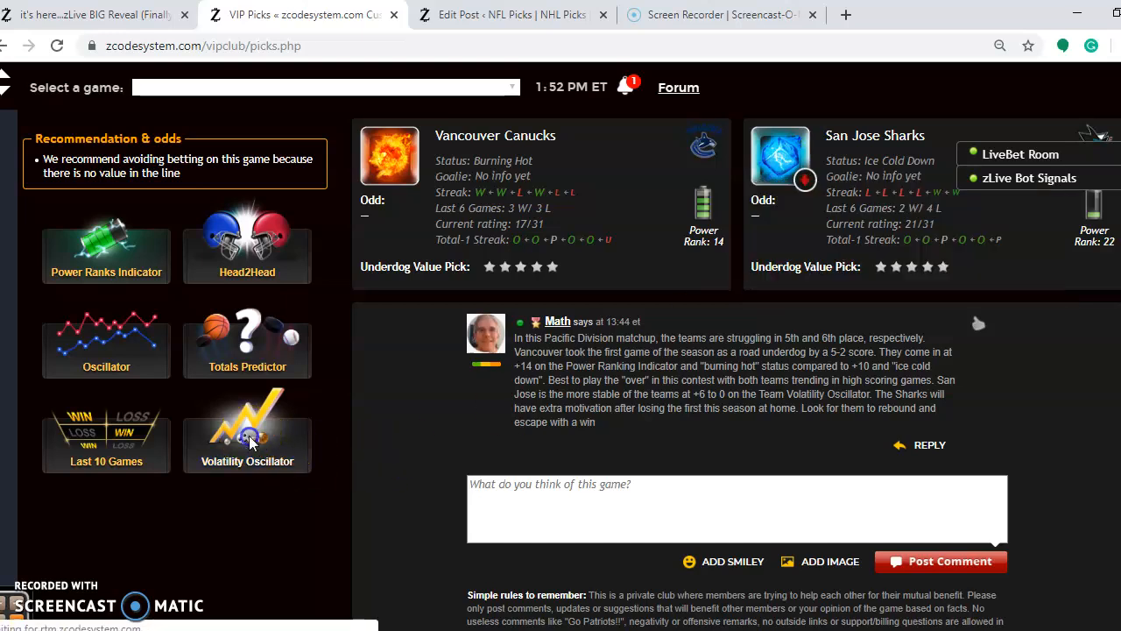
pyautogui.click(247, 429)
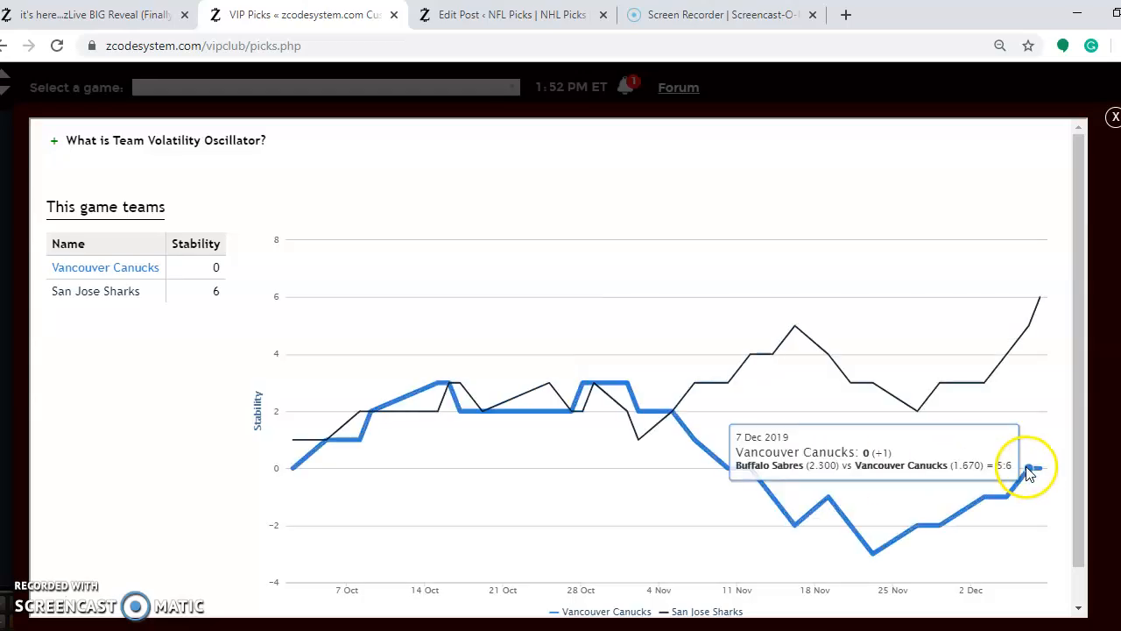
pyautogui.moveTo(1041, 469)
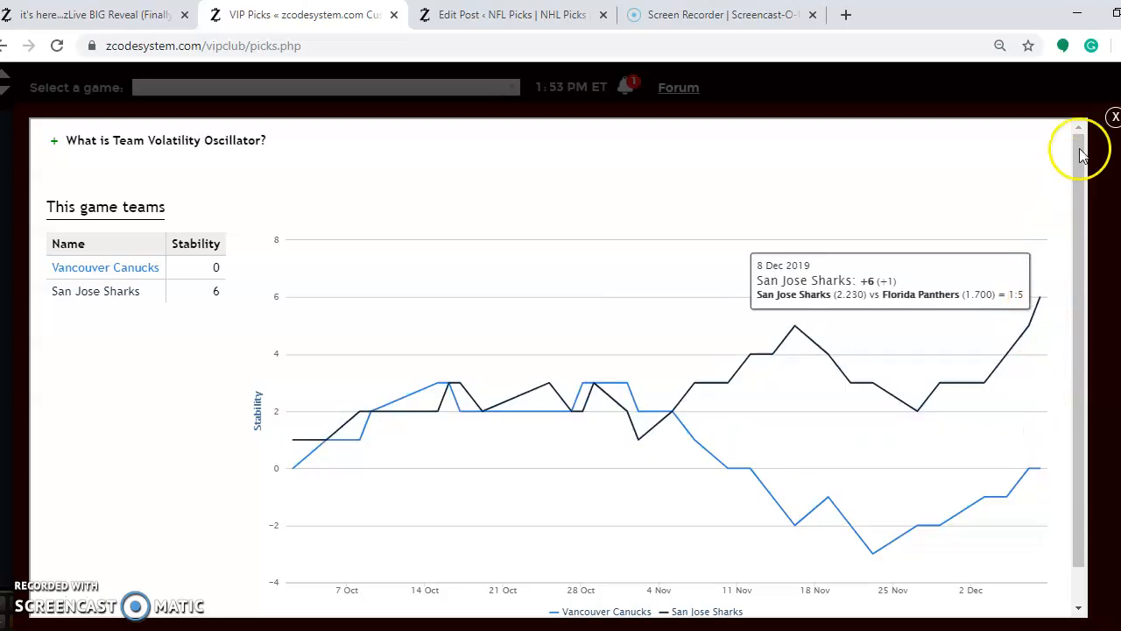
pyautogui.click(1090, 115)
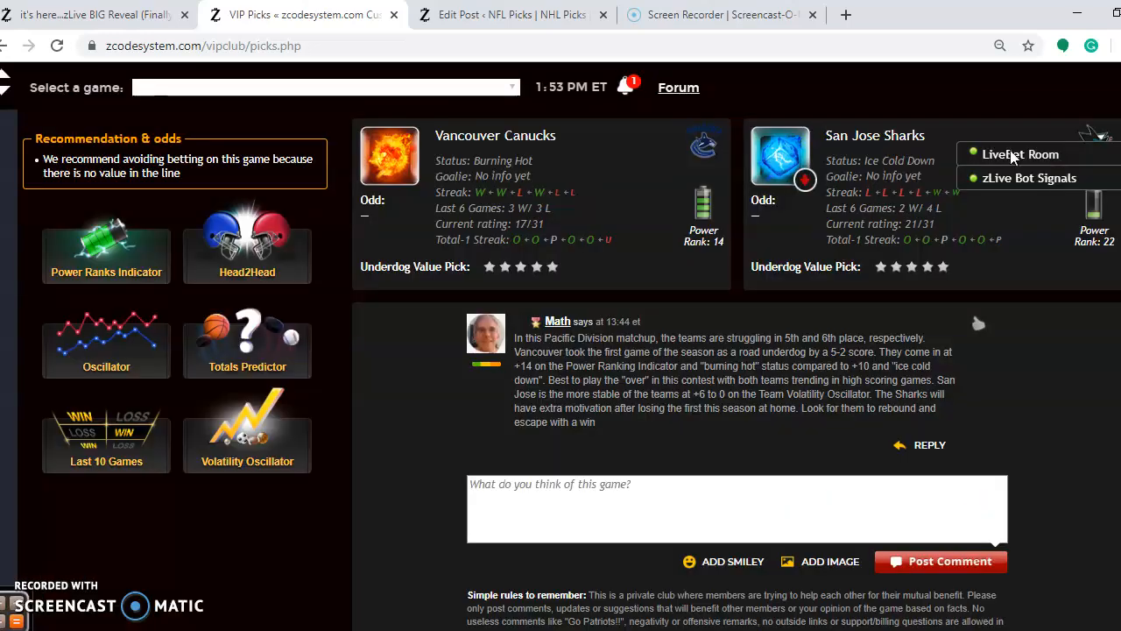
pyautogui.moveTo(429, 497)
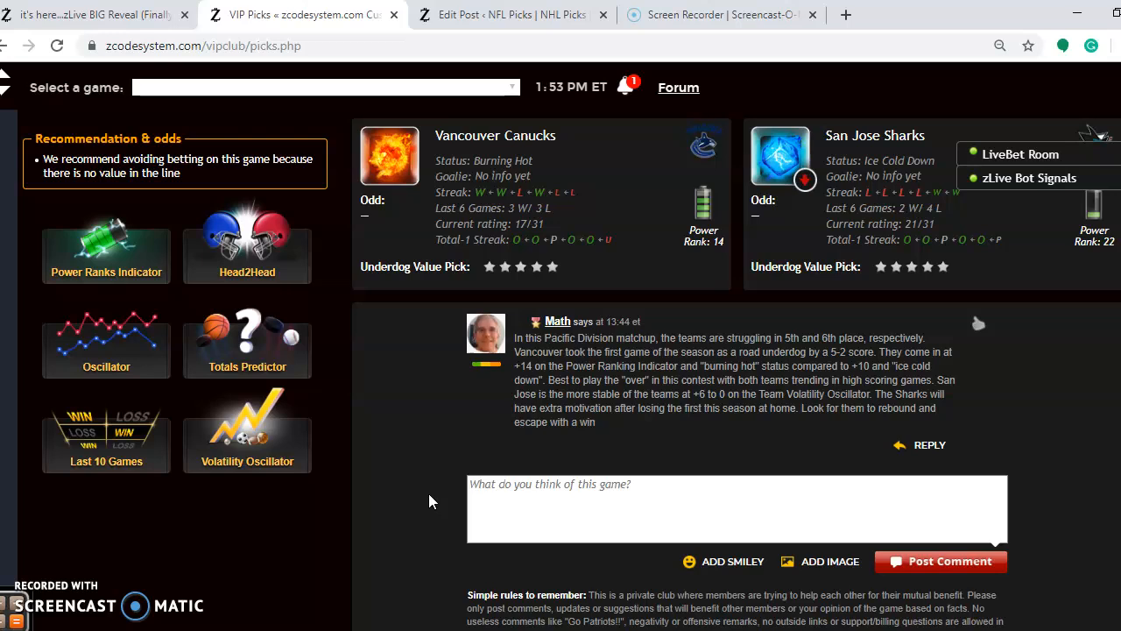
pyautogui.click(396, 391)
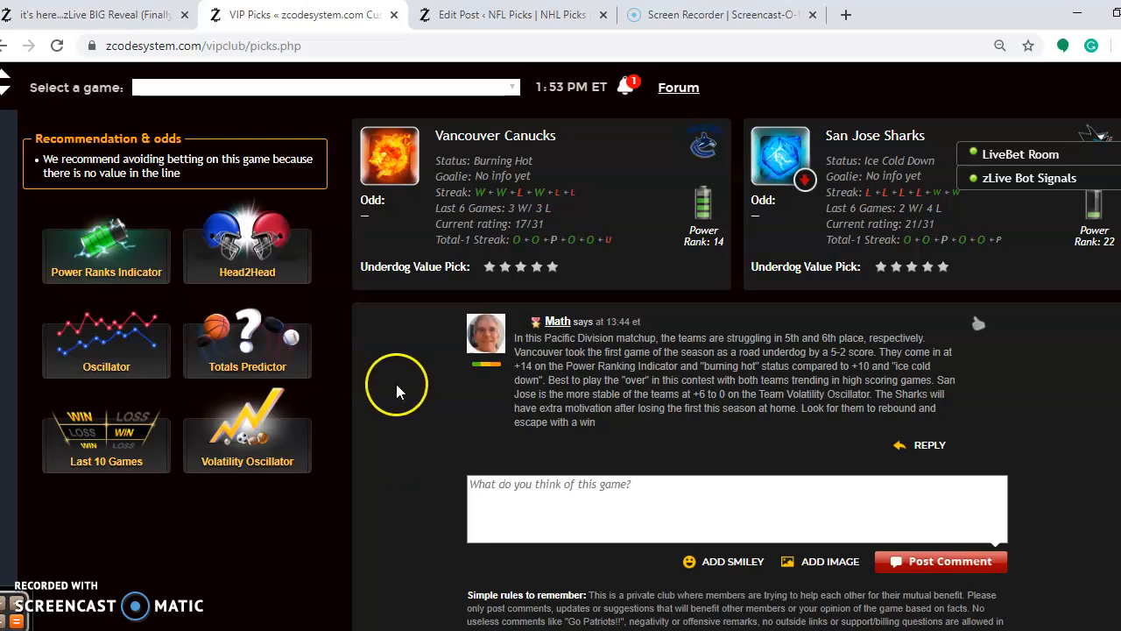
pyautogui.moveTo(104, 25)
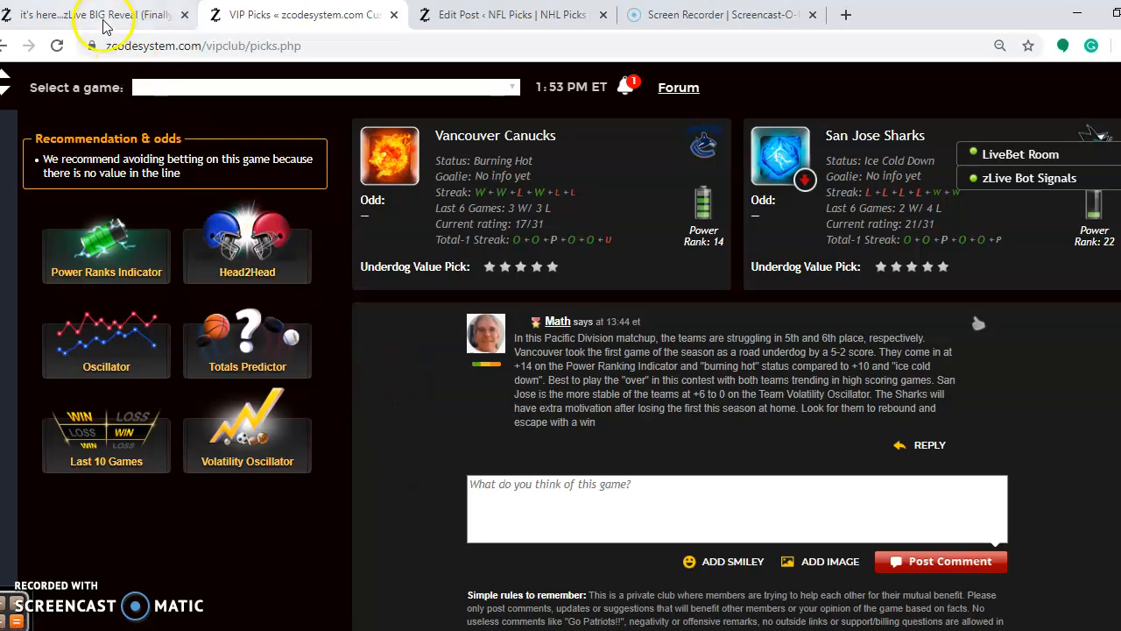
# - Switch to the 'zLive BIG Reveal (Finally)' blog post and scroll to the zLive bot instructions
pyautogui.click(96, 14)
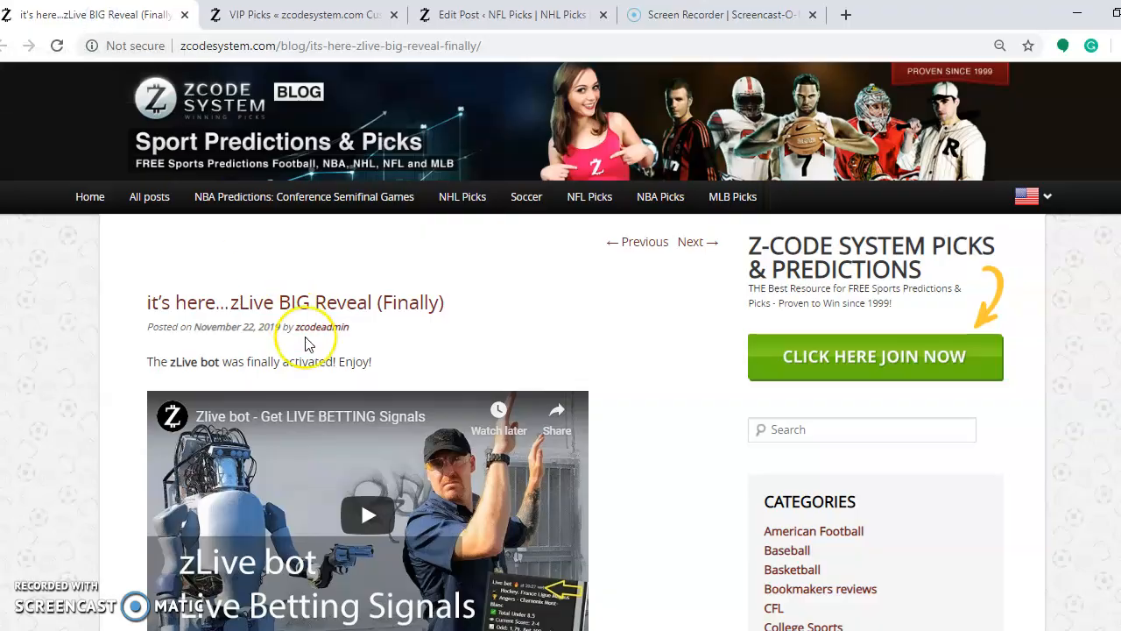
pyautogui.moveTo(226, 331)
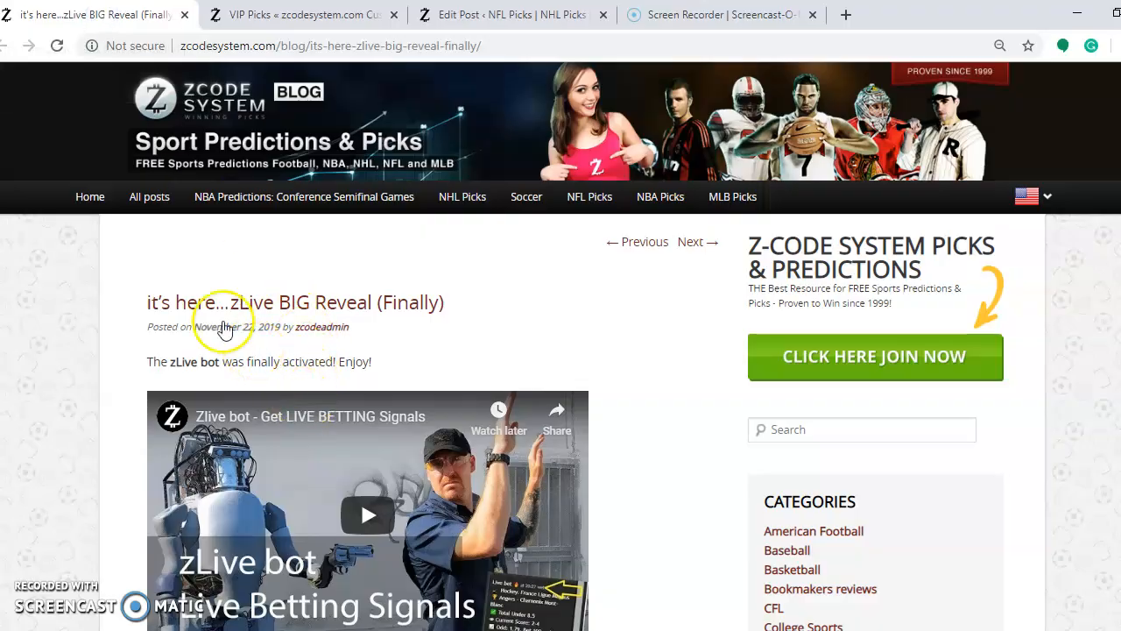
pyautogui.moveTo(284, 403)
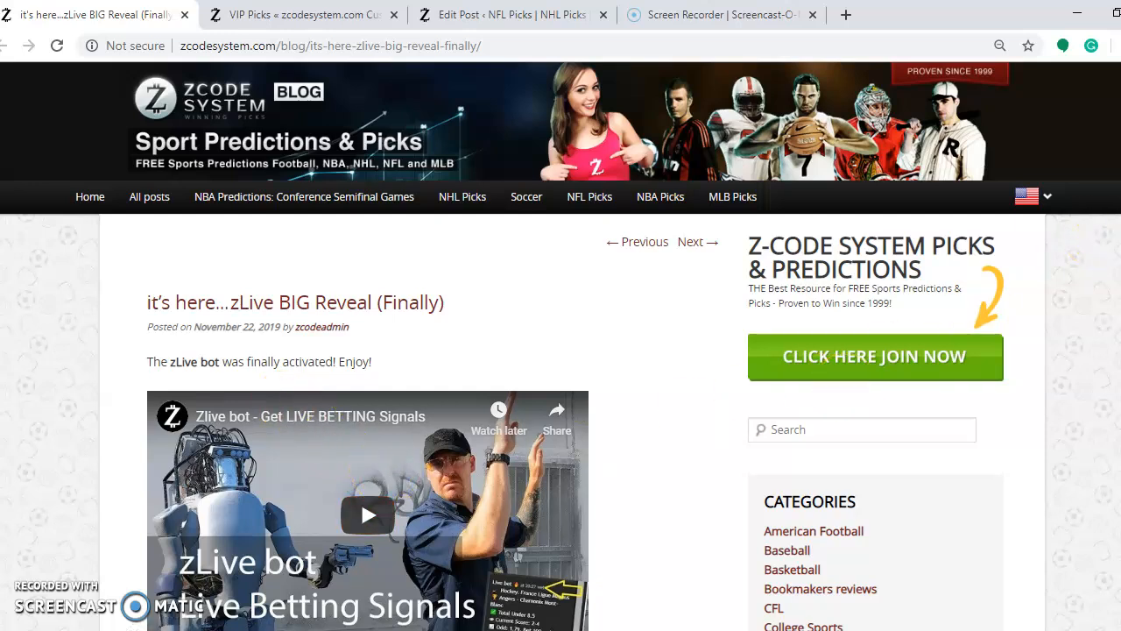
pyautogui.scroll(-3)
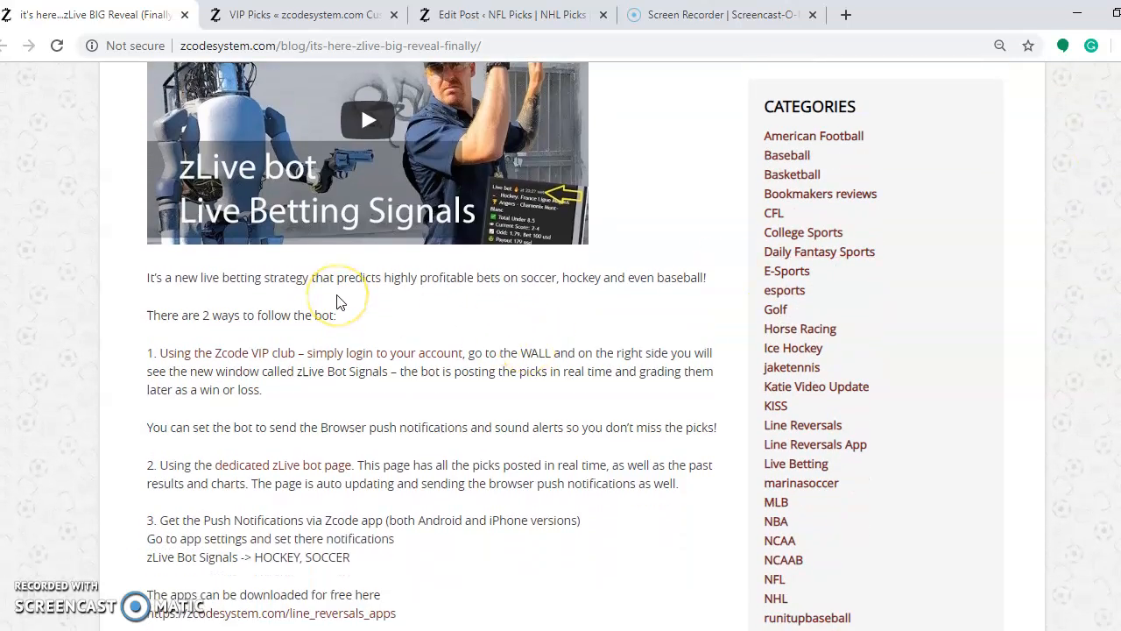
pyautogui.moveTo(383, 301)
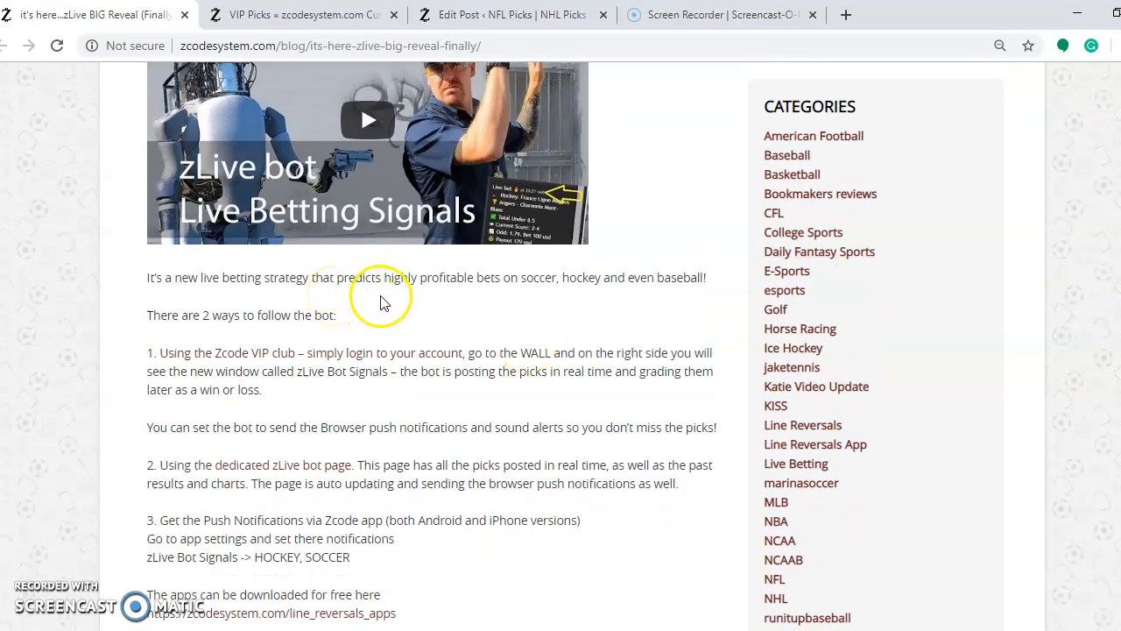
pyautogui.moveTo(536, 306)
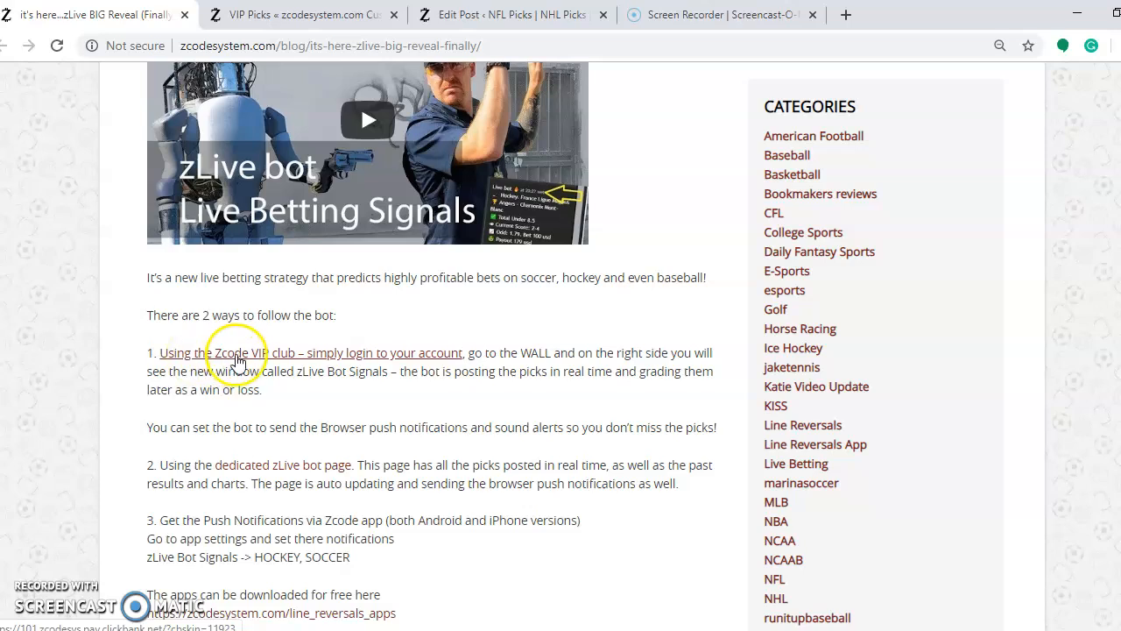
pyautogui.moveTo(393, 364)
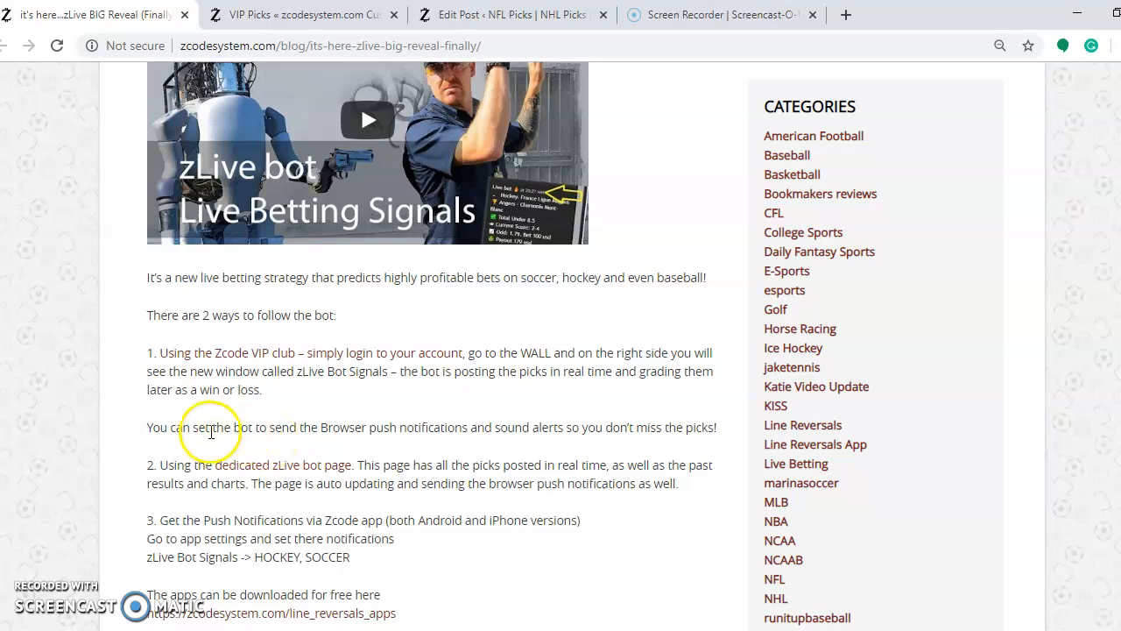
pyautogui.moveTo(413, 442)
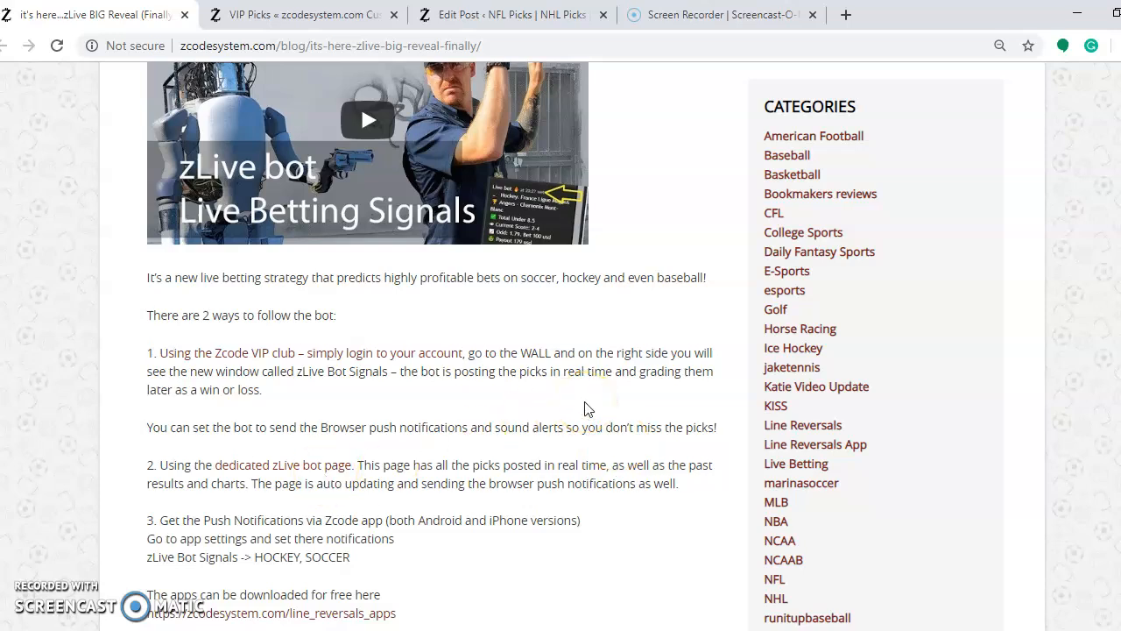
# - Read through the zLive post's profit charts and results, then return to the Canucks–Sharks VIP Picks page
pyautogui.scroll(-3)
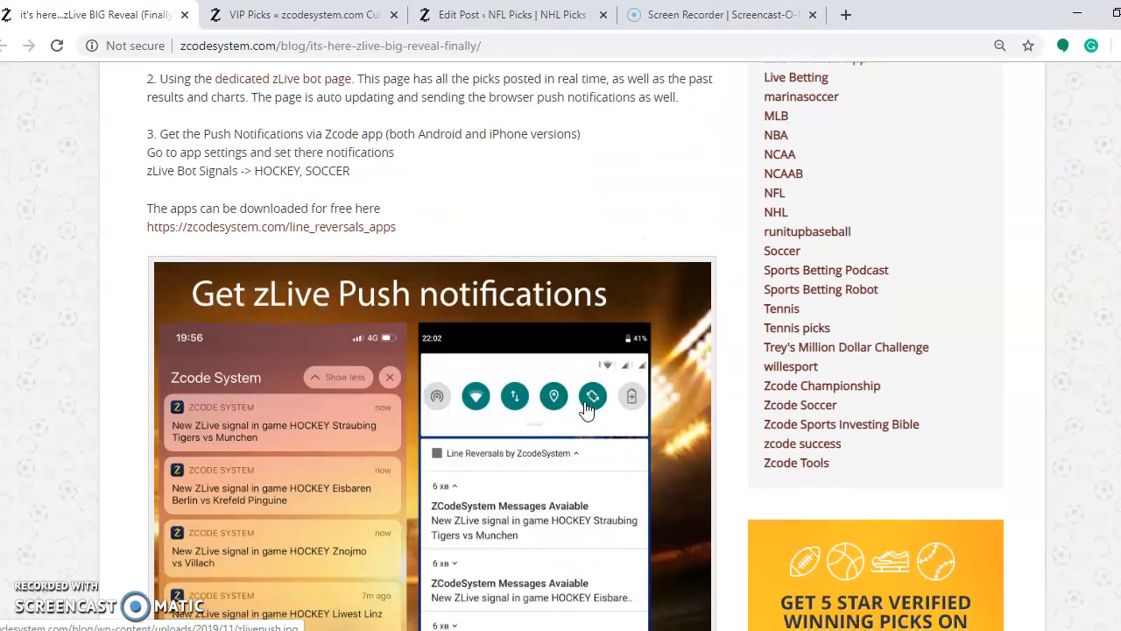
pyautogui.scroll(-3)
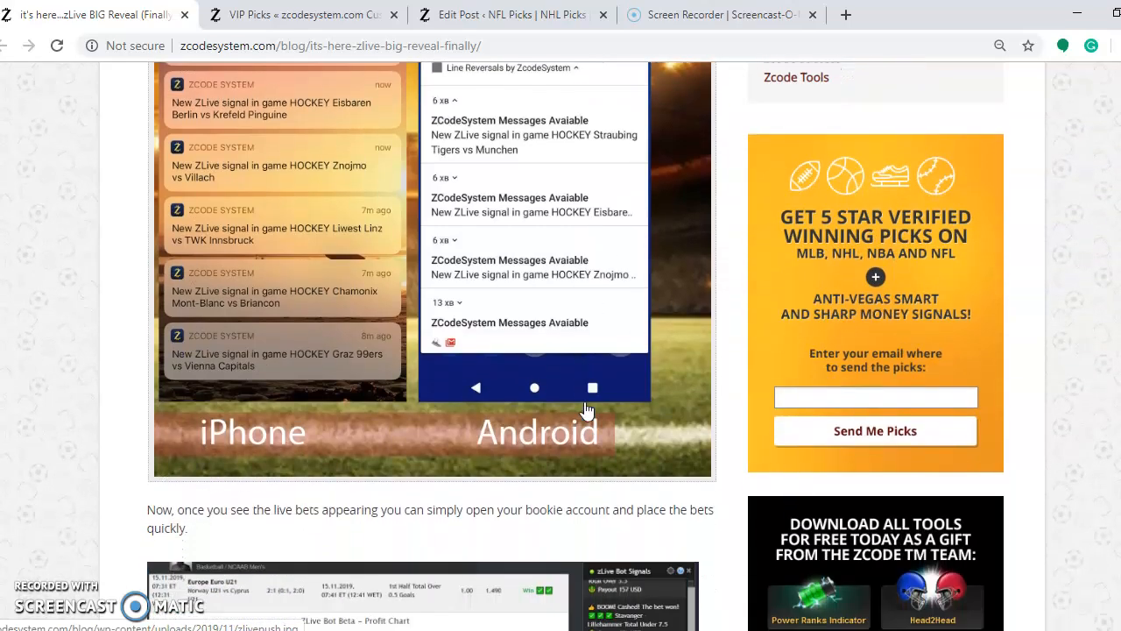
pyautogui.scroll(-3)
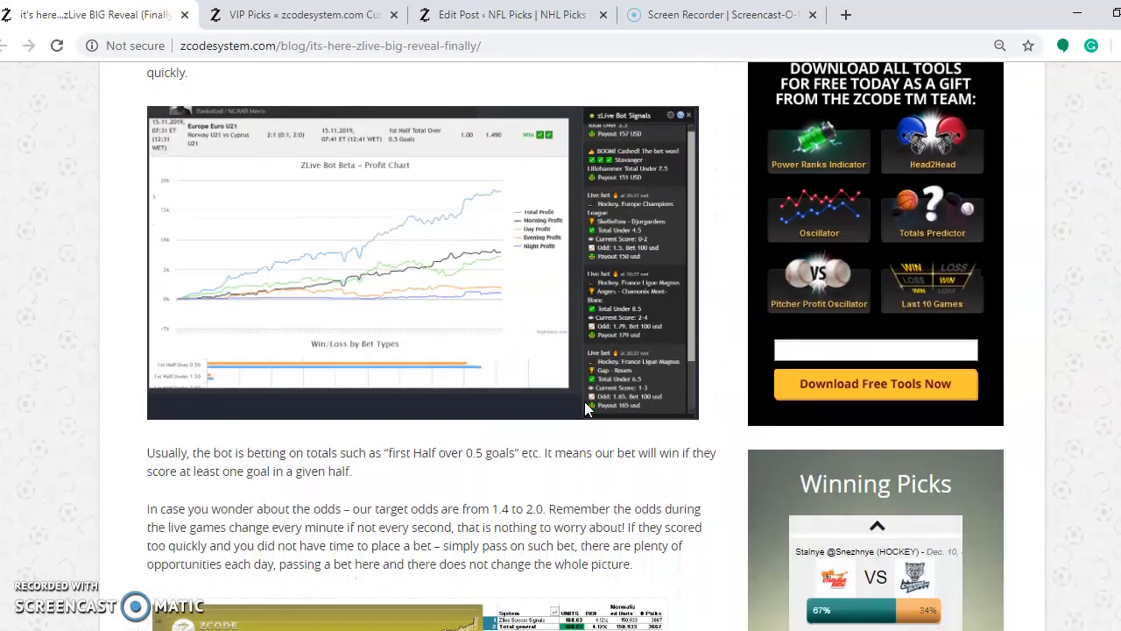
pyautogui.scroll(-3)
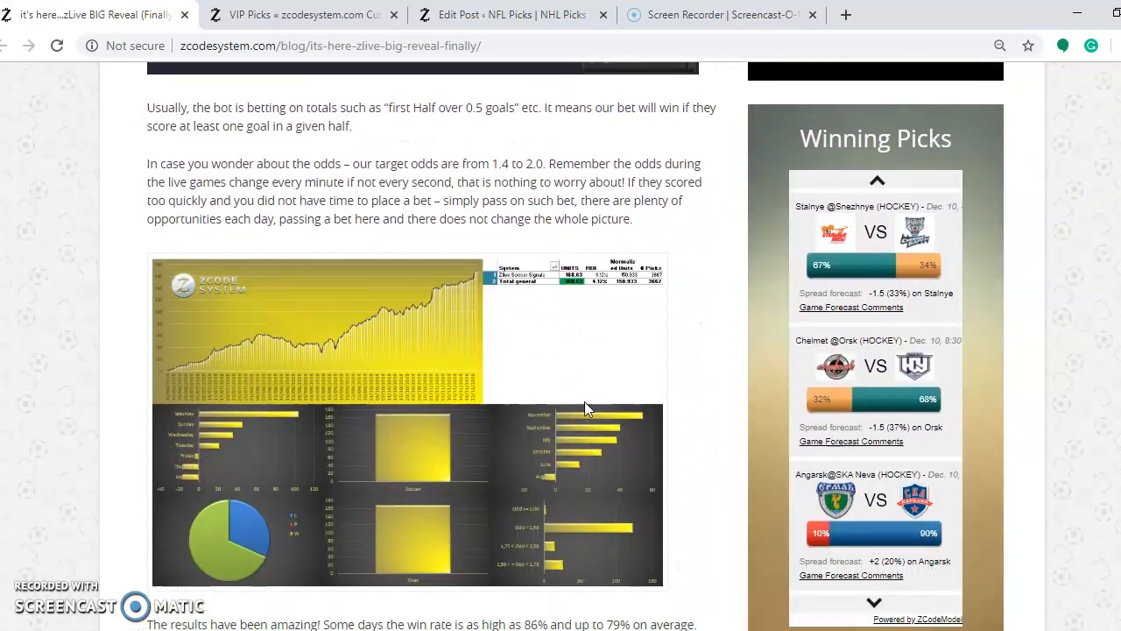
pyautogui.scroll(-3)
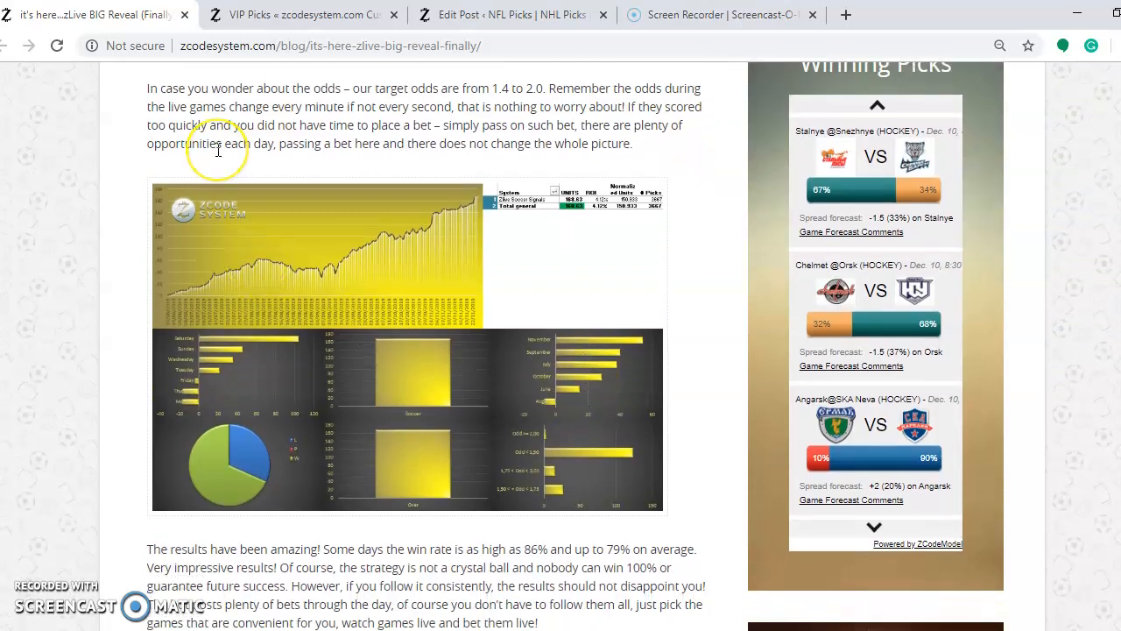
pyautogui.moveTo(226, 315)
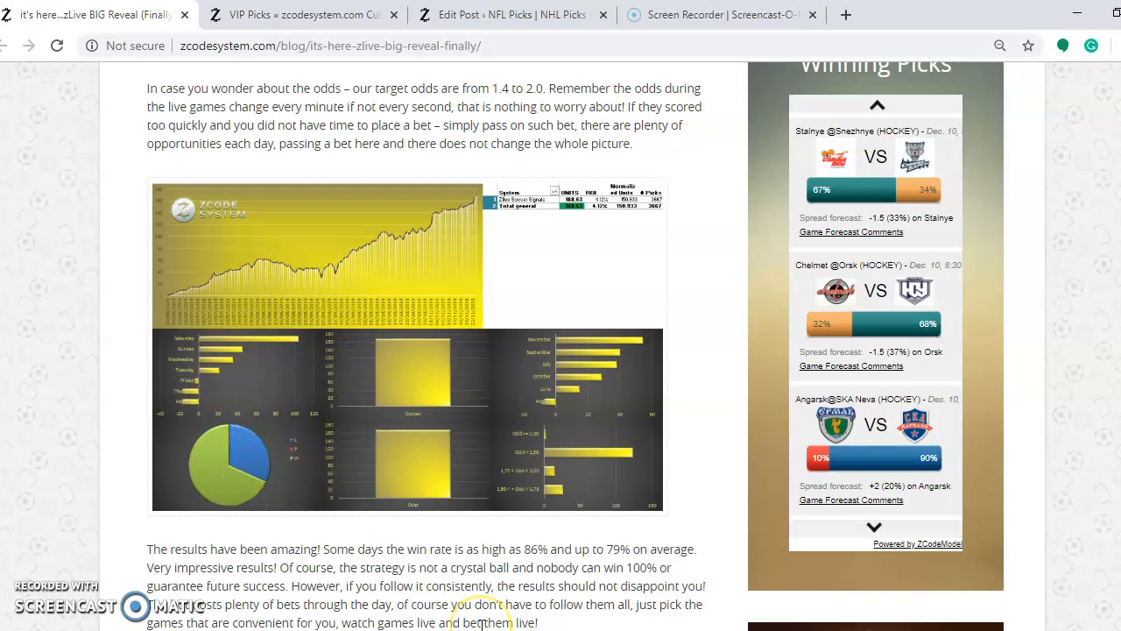
pyautogui.scroll(-3)
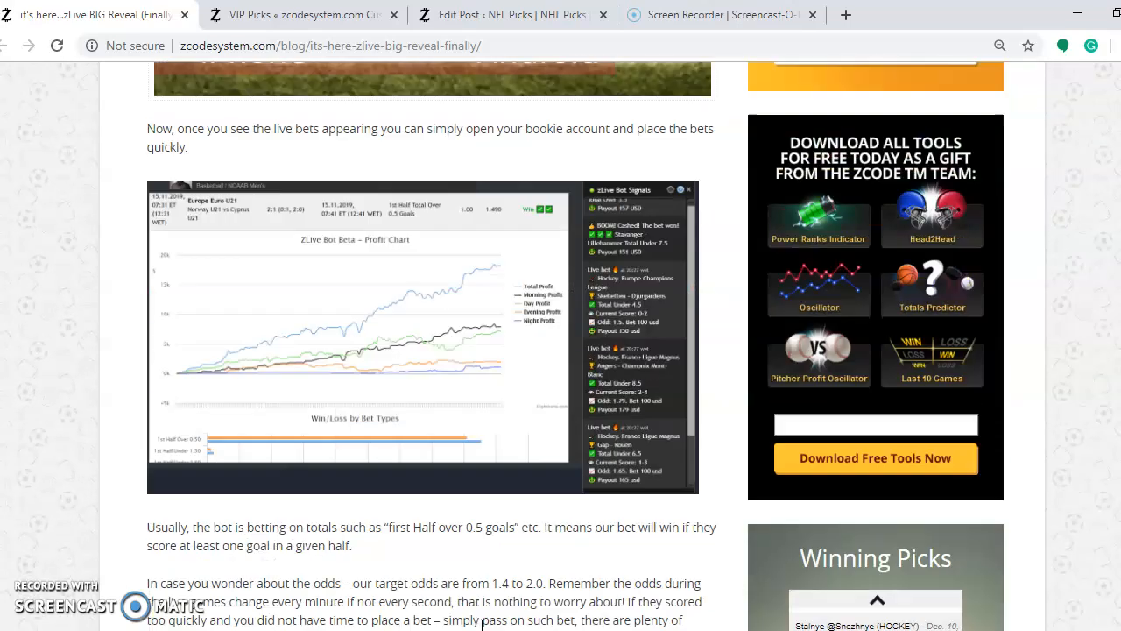
pyautogui.scroll(-3)
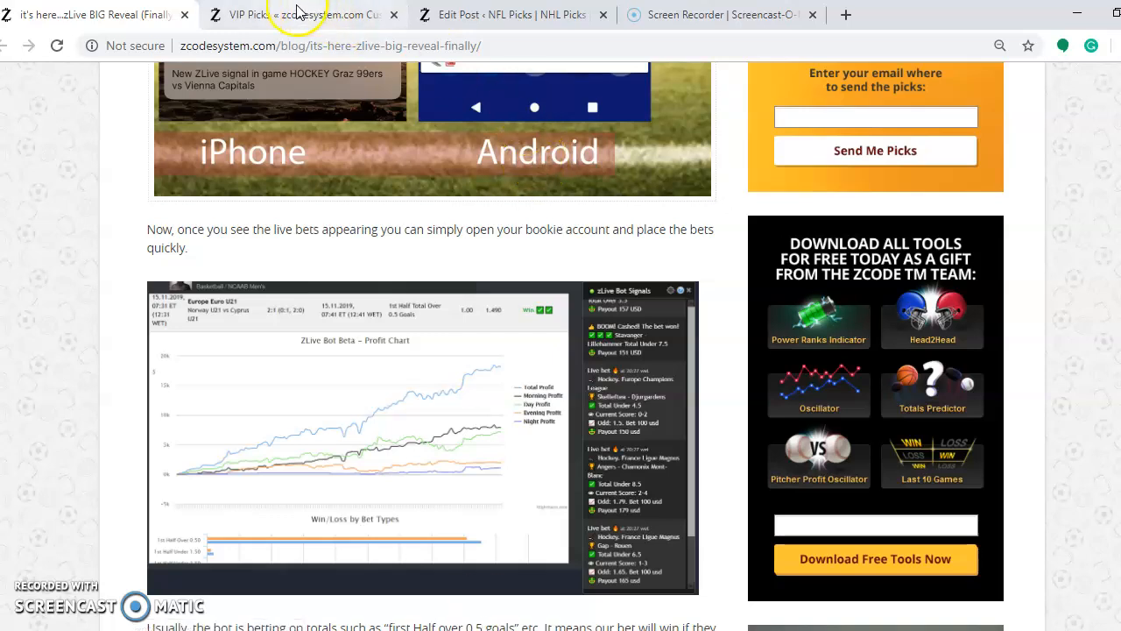
pyautogui.click(301, 14)
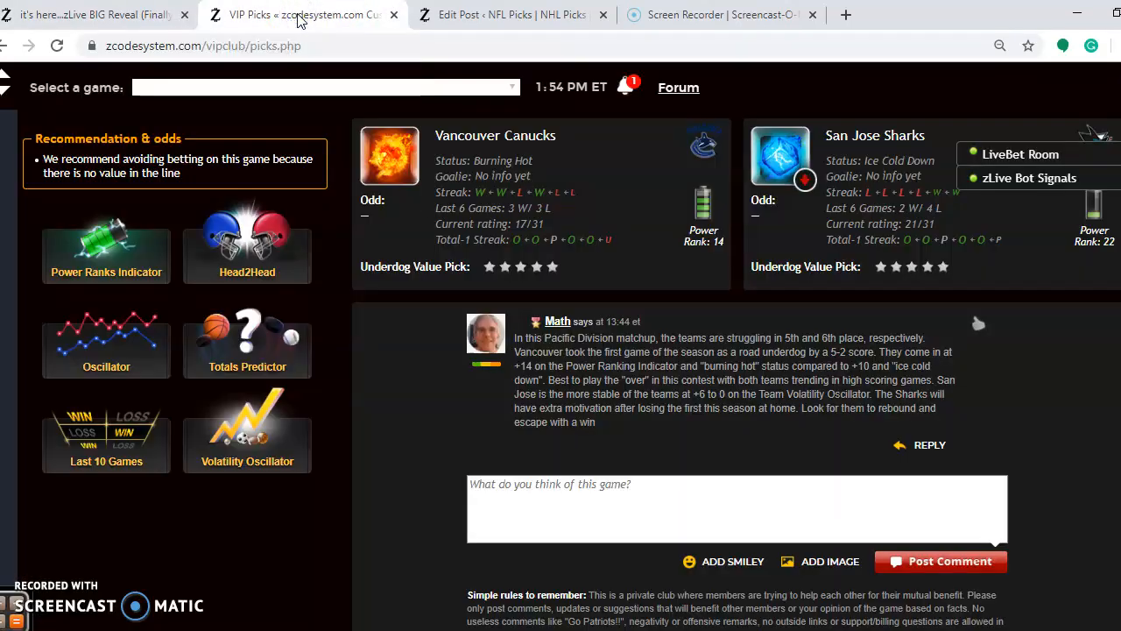